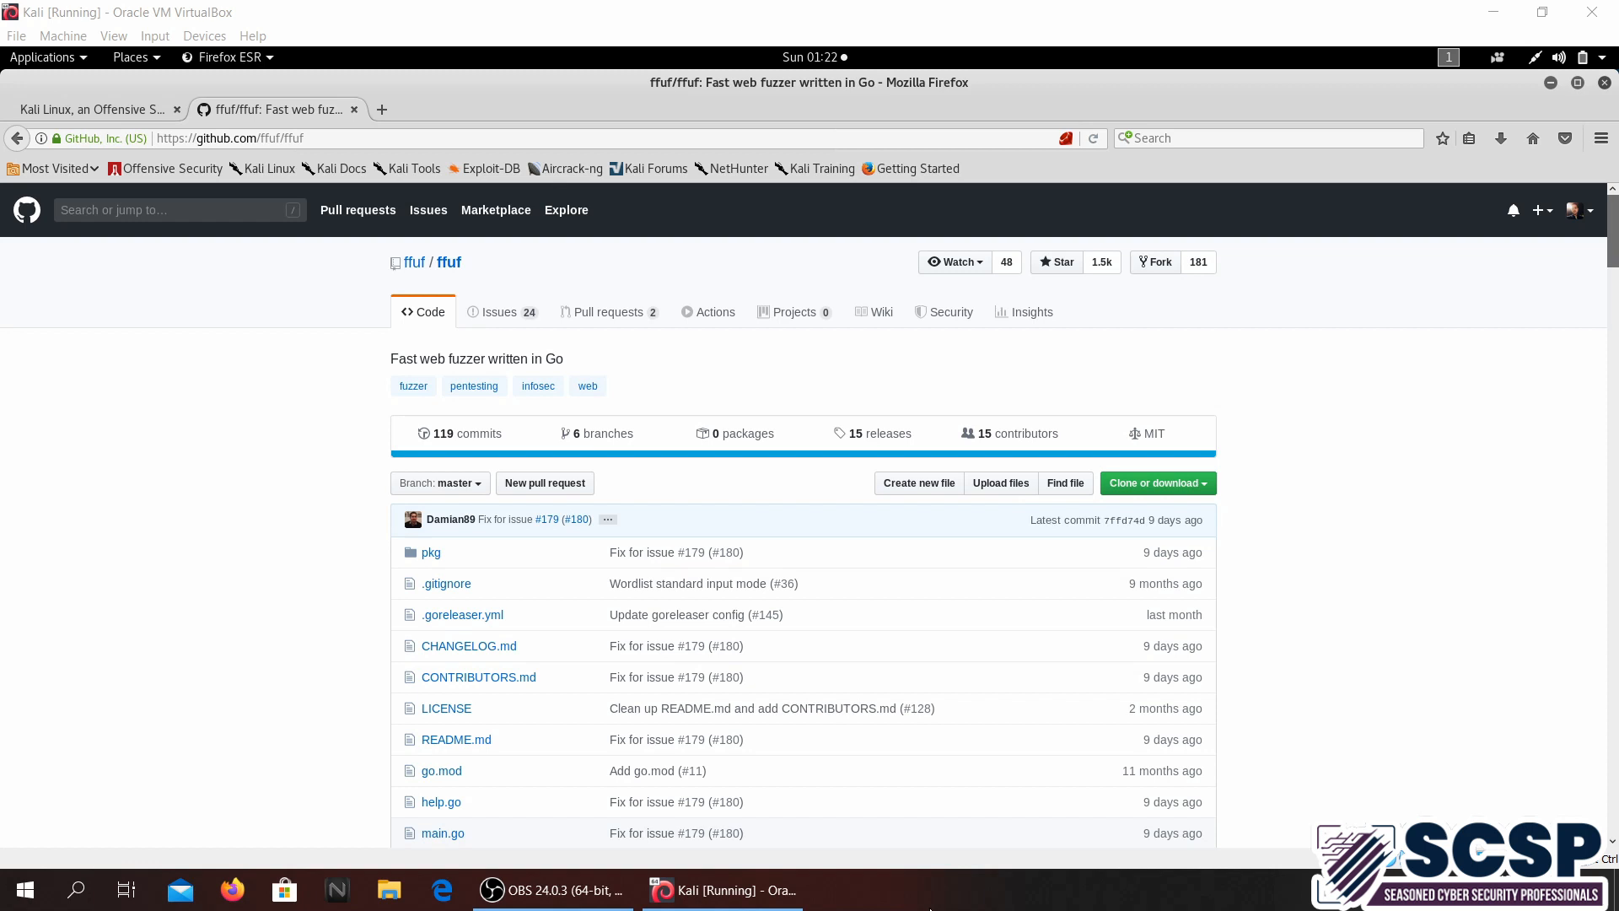
{"action": "mouse_move", "coordinate": [869, 705]}
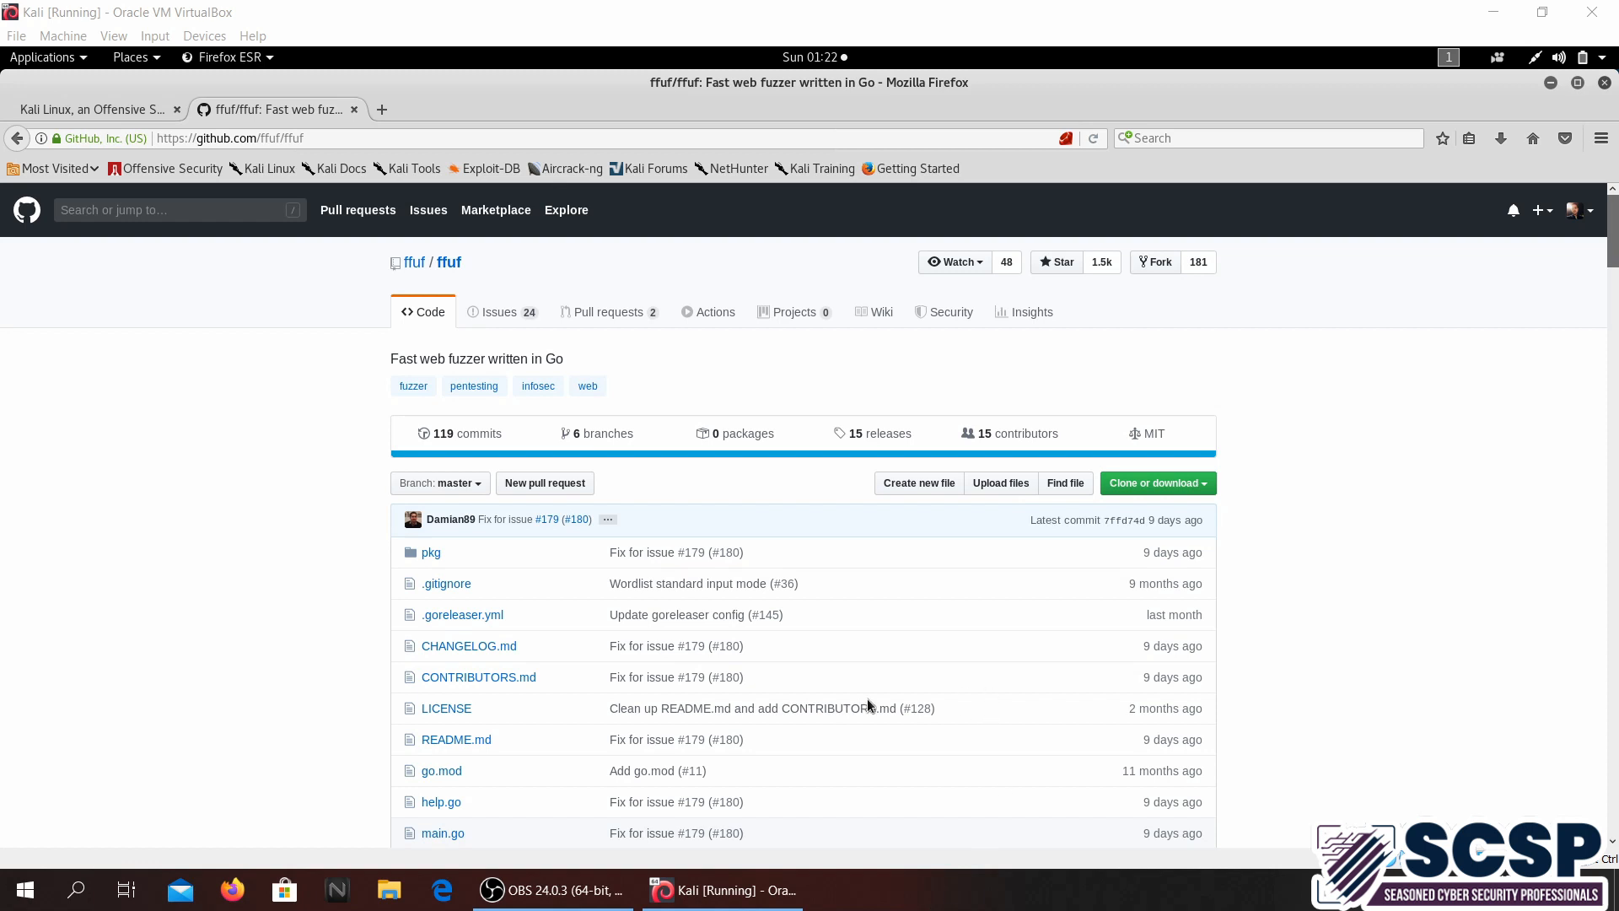
{"action": "mouse_move", "coordinate": [287, 501]}
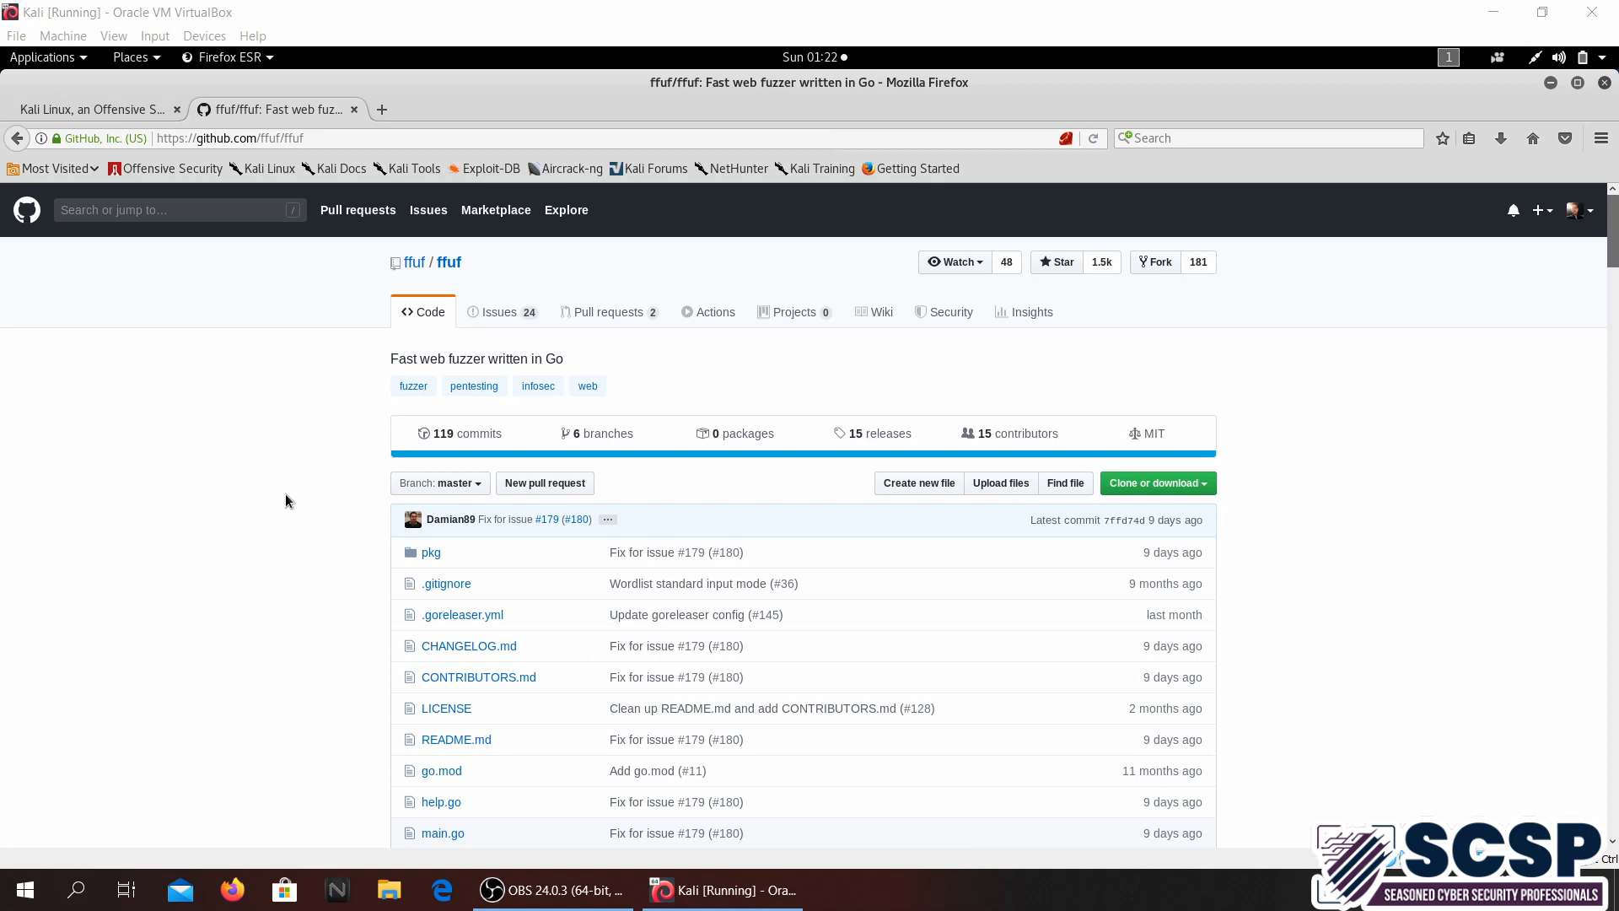
Step: Scroll down the ffuf GitHub README to the Installation section
{"action": "scroll", "scroll_direction": "down", "scroll_amount": 3}
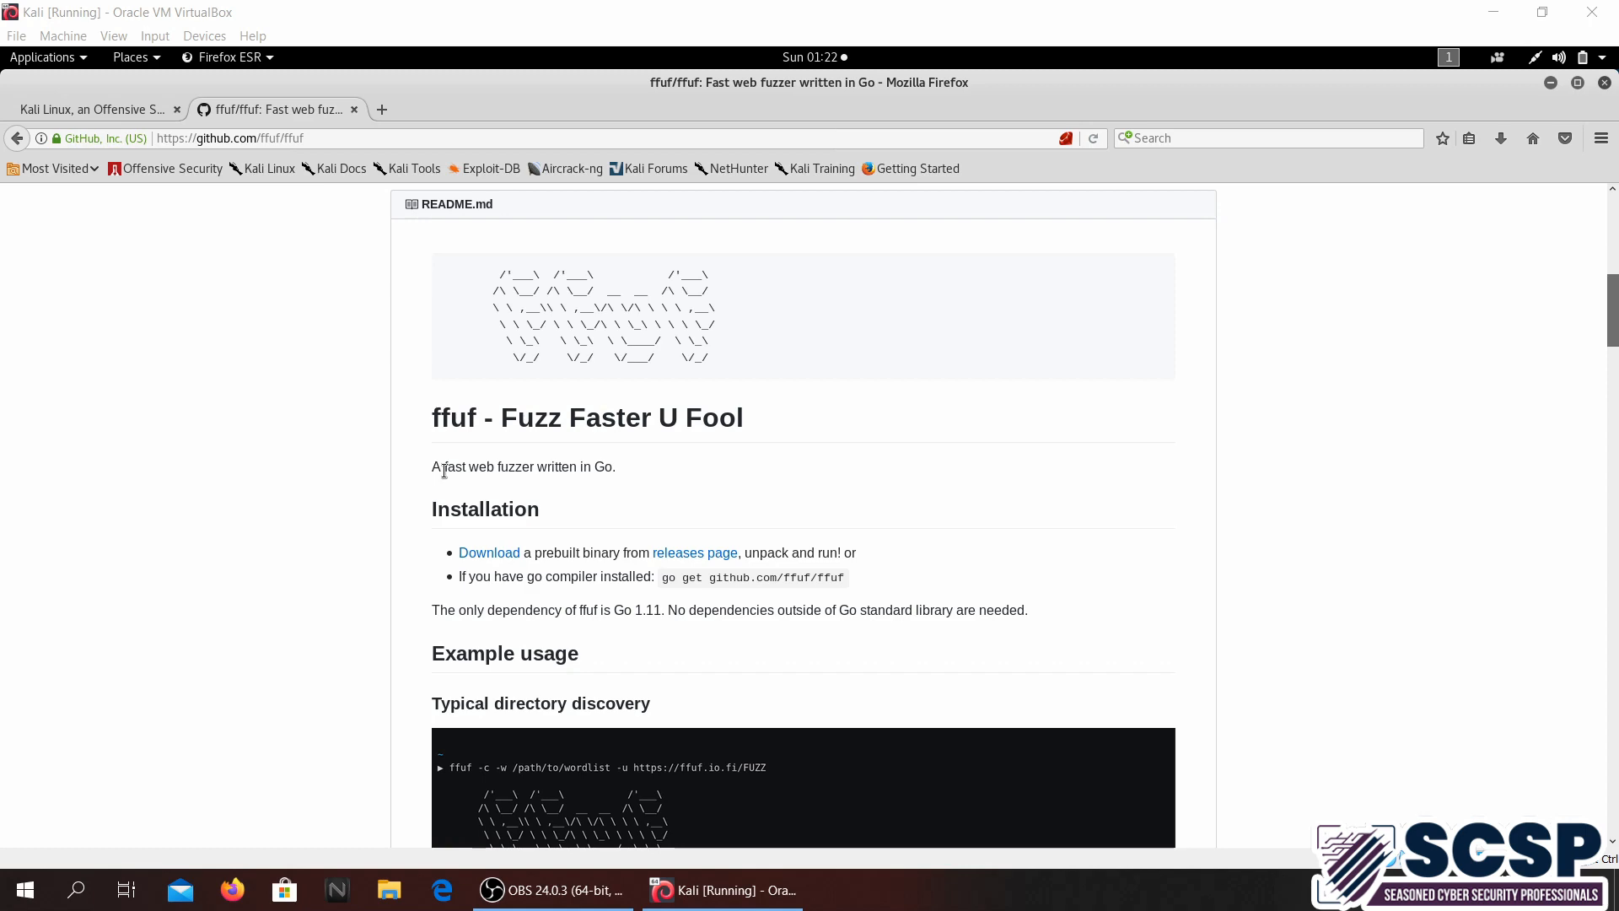
{"action": "mouse_move", "coordinate": [406, 618]}
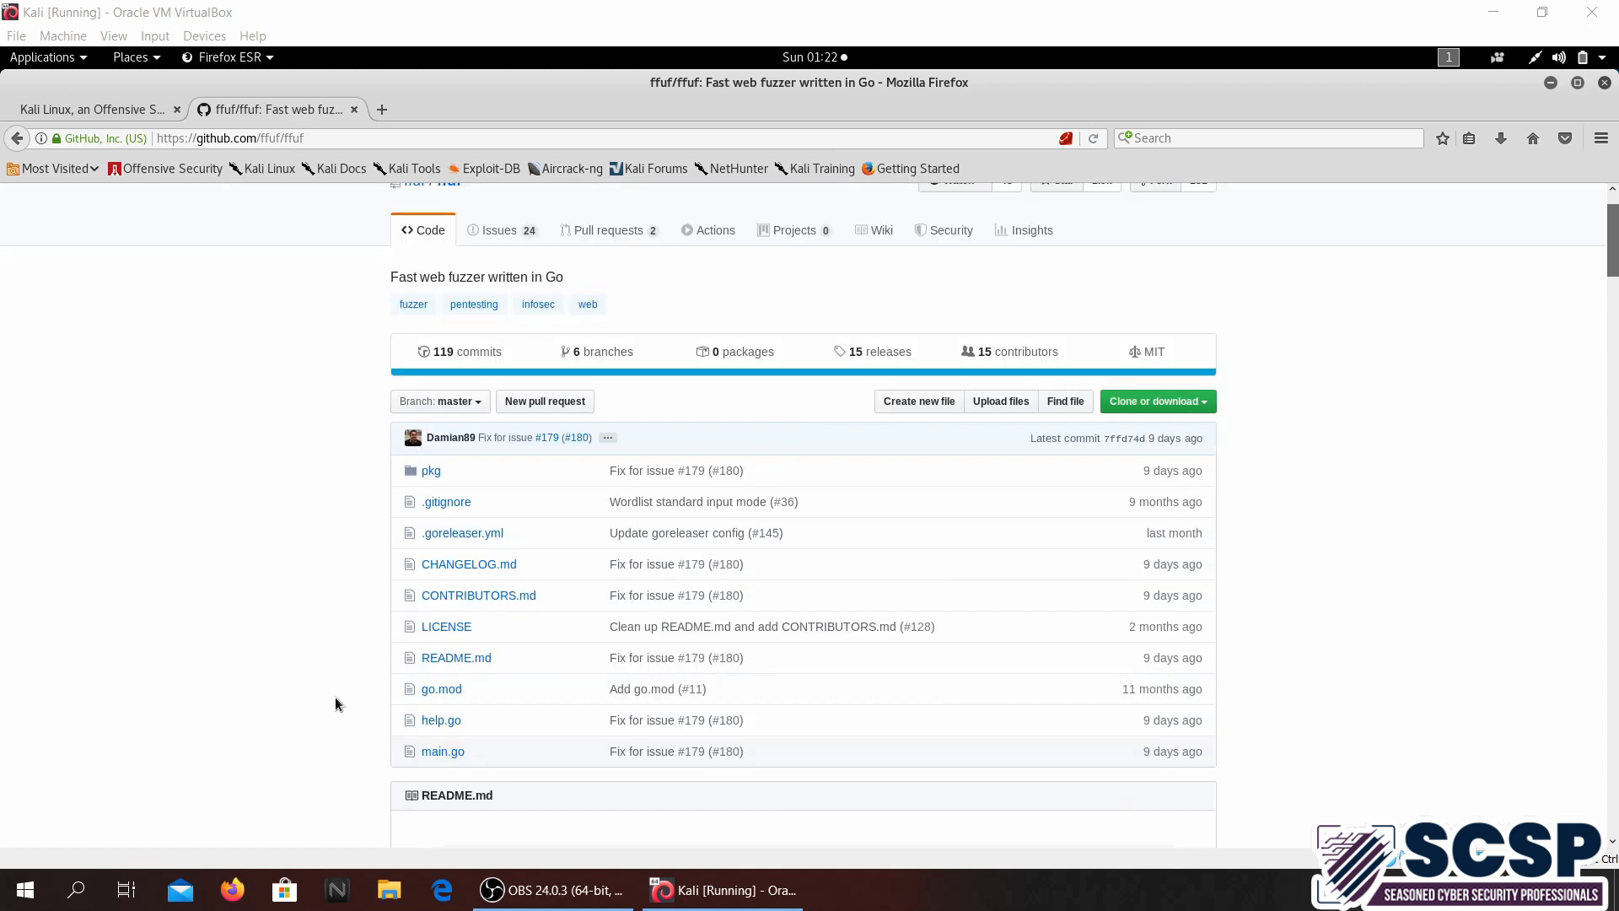
{"action": "scroll", "scroll_direction": "down", "scroll_amount": 3}
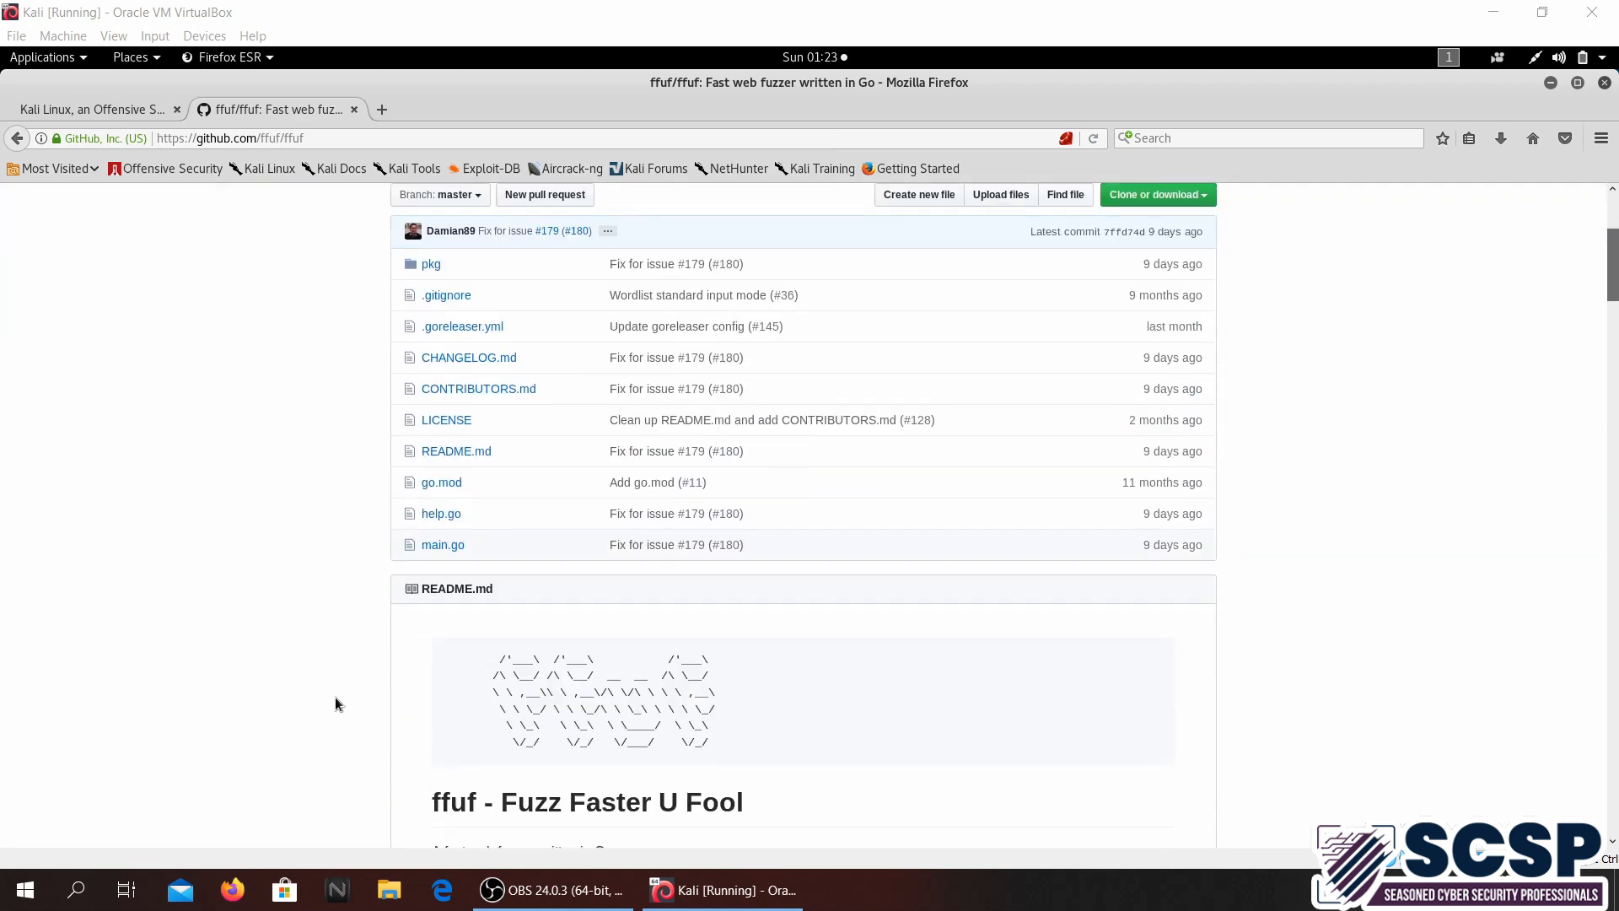
{"action": "scroll", "scroll_direction": "down", "scroll_amount": 3}
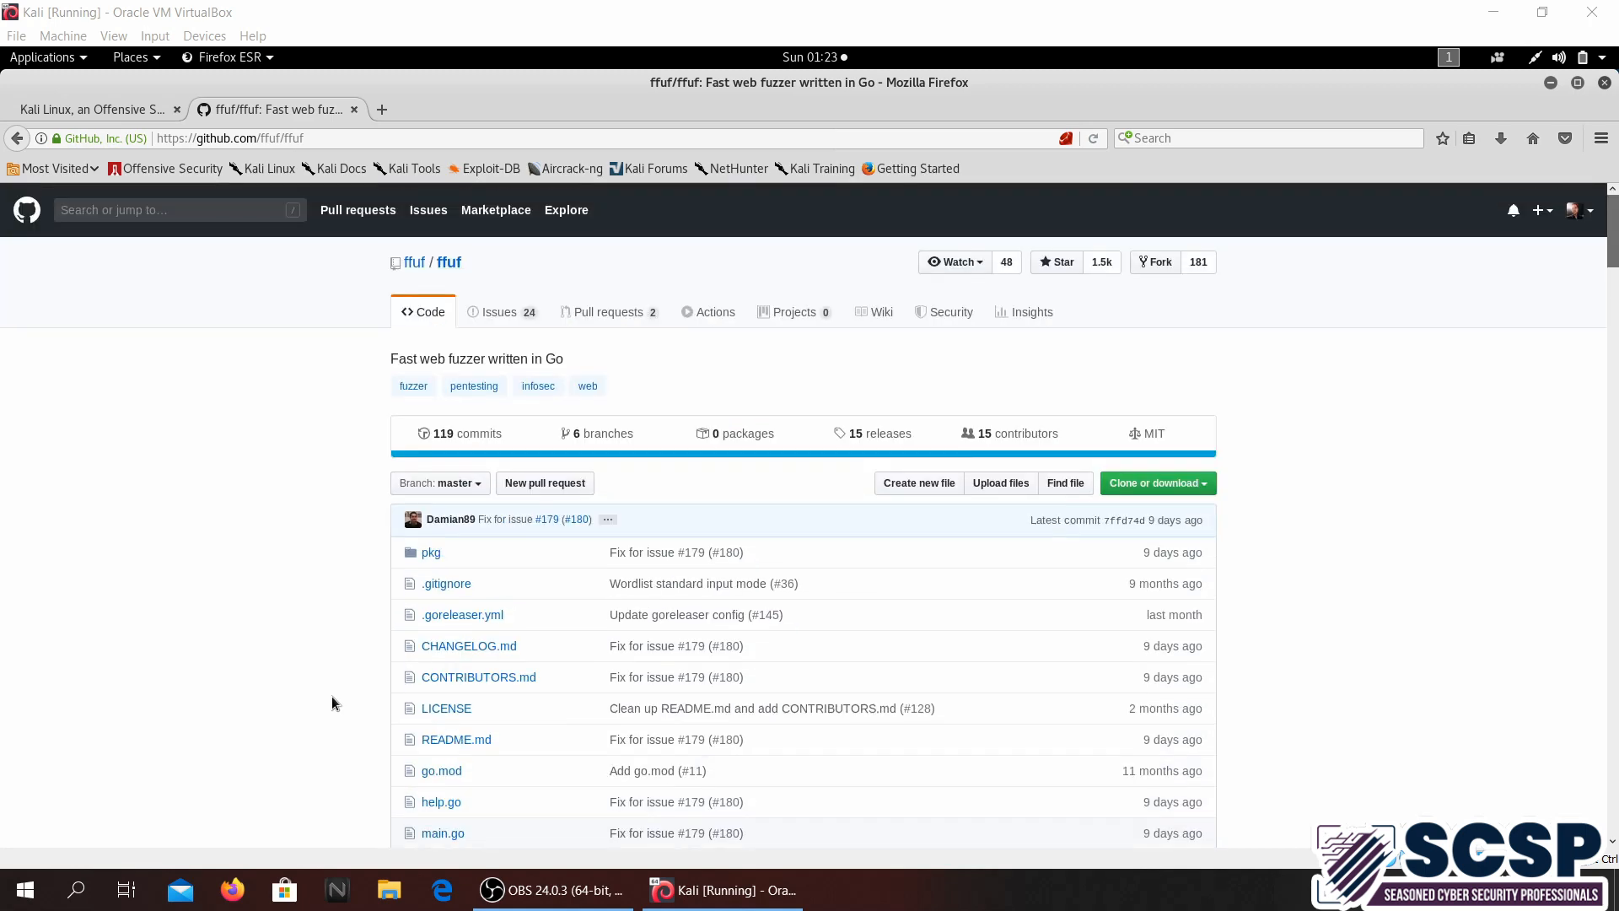
{"action": "scroll", "scroll_direction": "down", "scroll_amount": 3}
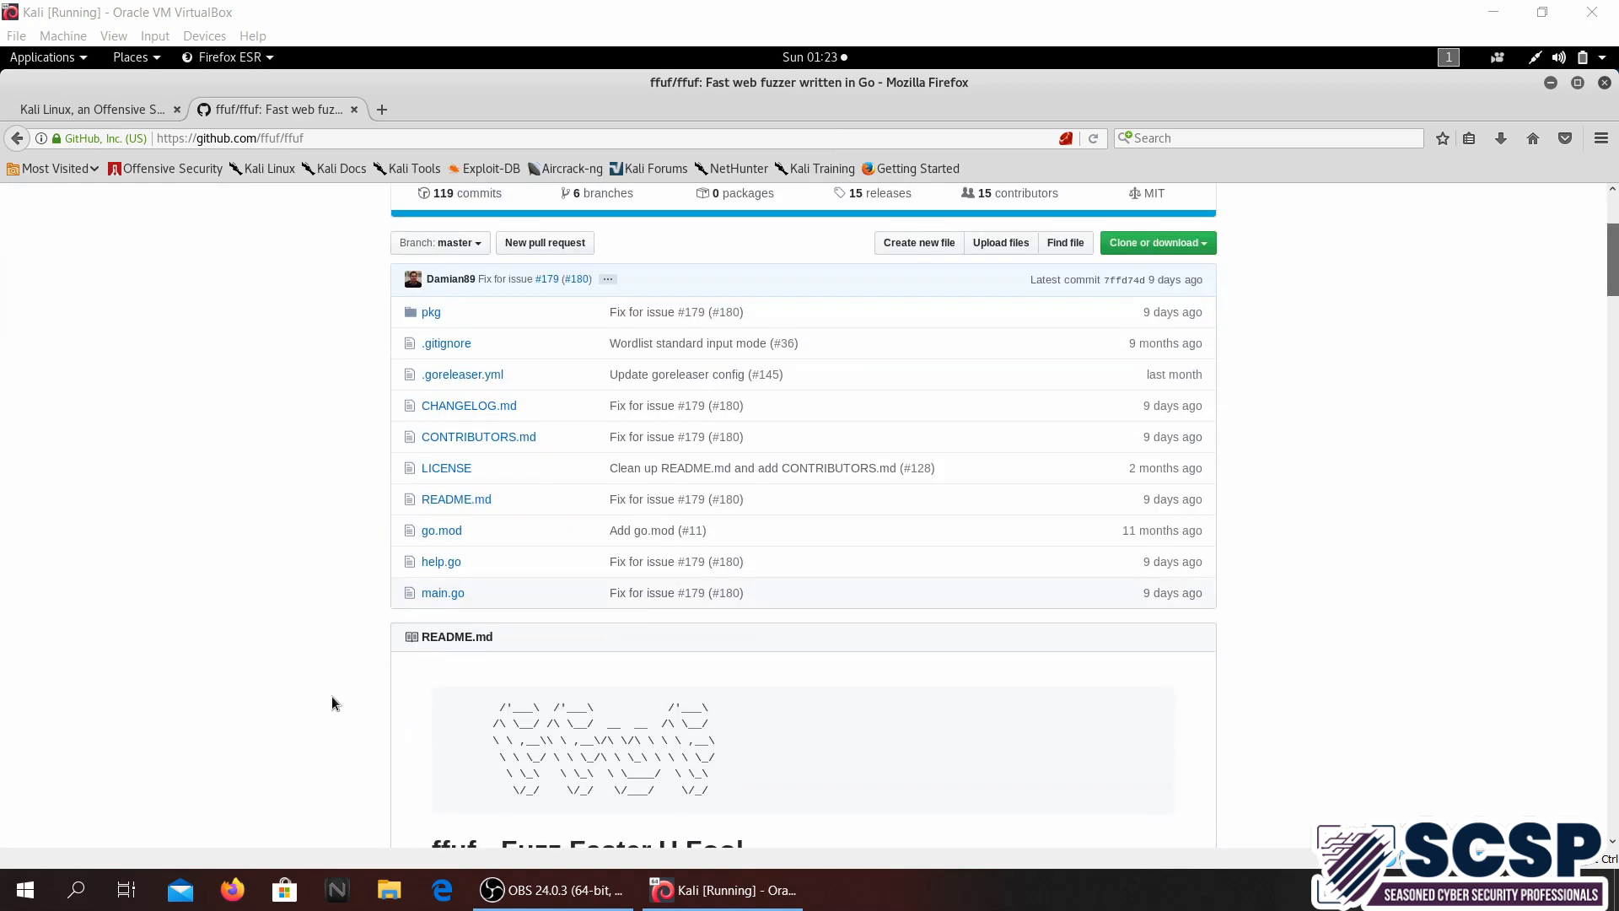
{"action": "mouse_move", "coordinate": [320, 698]}
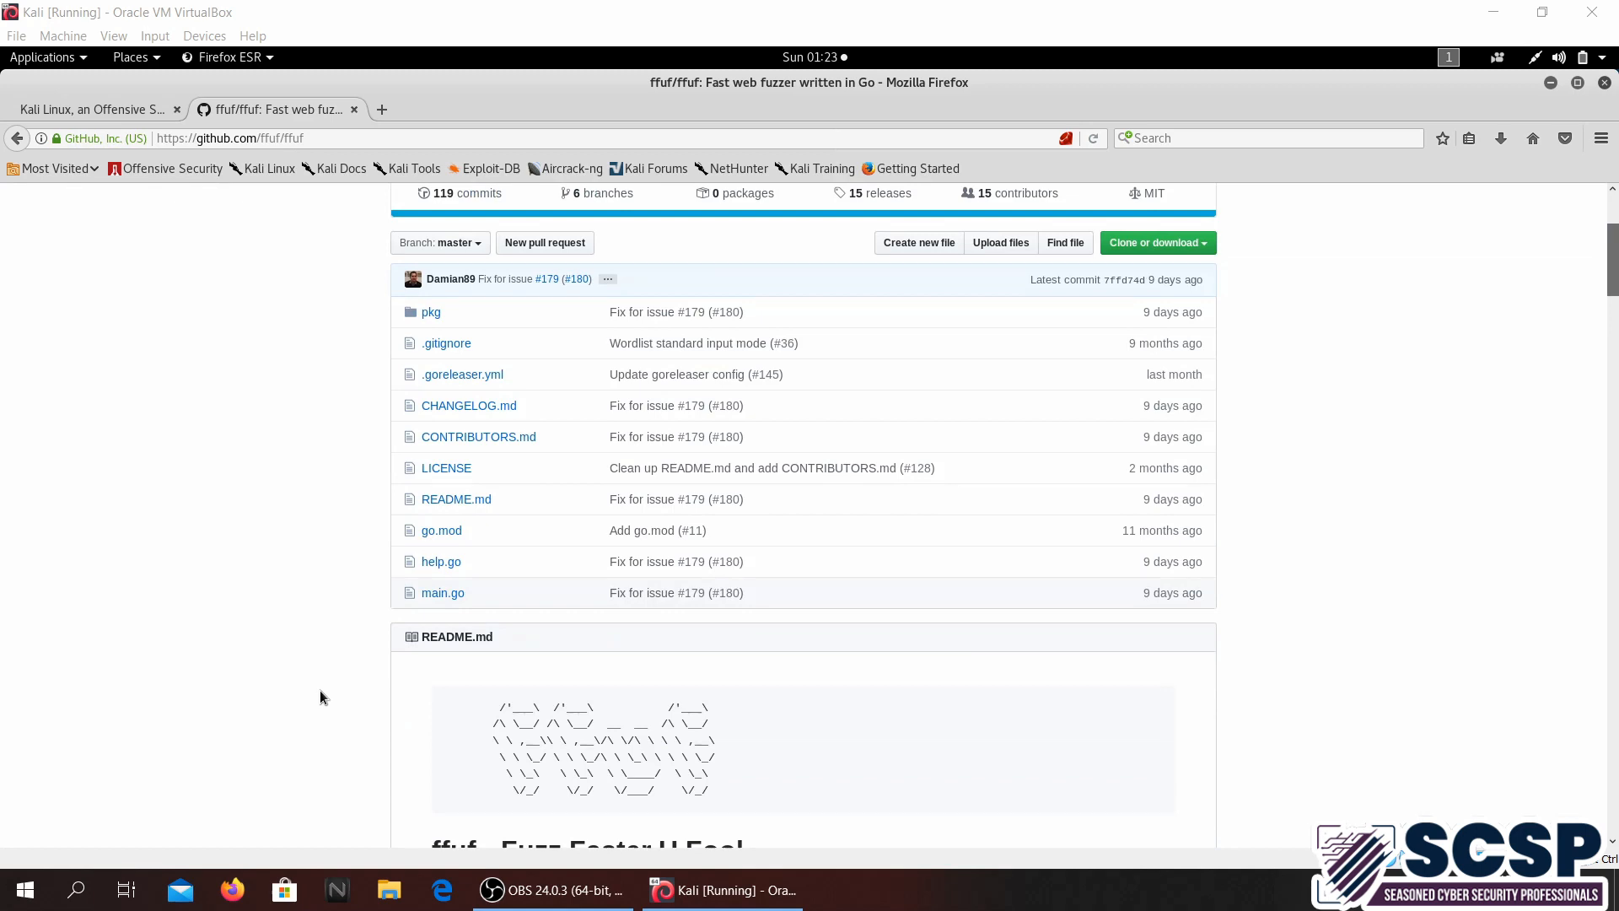
{"action": "scroll", "scroll_direction": "down", "scroll_amount": 3}
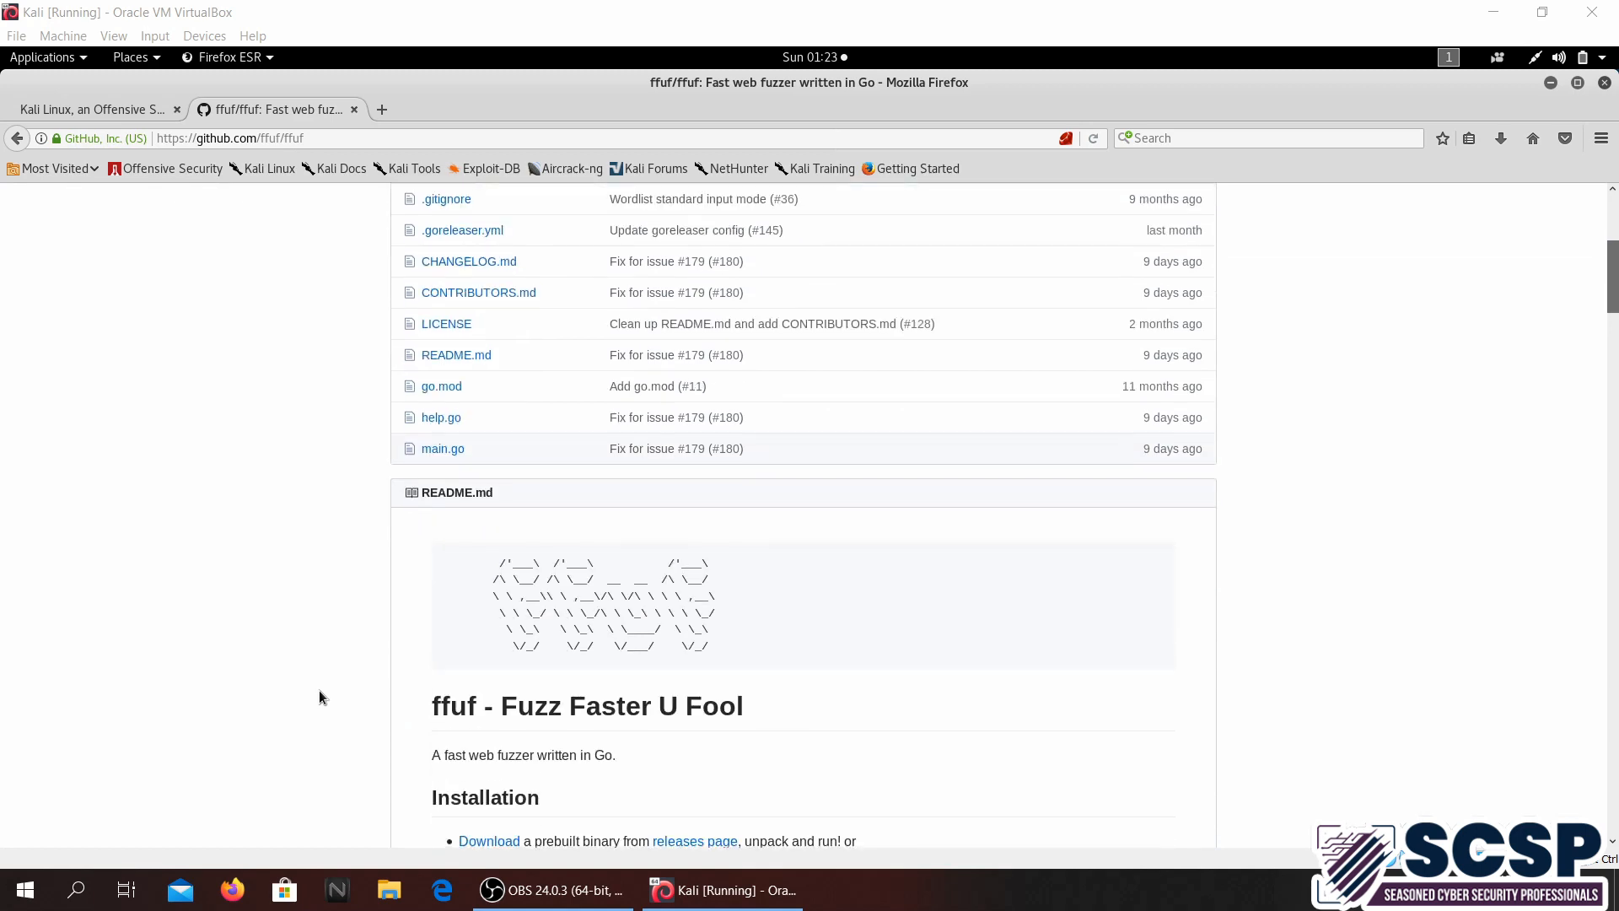
{"action": "scroll", "scroll_direction": "down", "scroll_amount": 3}
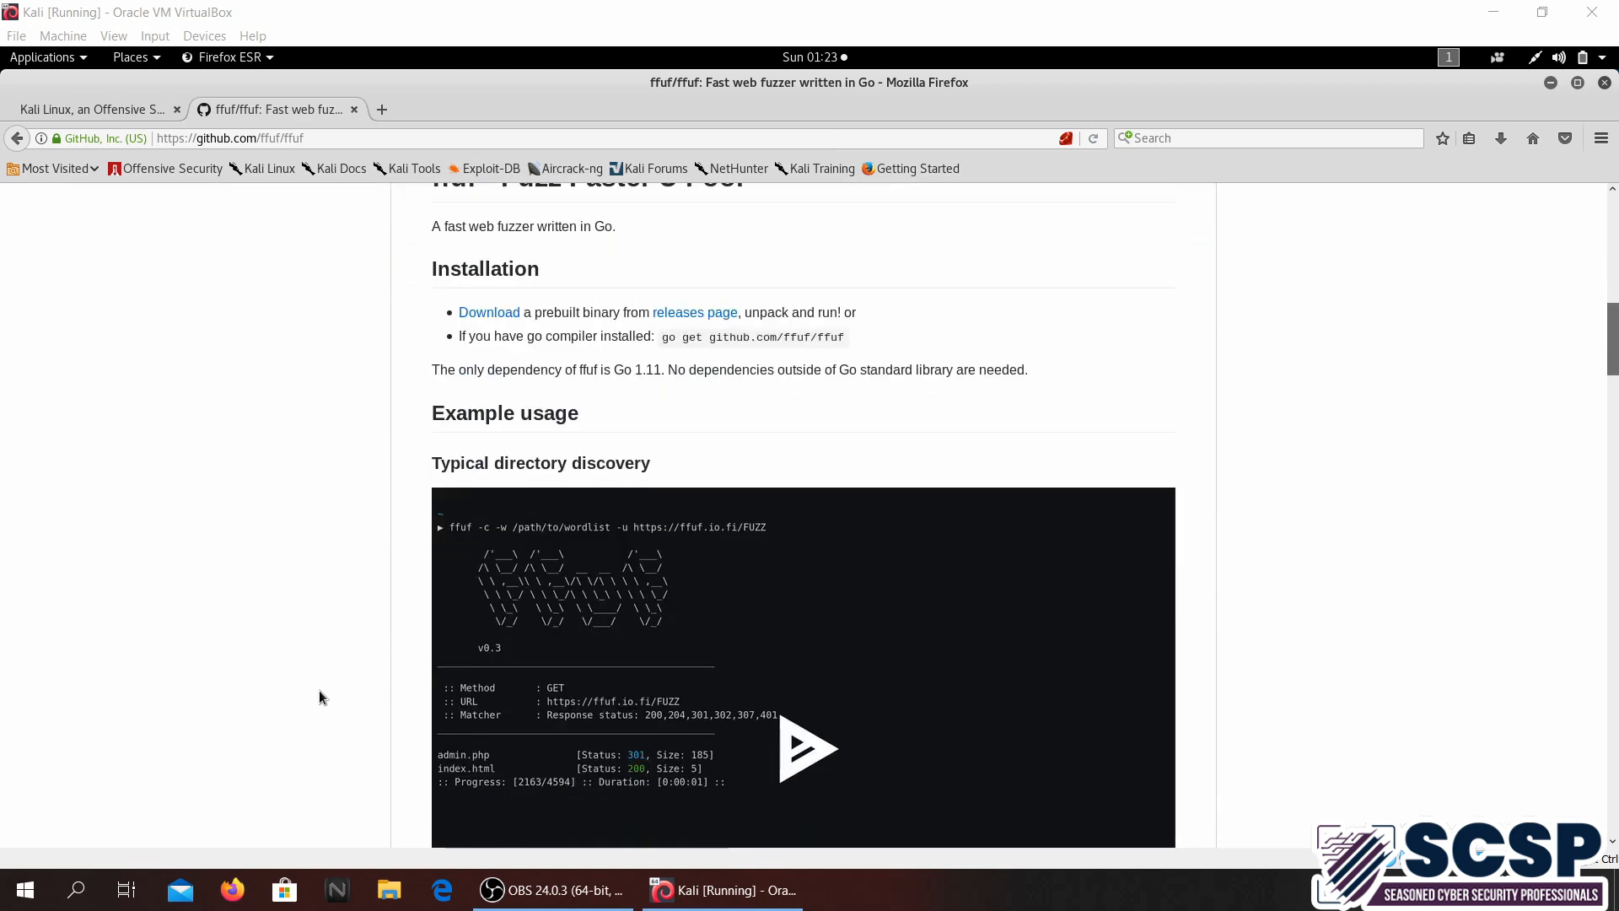
{"action": "scroll", "scroll_direction": "down", "scroll_amount": 3}
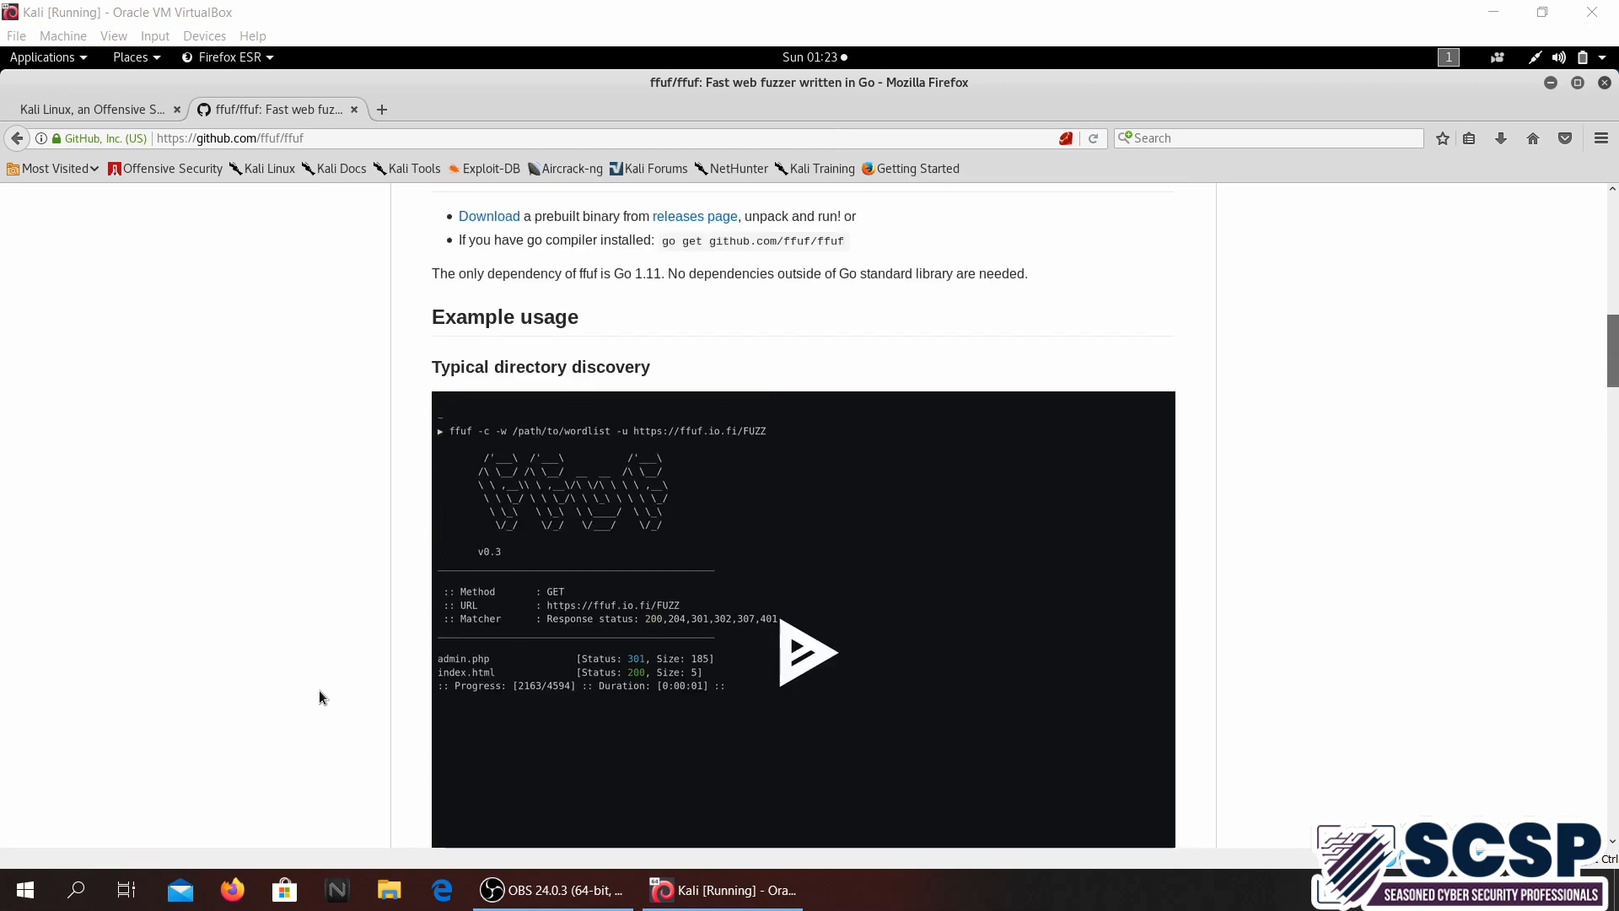
{"action": "scroll", "scroll_direction": "down", "scroll_amount": 3}
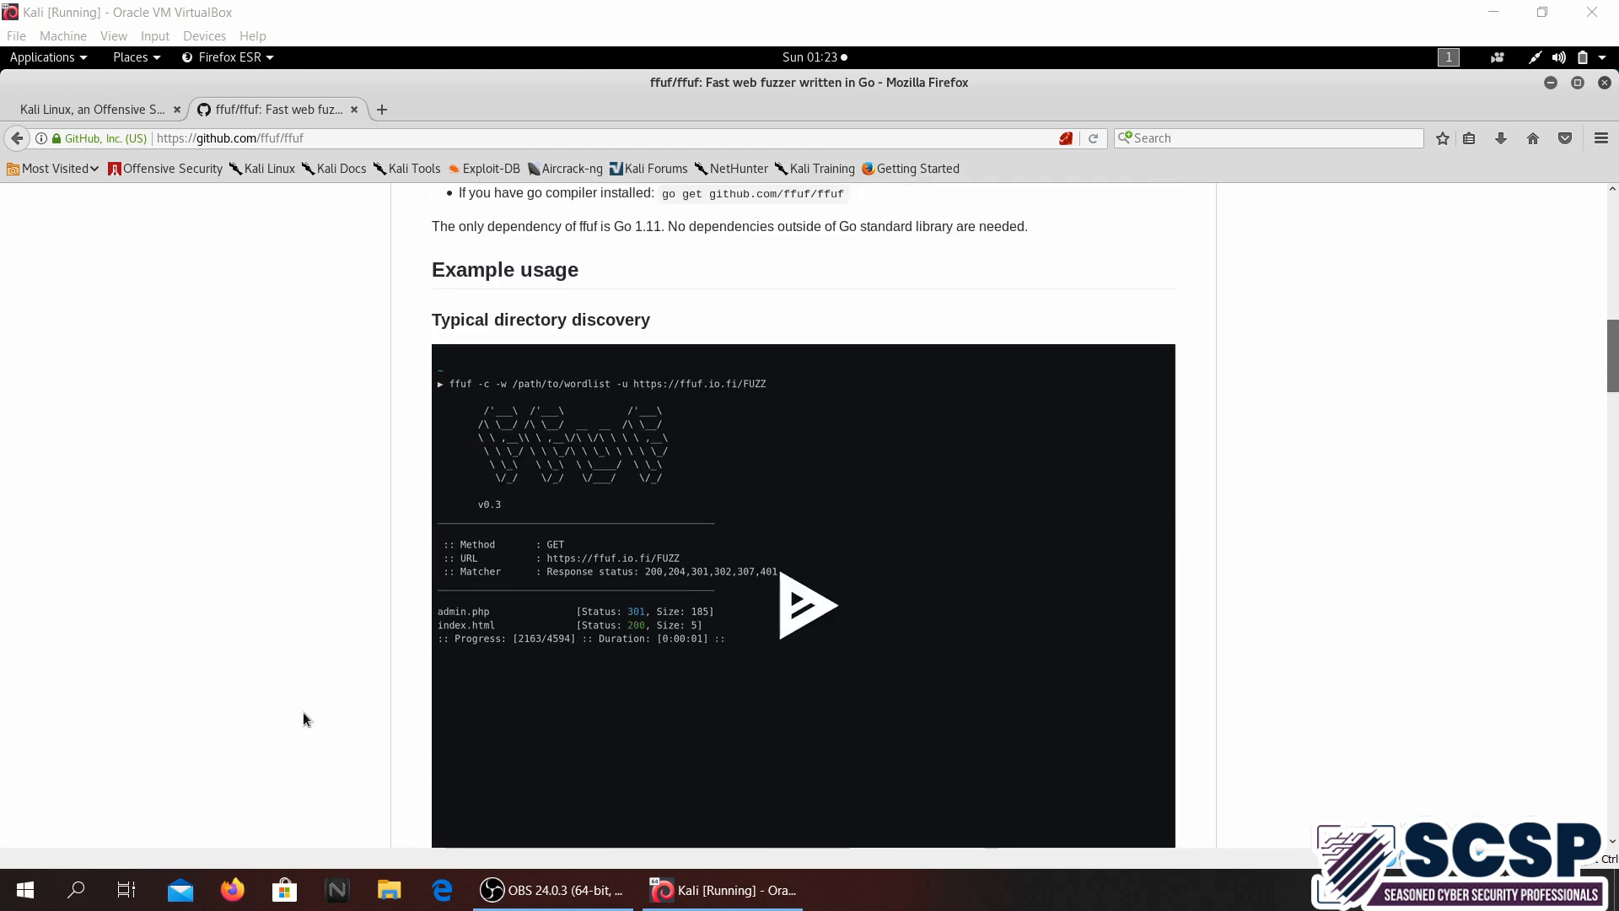
{"action": "scroll", "scroll_direction": "down", "scroll_amount": 3}
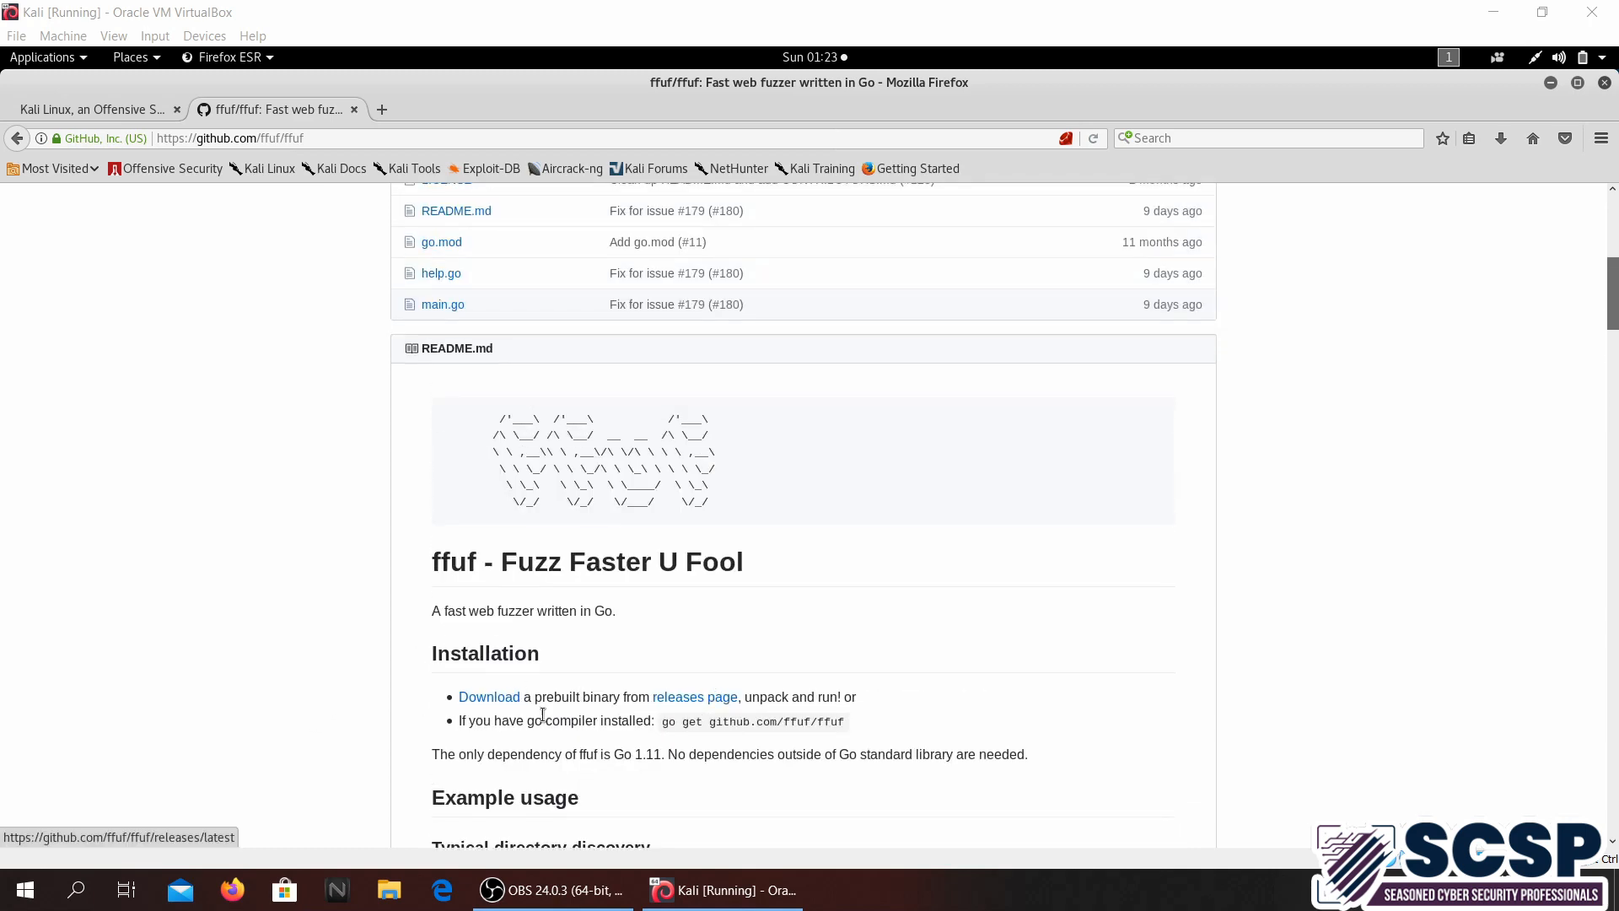
{"action": "mouse_move", "coordinate": [694, 696]}
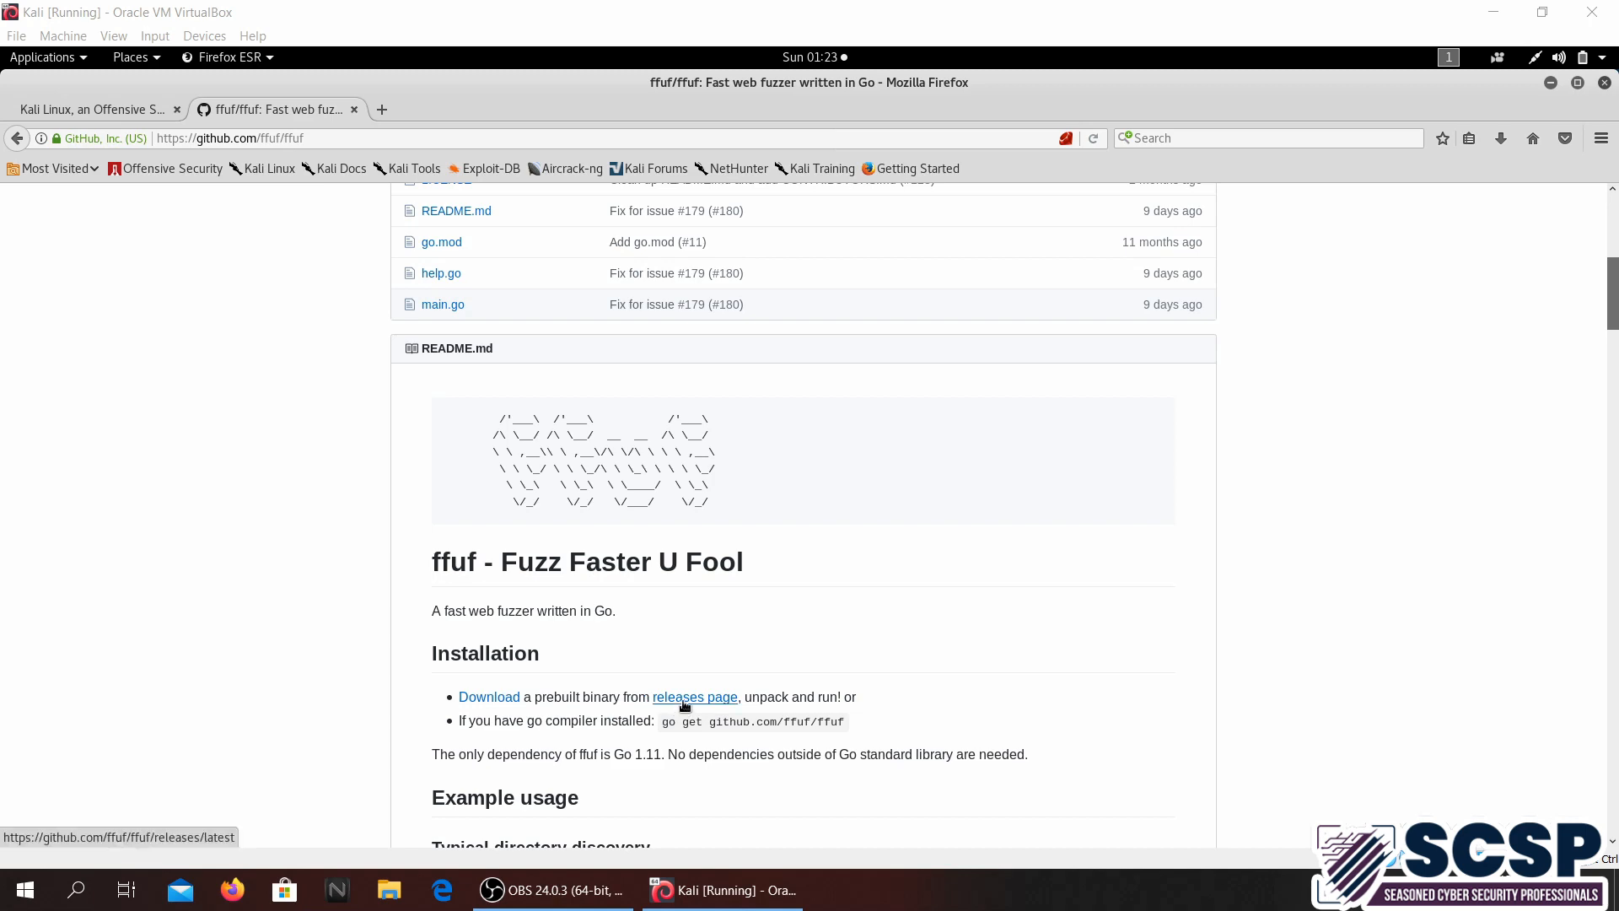
Step: Open the ffuf releases page and scroll to the v1.0.2 downloadable assets
{"action": "left_click", "coordinate": [694, 695]}
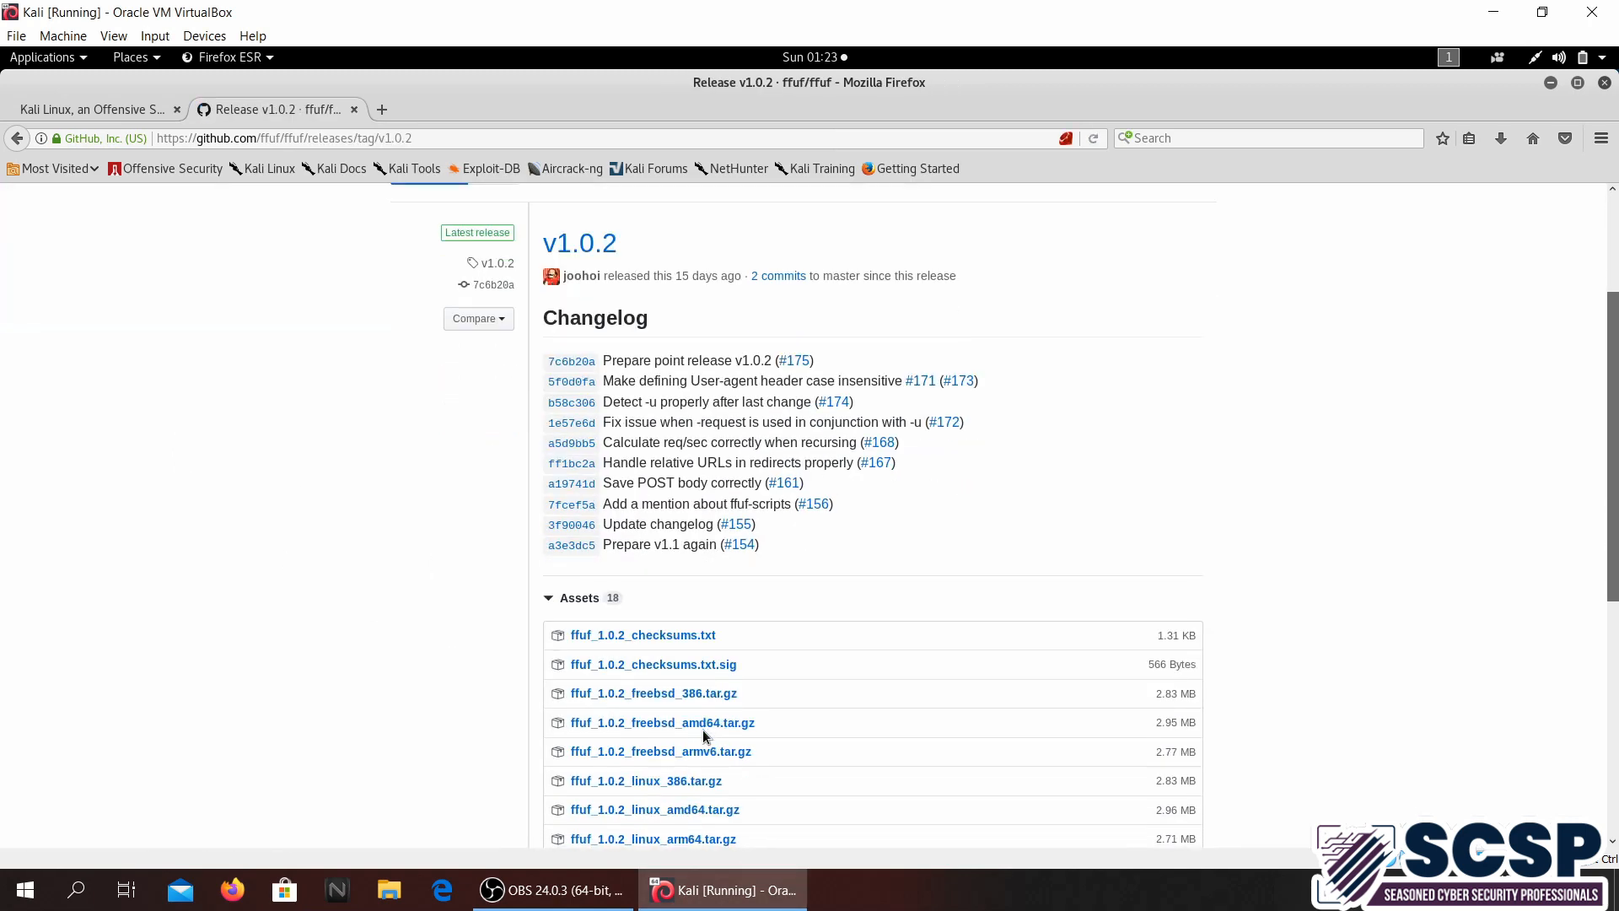
{"action": "scroll", "scroll_direction": "down", "scroll_amount": 3}
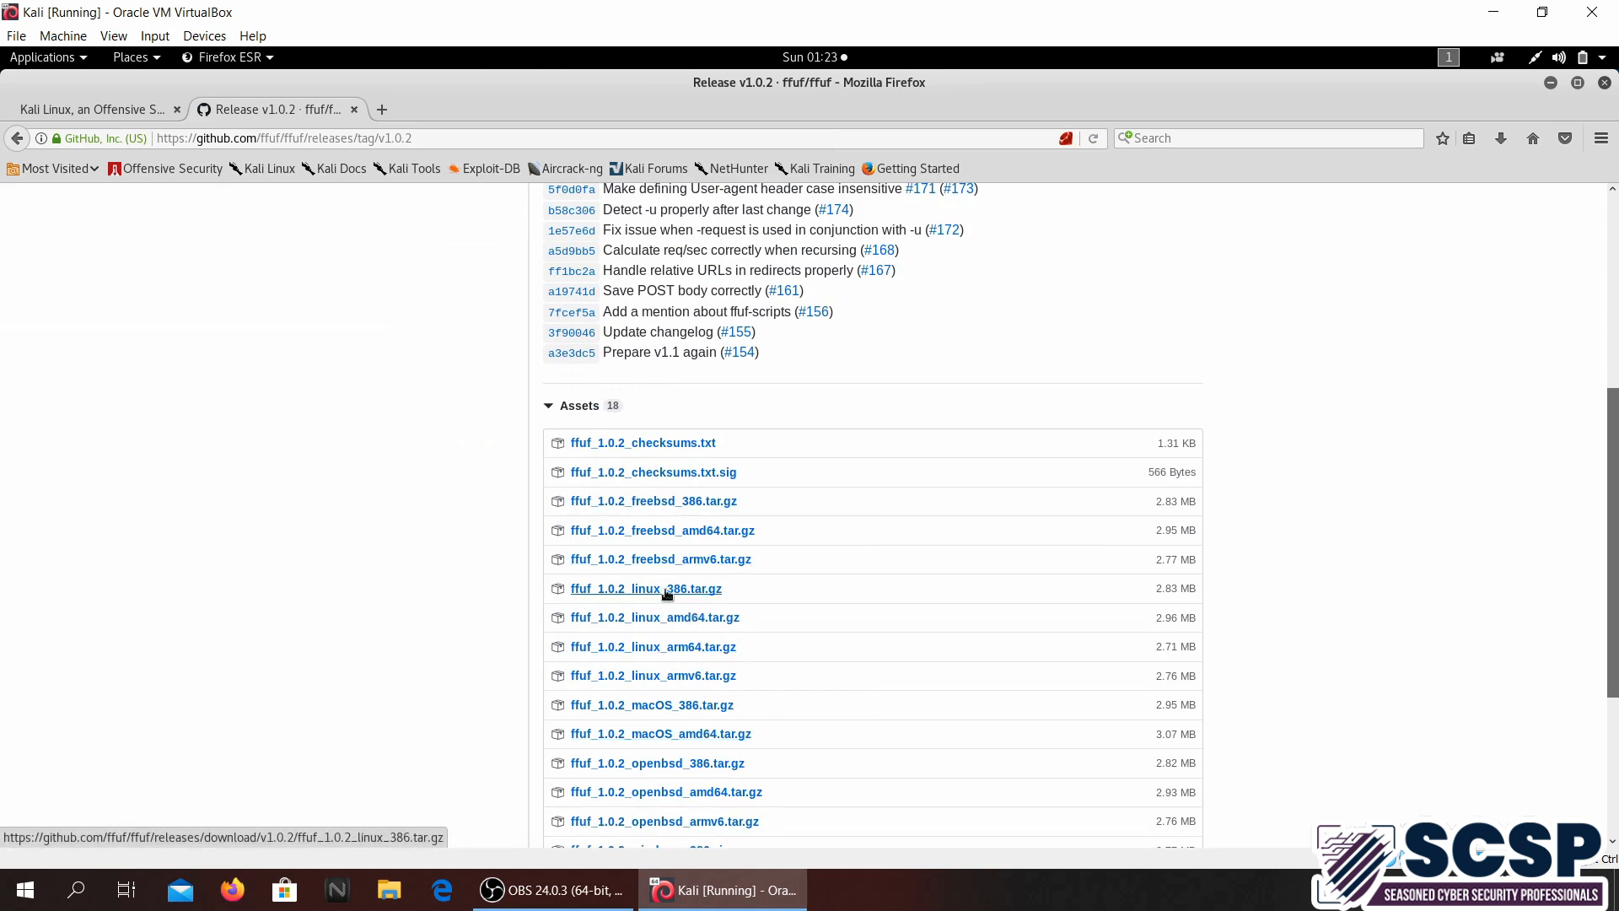
{"action": "mouse_move", "coordinate": [1294, 552]}
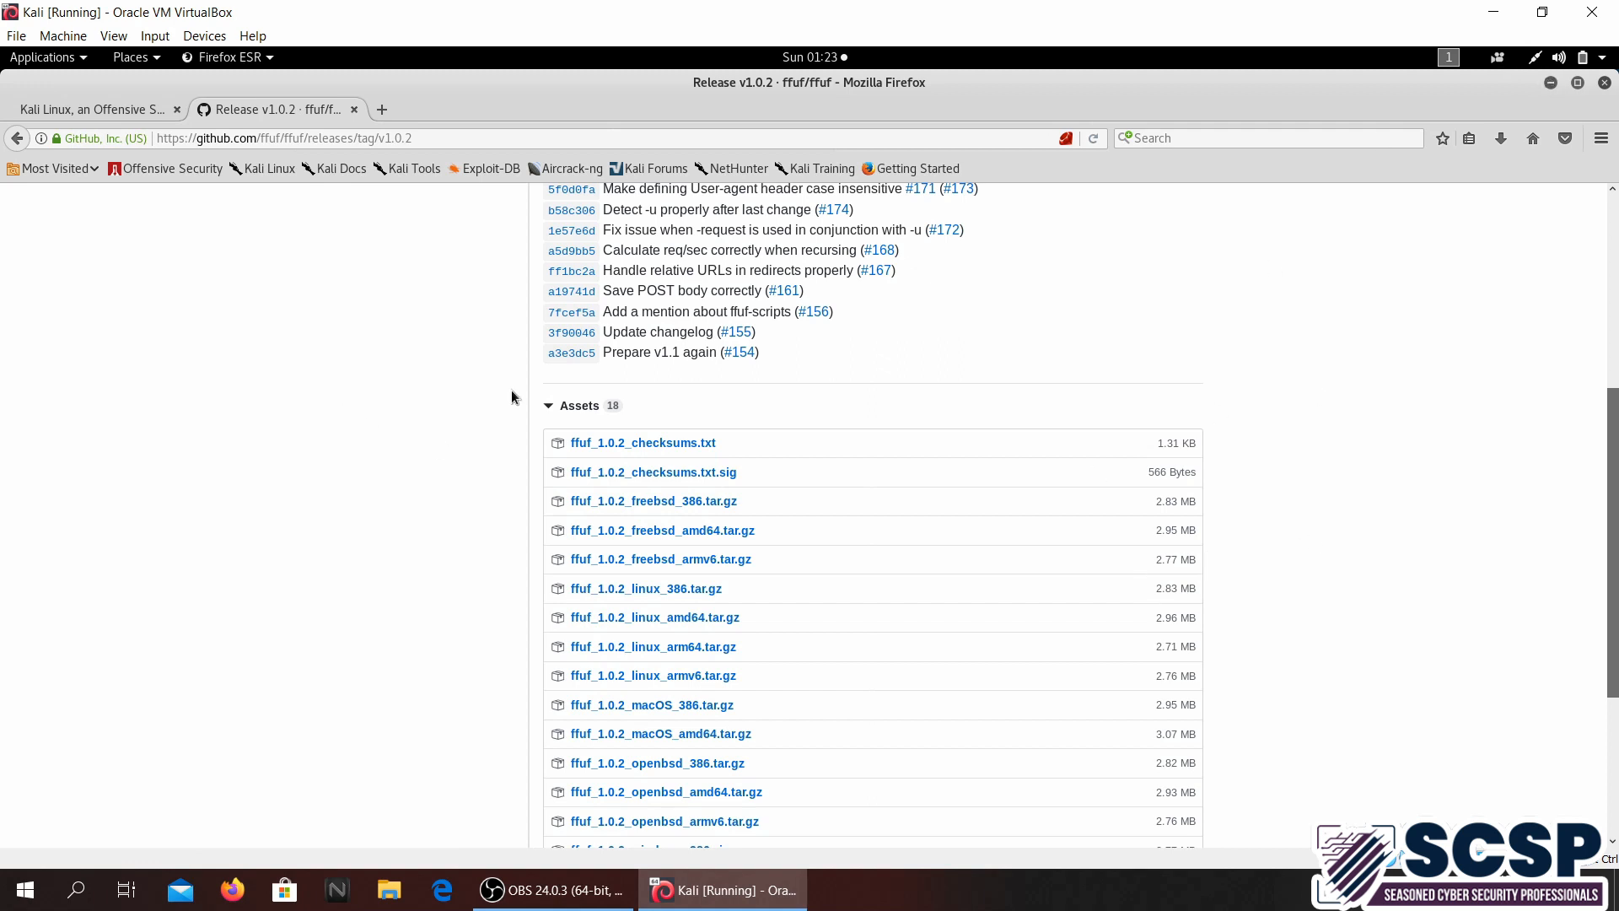
{"action": "left_click", "coordinate": [1549, 82]}
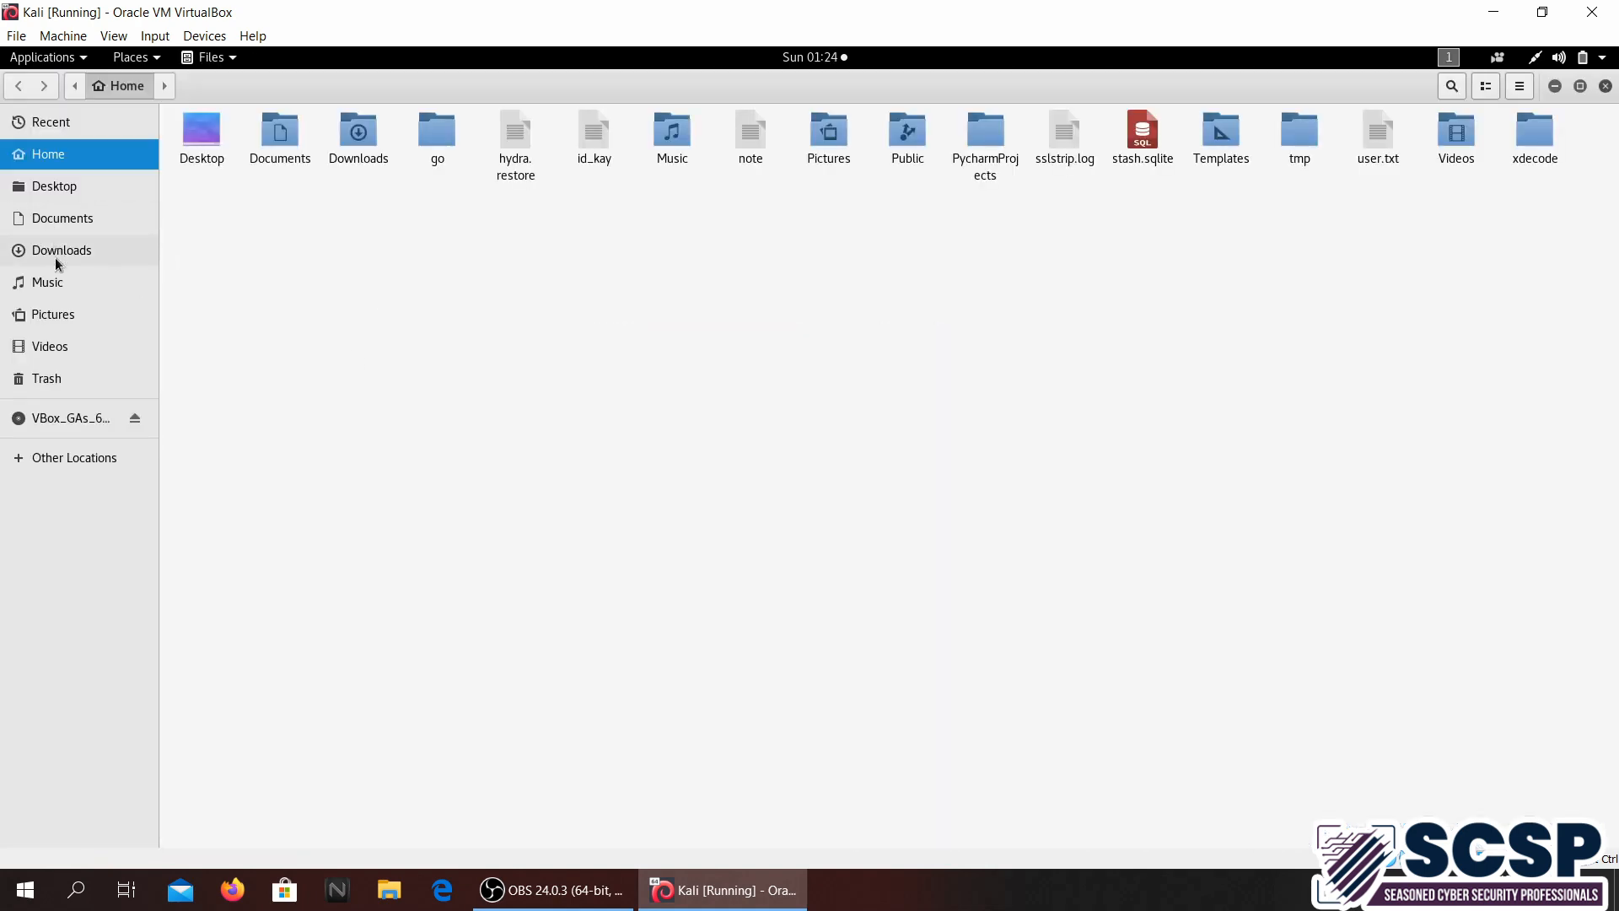
Step: Go to Downloads and open a terminal inside the ffuf_1.0.2_linux_386 folder
{"action": "left_click", "coordinate": [61, 250]}
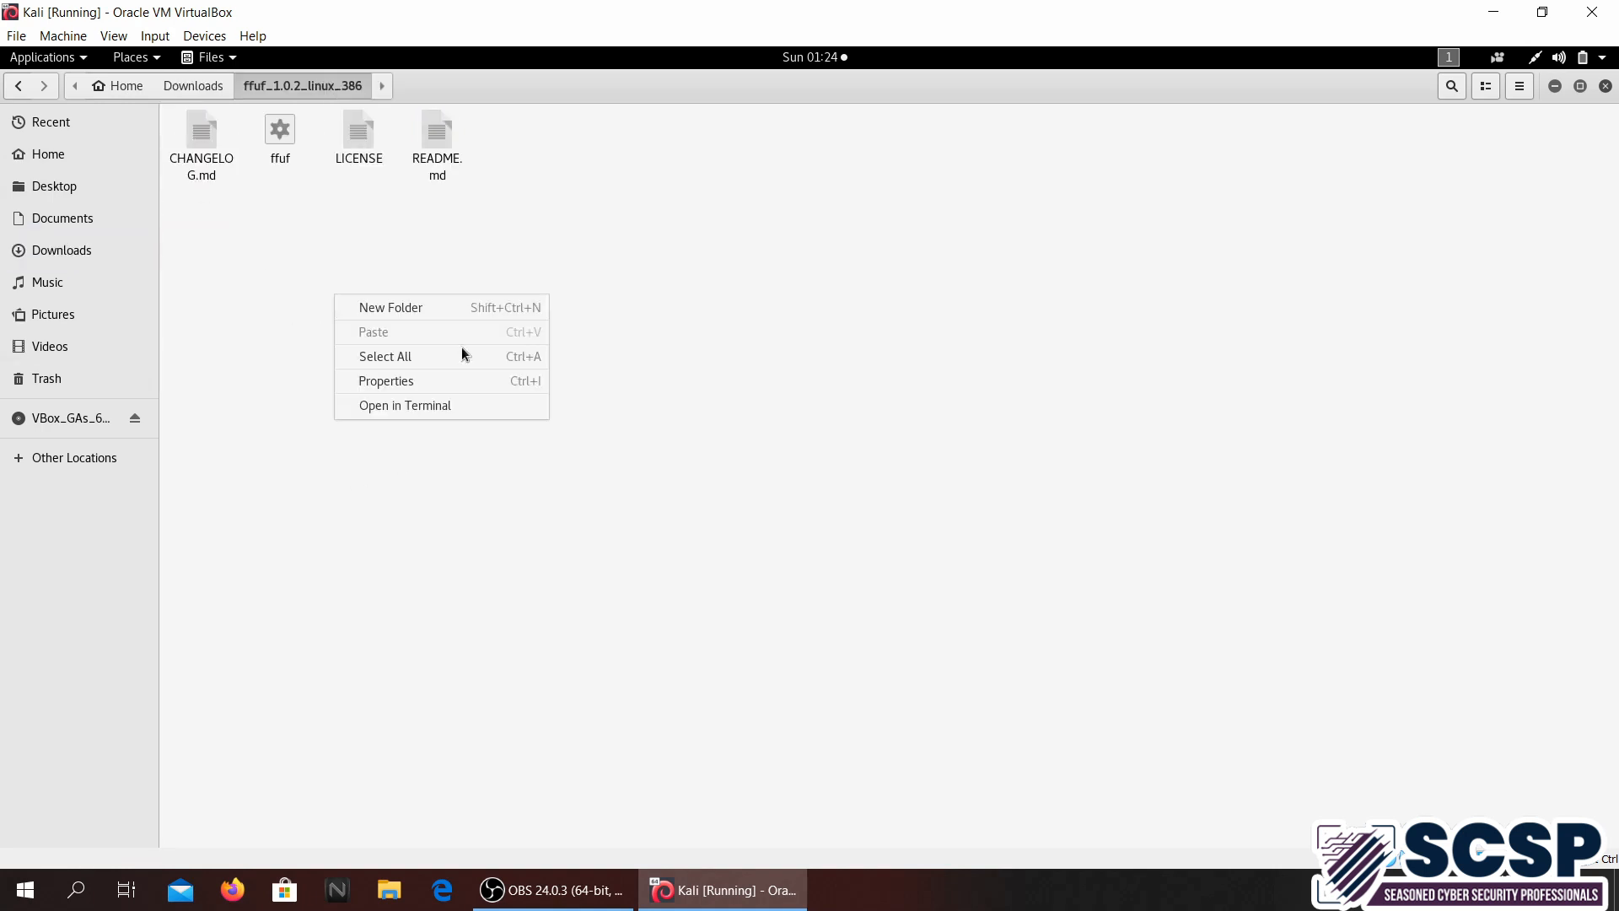
{"action": "left_click", "coordinate": [525, 579]}
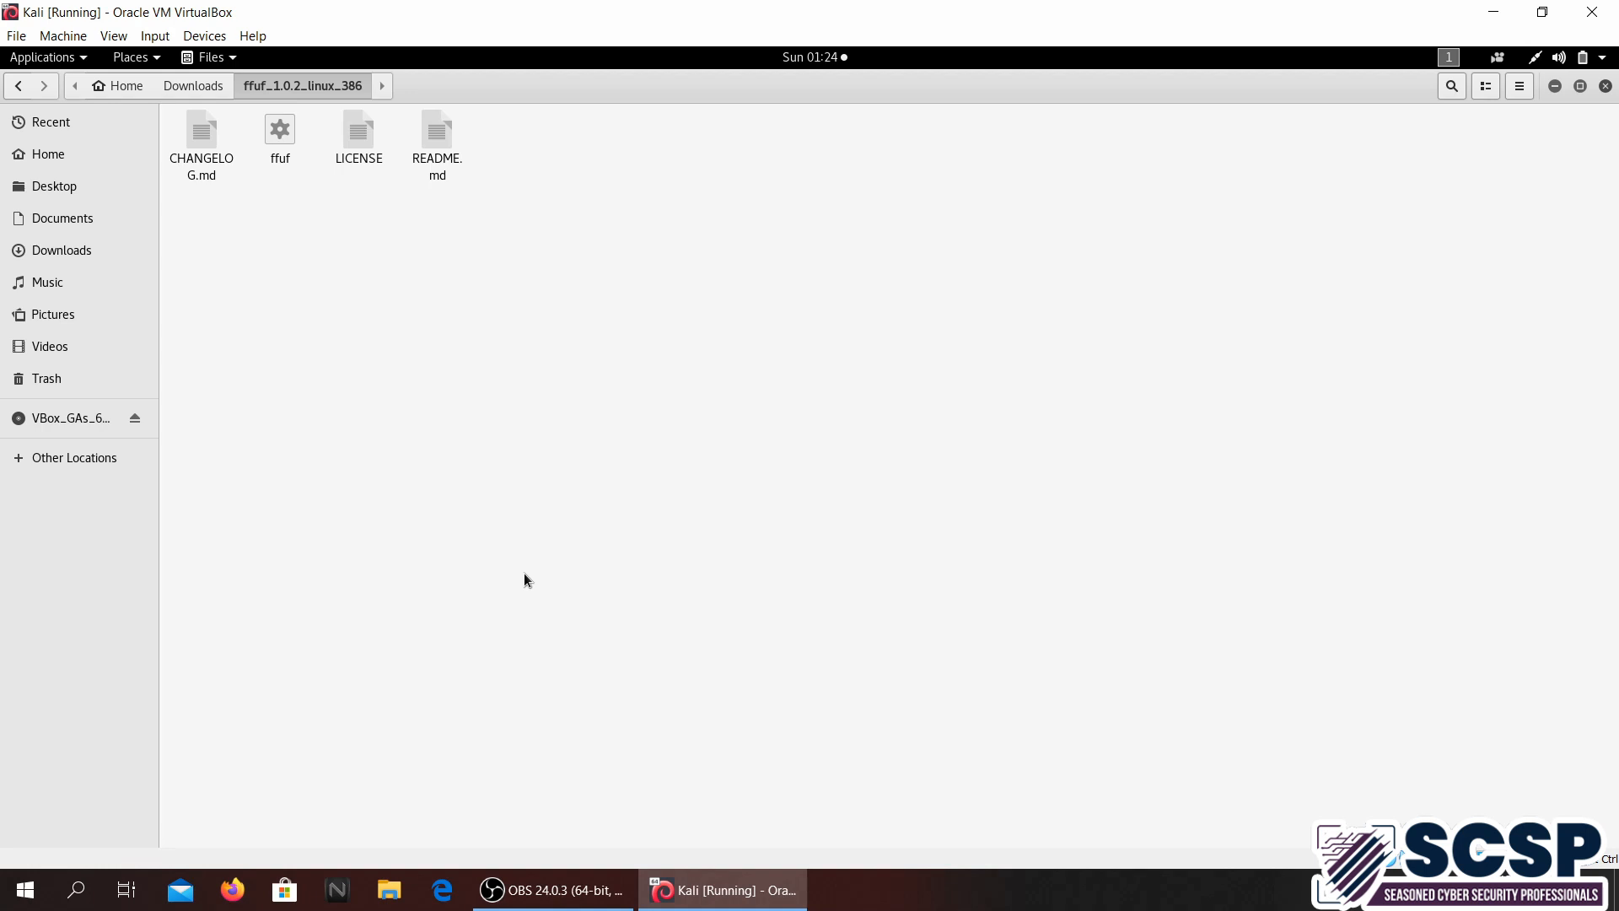
{"action": "mouse_move", "coordinate": [366, 290]}
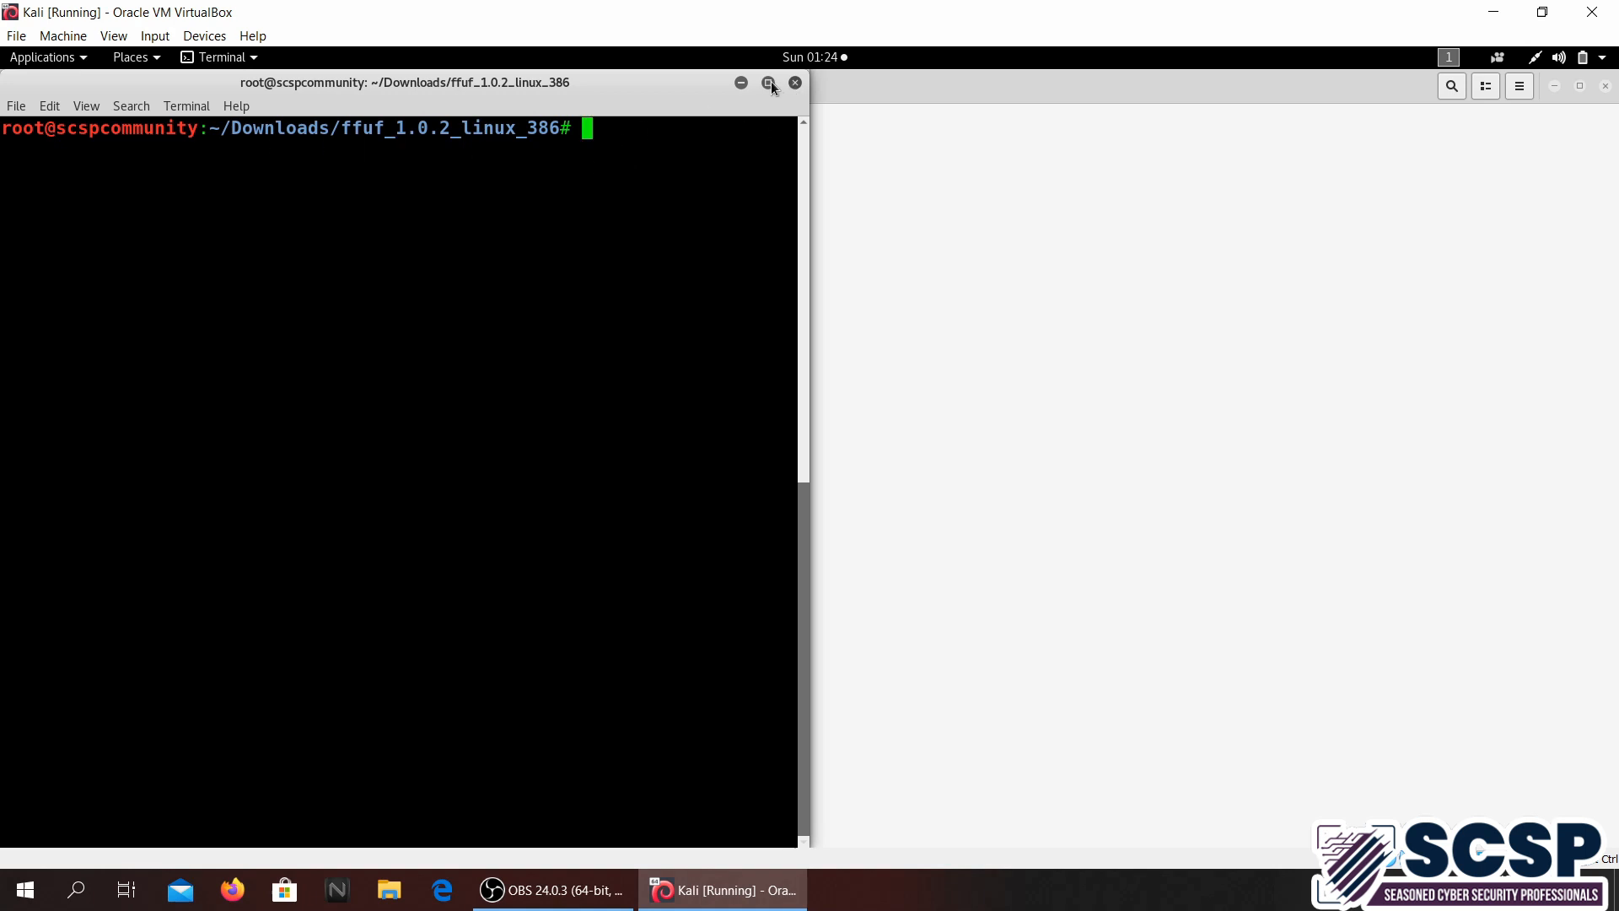
Step: Maximize the terminal and run ./ffuf bare to show its required-flag errors and help
{"action": "left_click", "coordinate": [767, 82]}
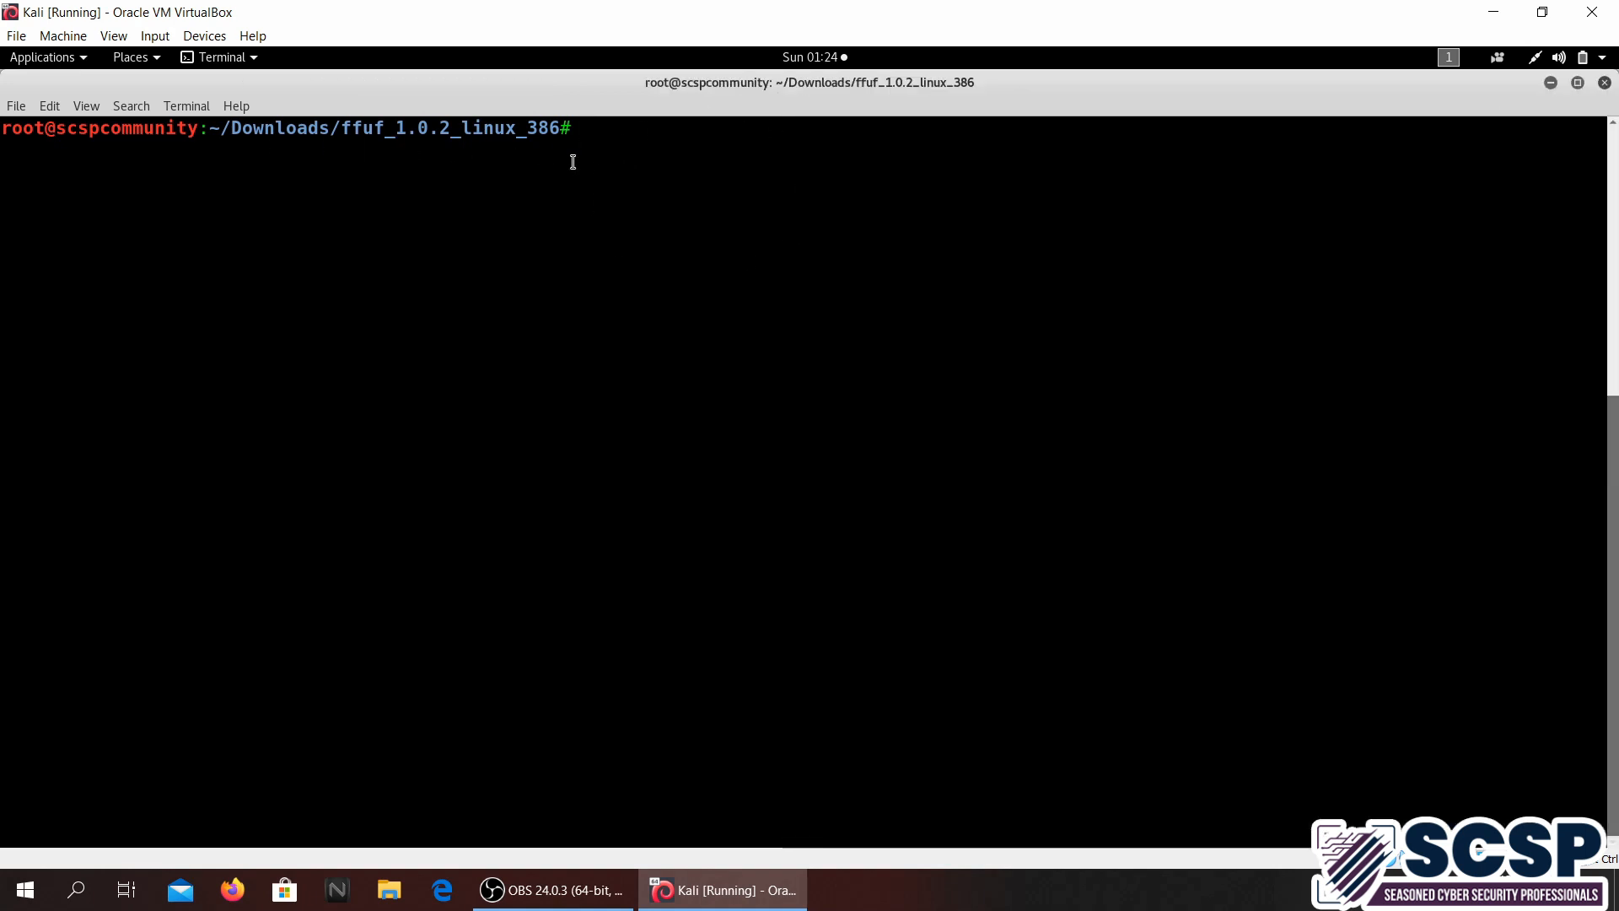
{"action": "mouse_move", "coordinate": [624, 161]}
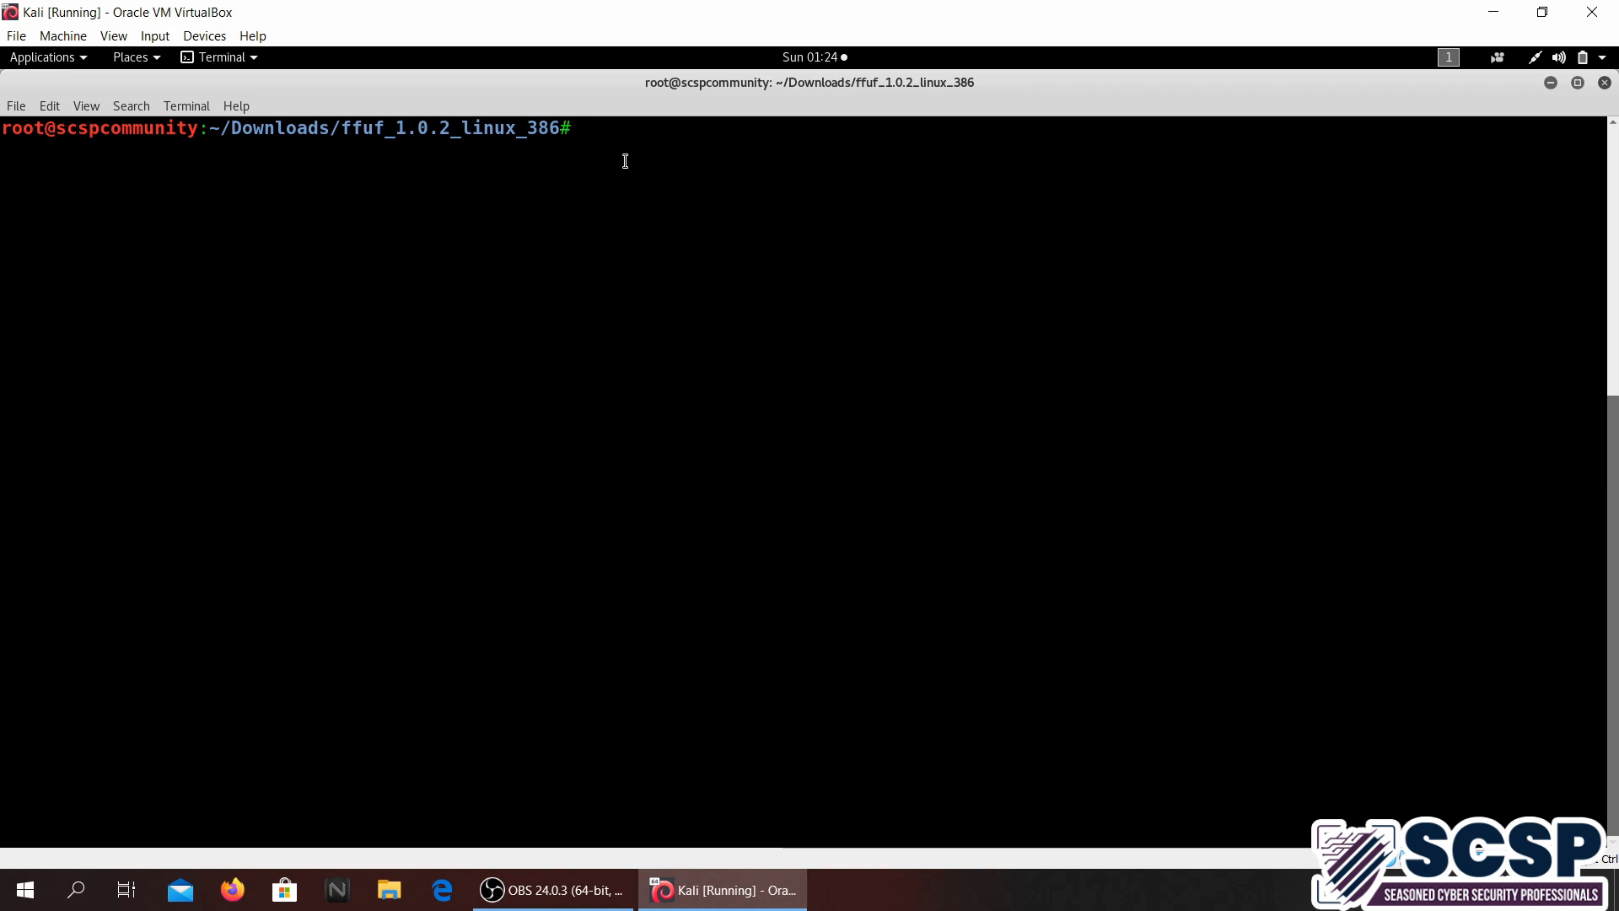
{"action": "type", "text": "./"}
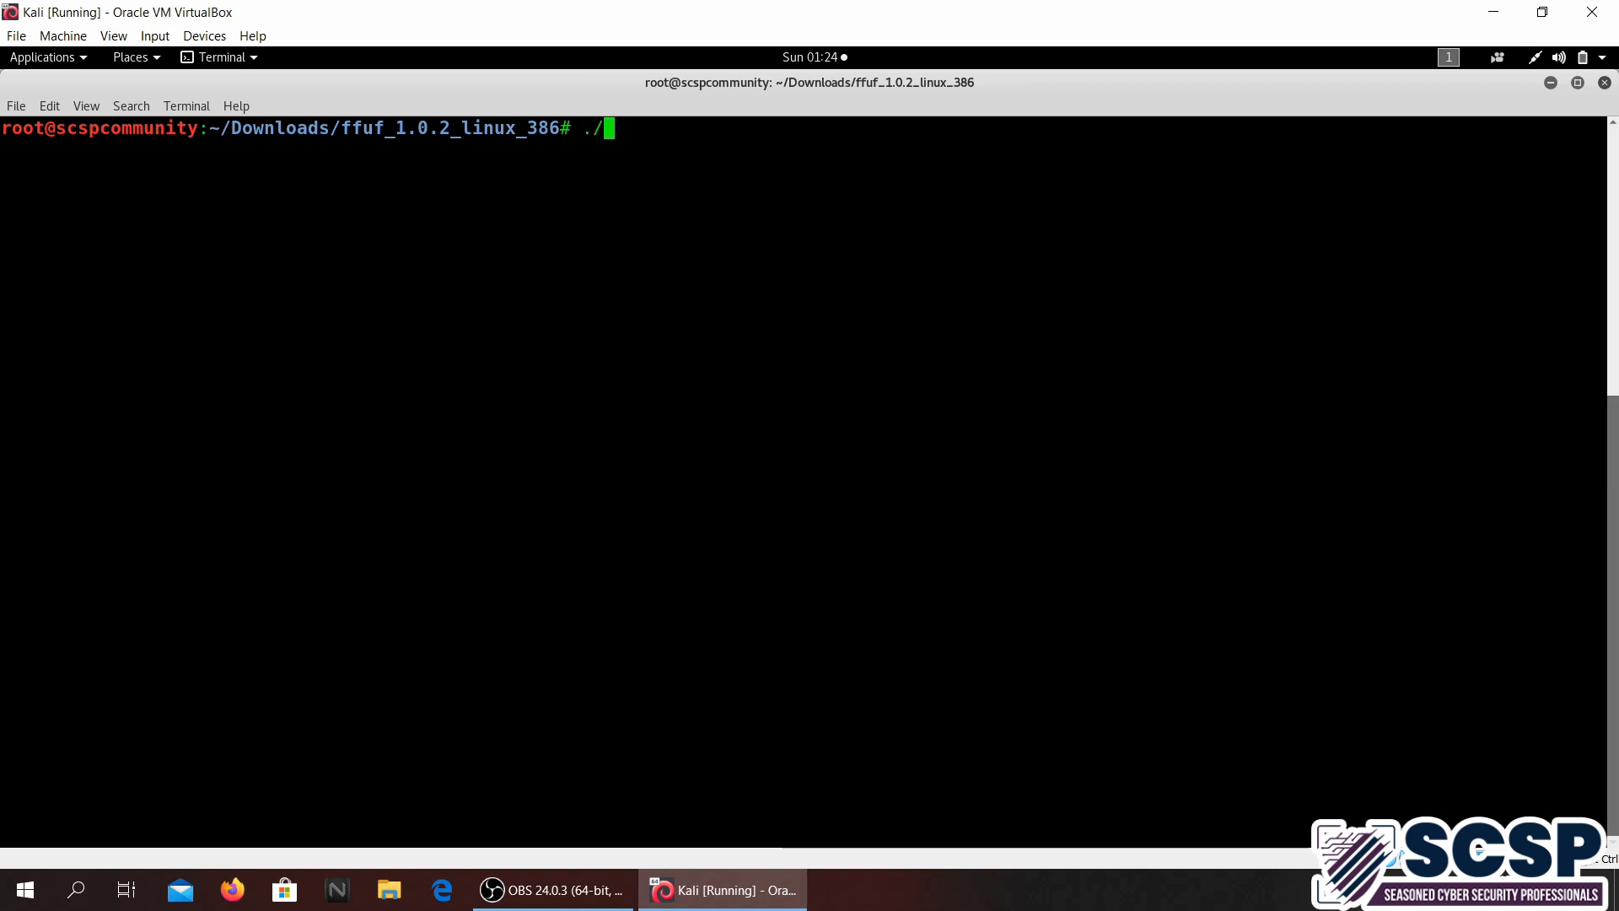
{"action": "type", "text": "f"}
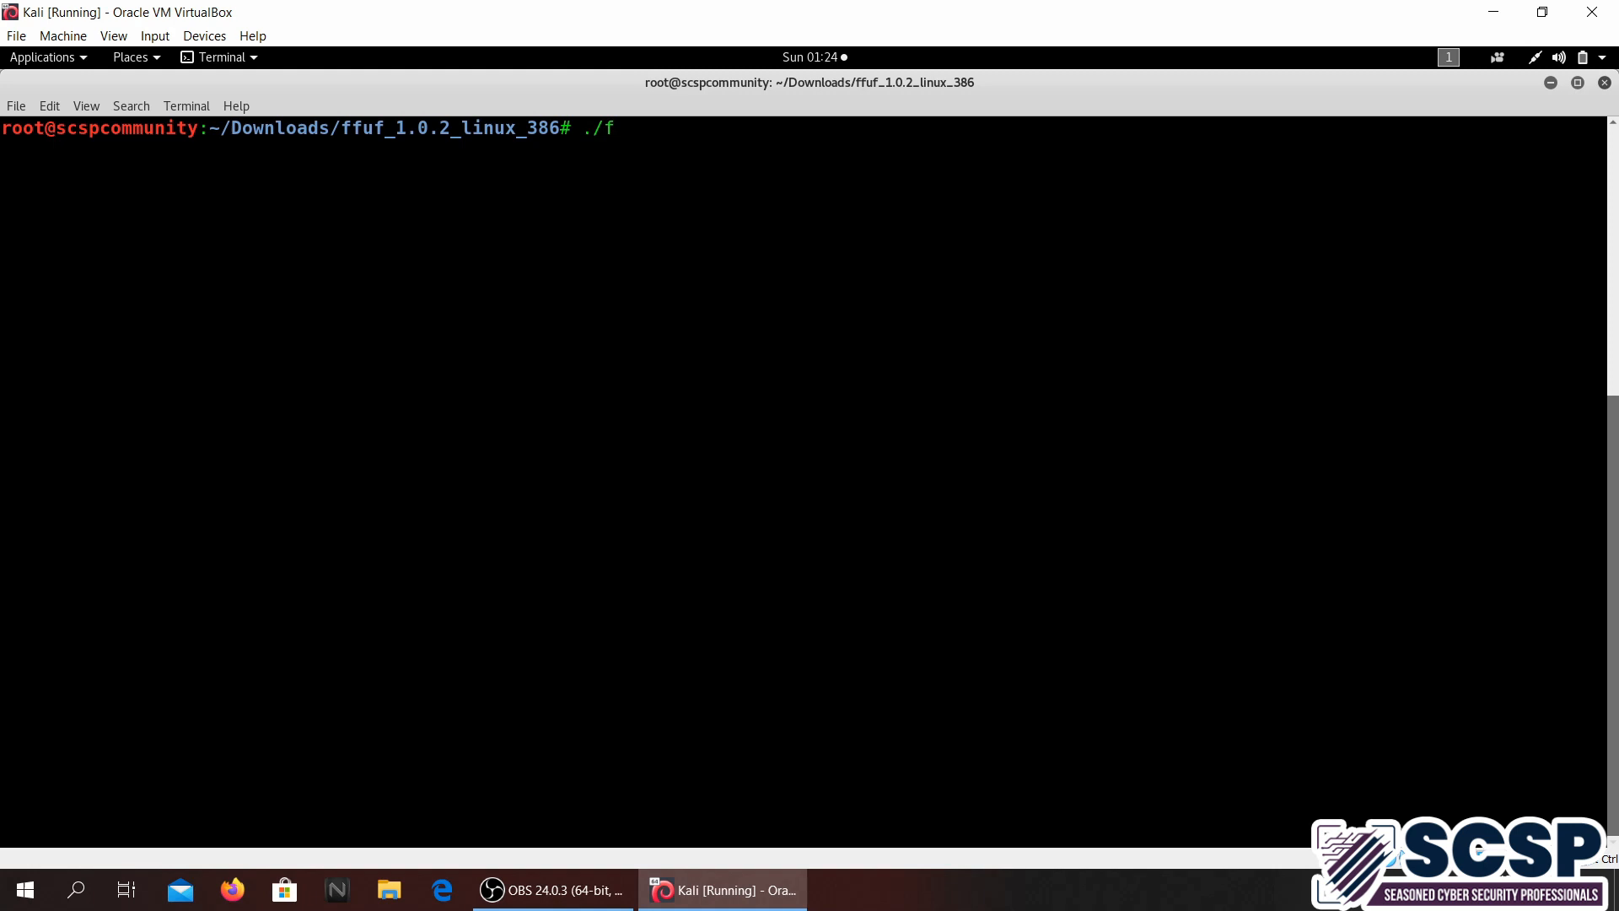
{"action": "type", "text": "uf"}
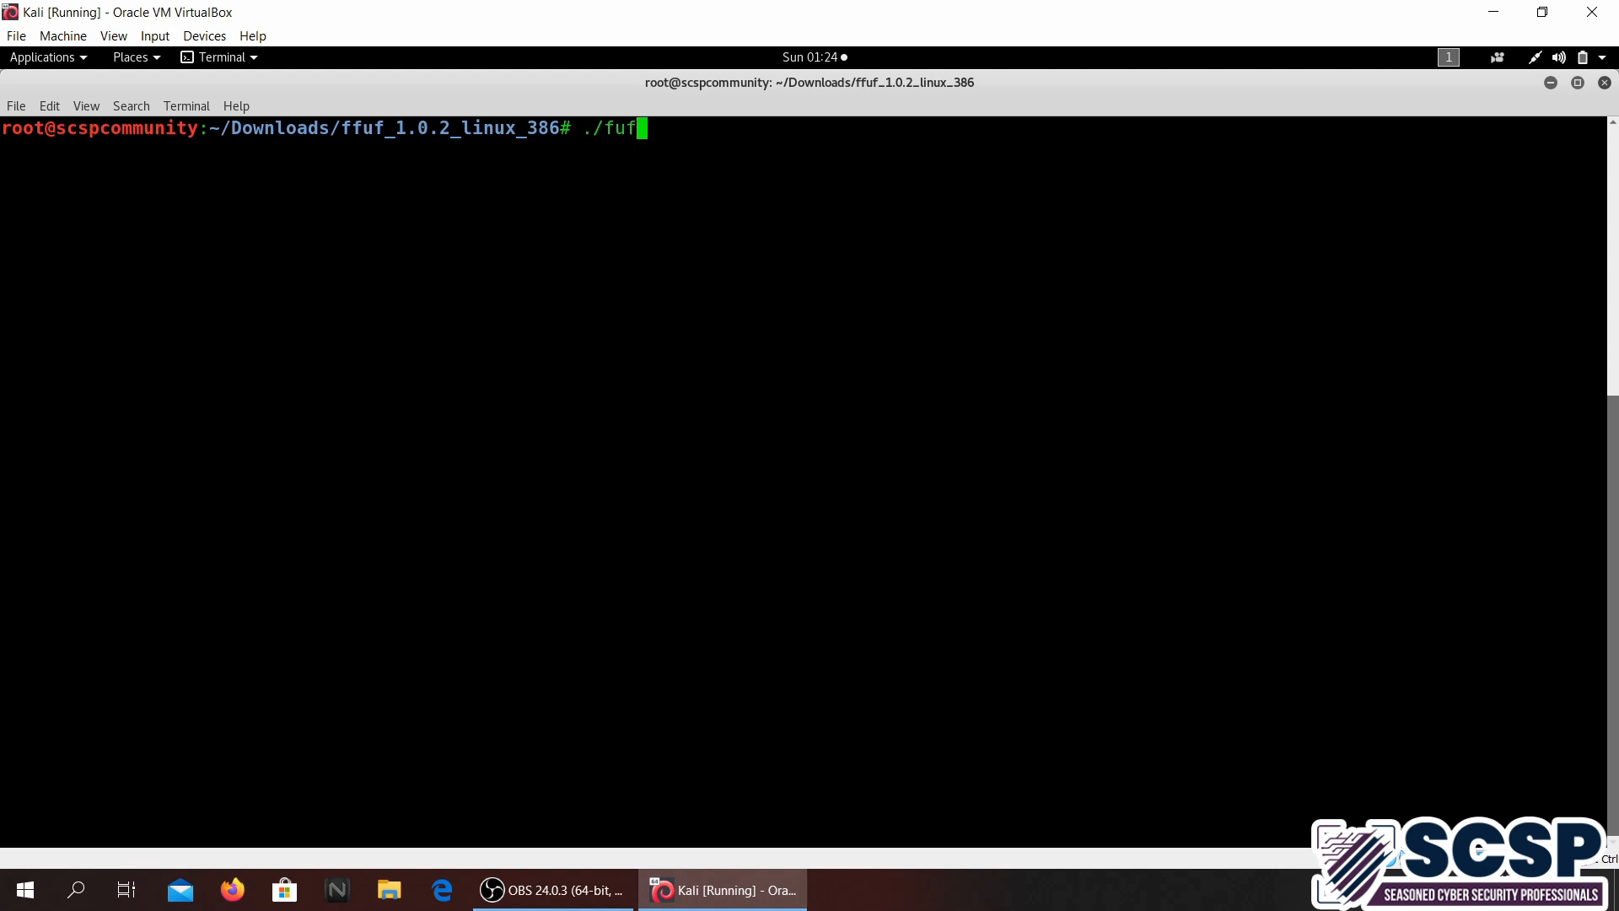
{"action": "key", "text": "BackSpace"}
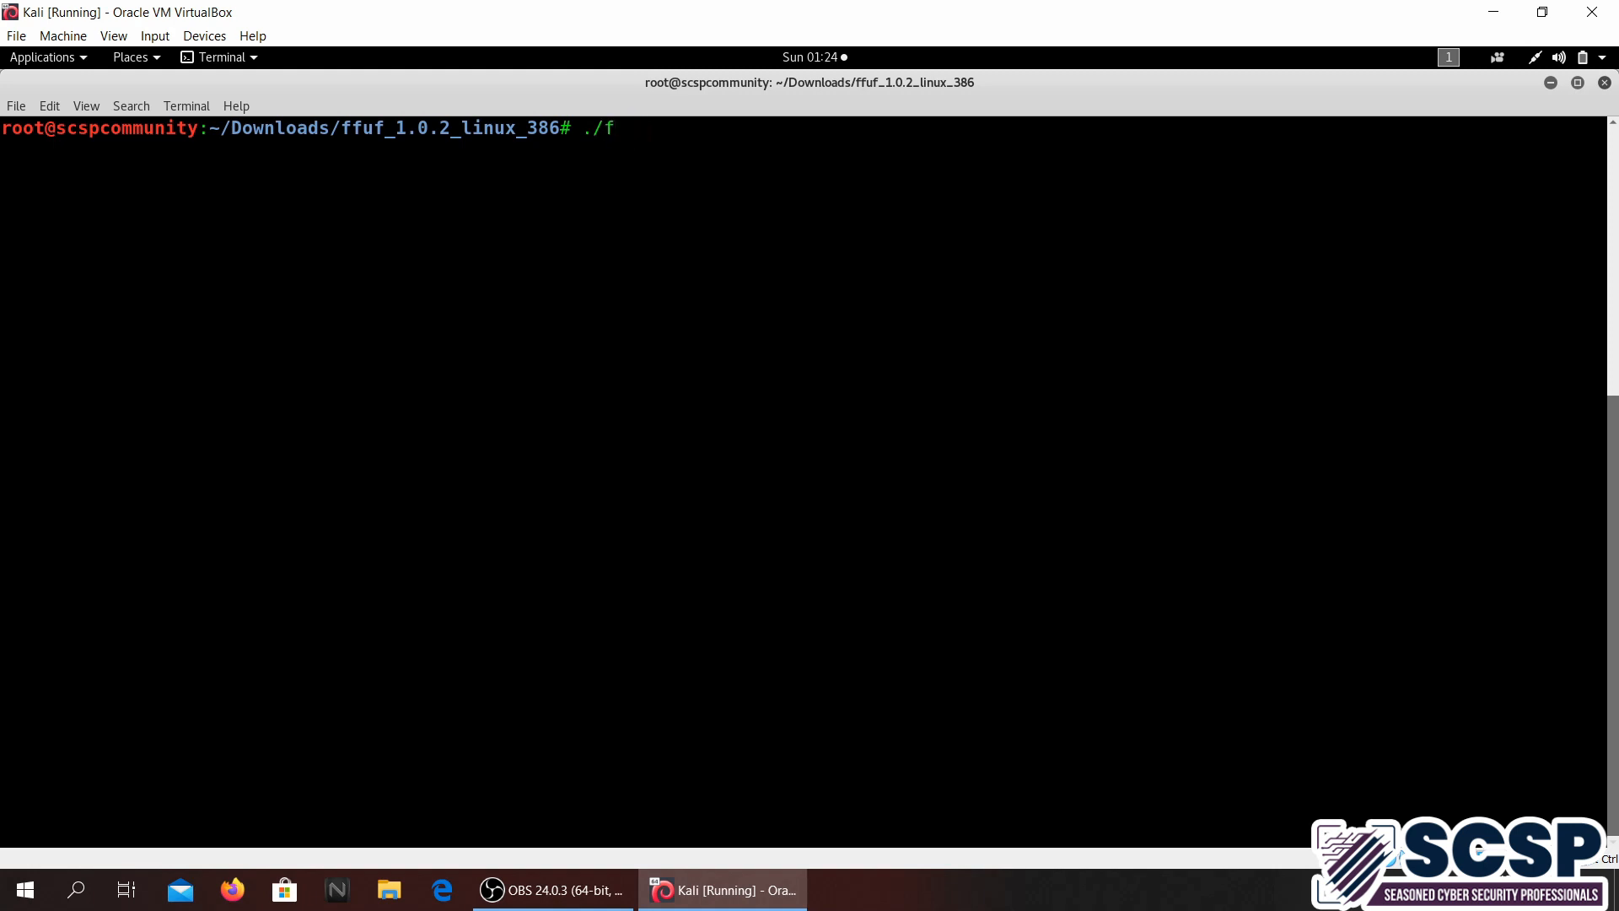
{"action": "type", "text": "uf"}
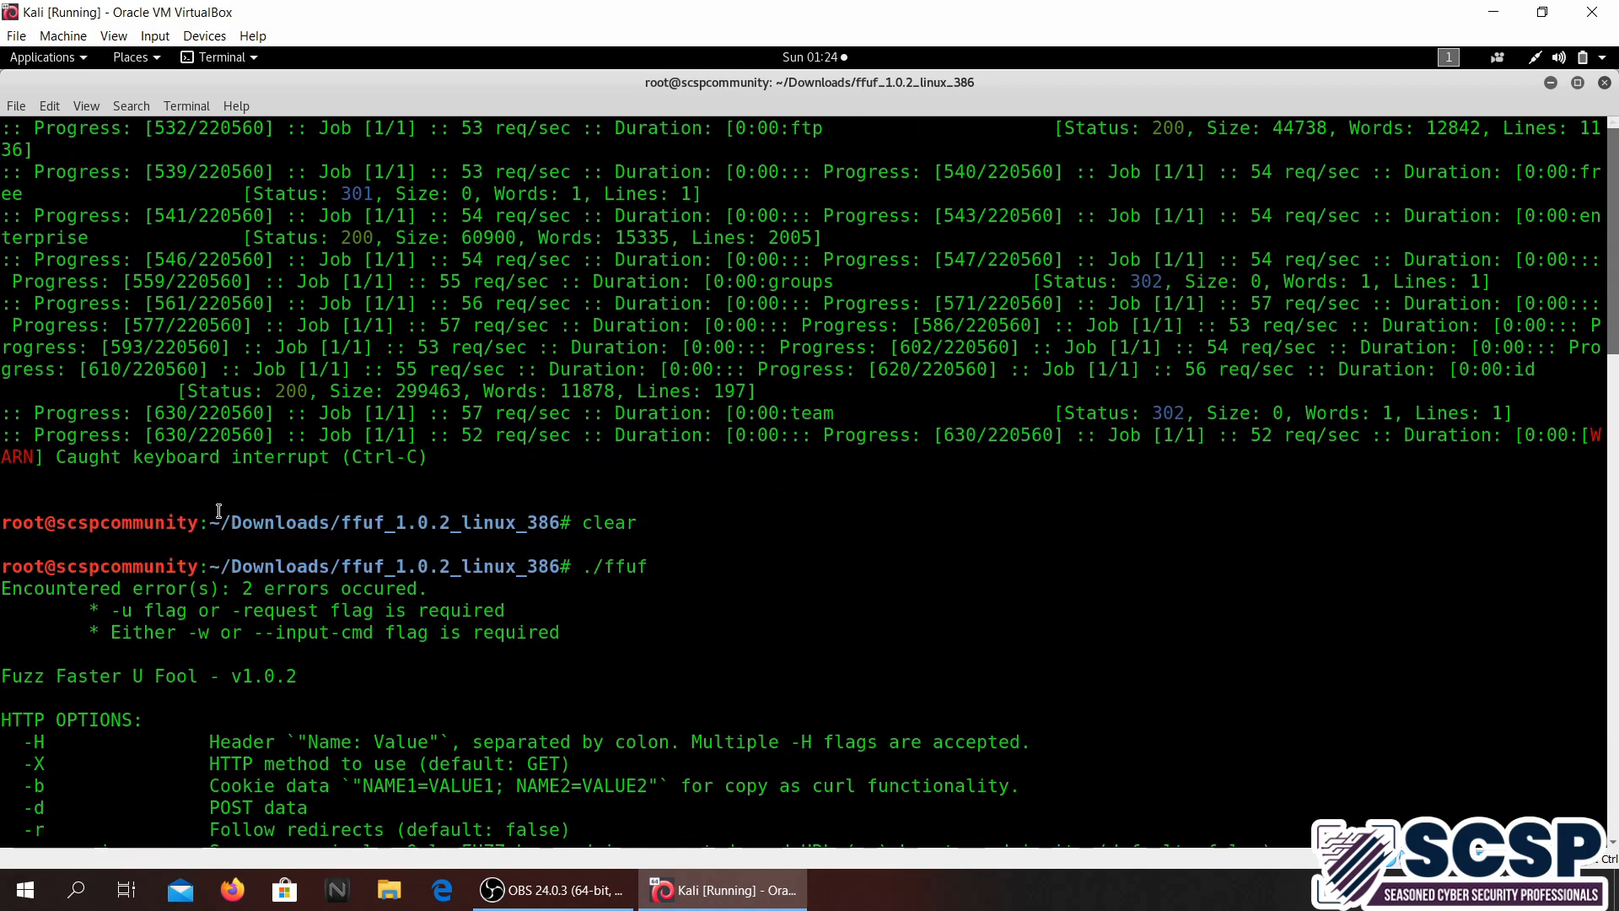
{"action": "scroll", "scroll_direction": "down", "scroll_amount": 3}
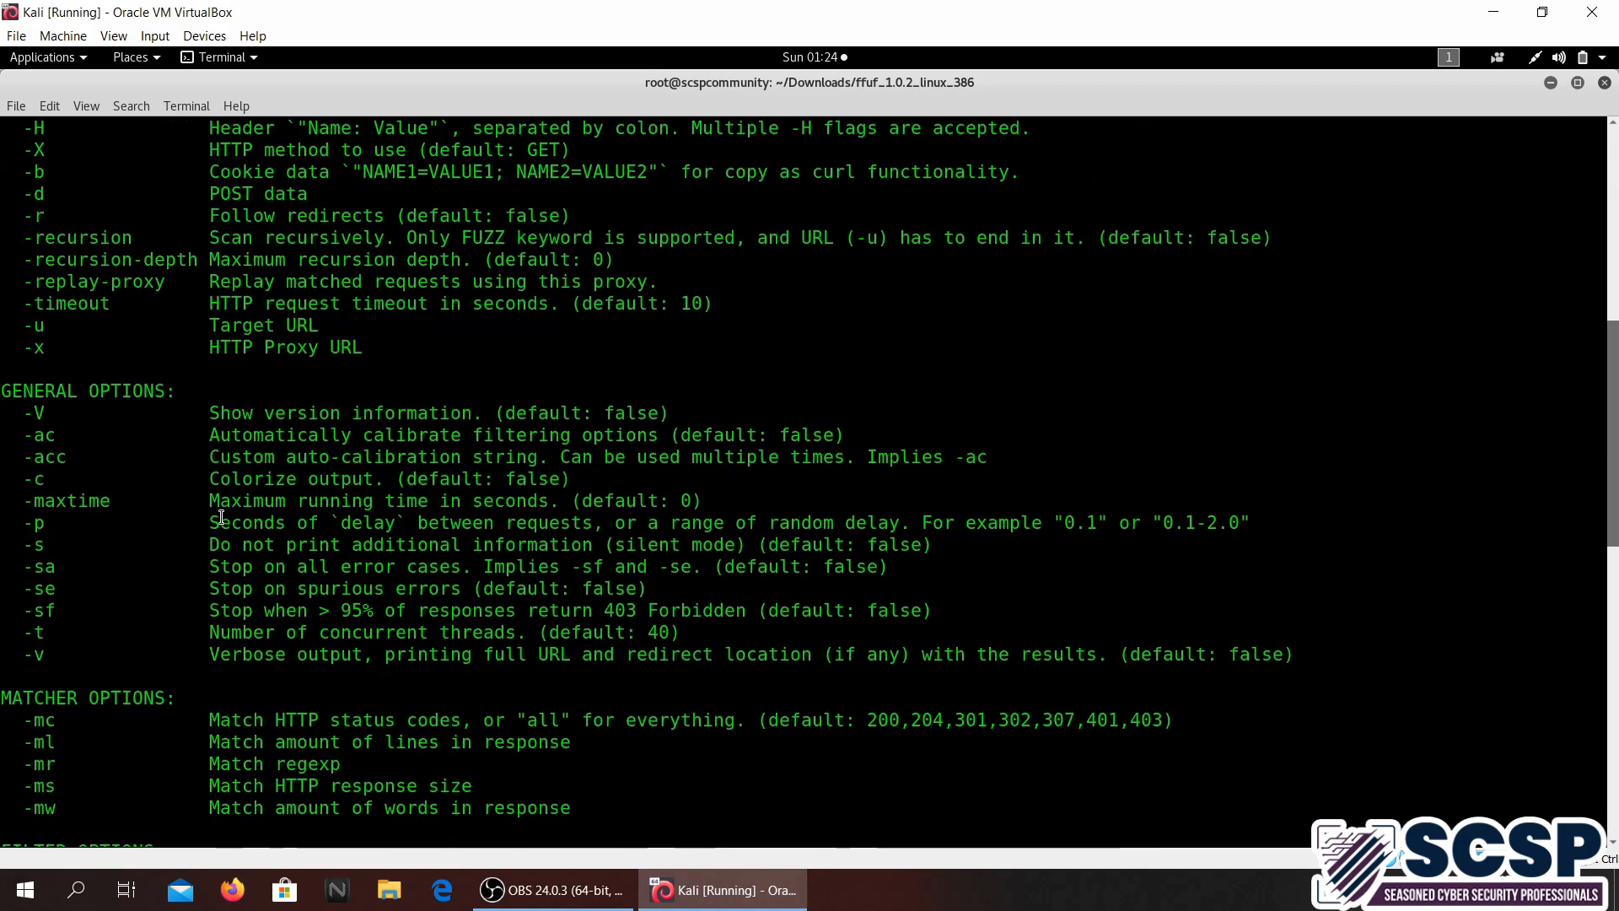
{"action": "scroll", "scroll_direction": "down", "scroll_amount": 3}
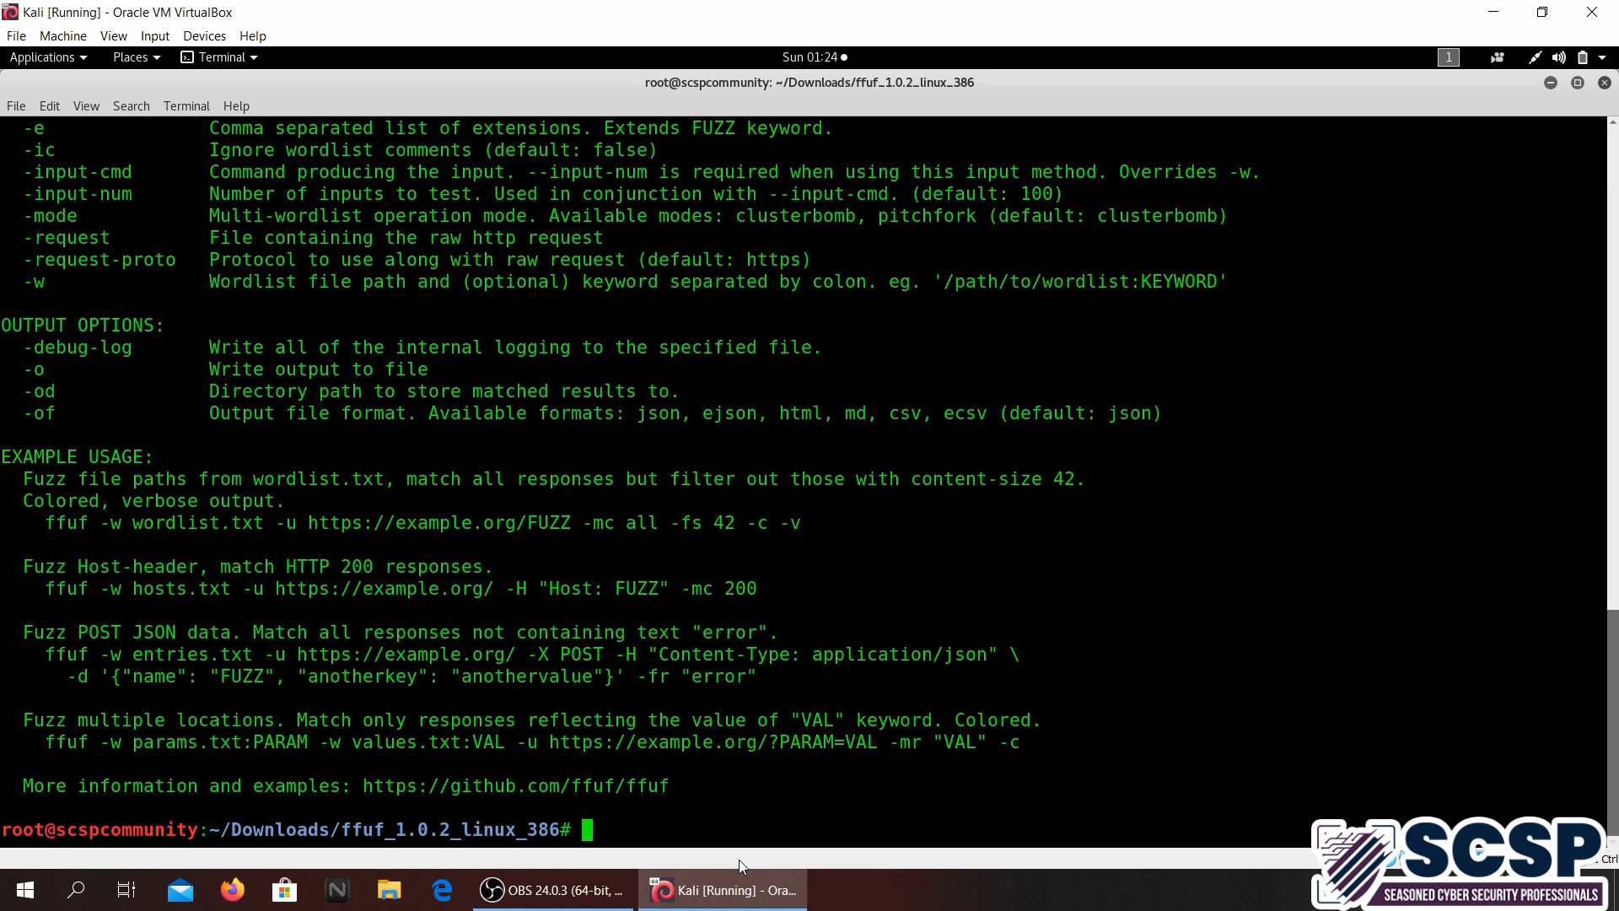
{"action": "type", "text": "./"}
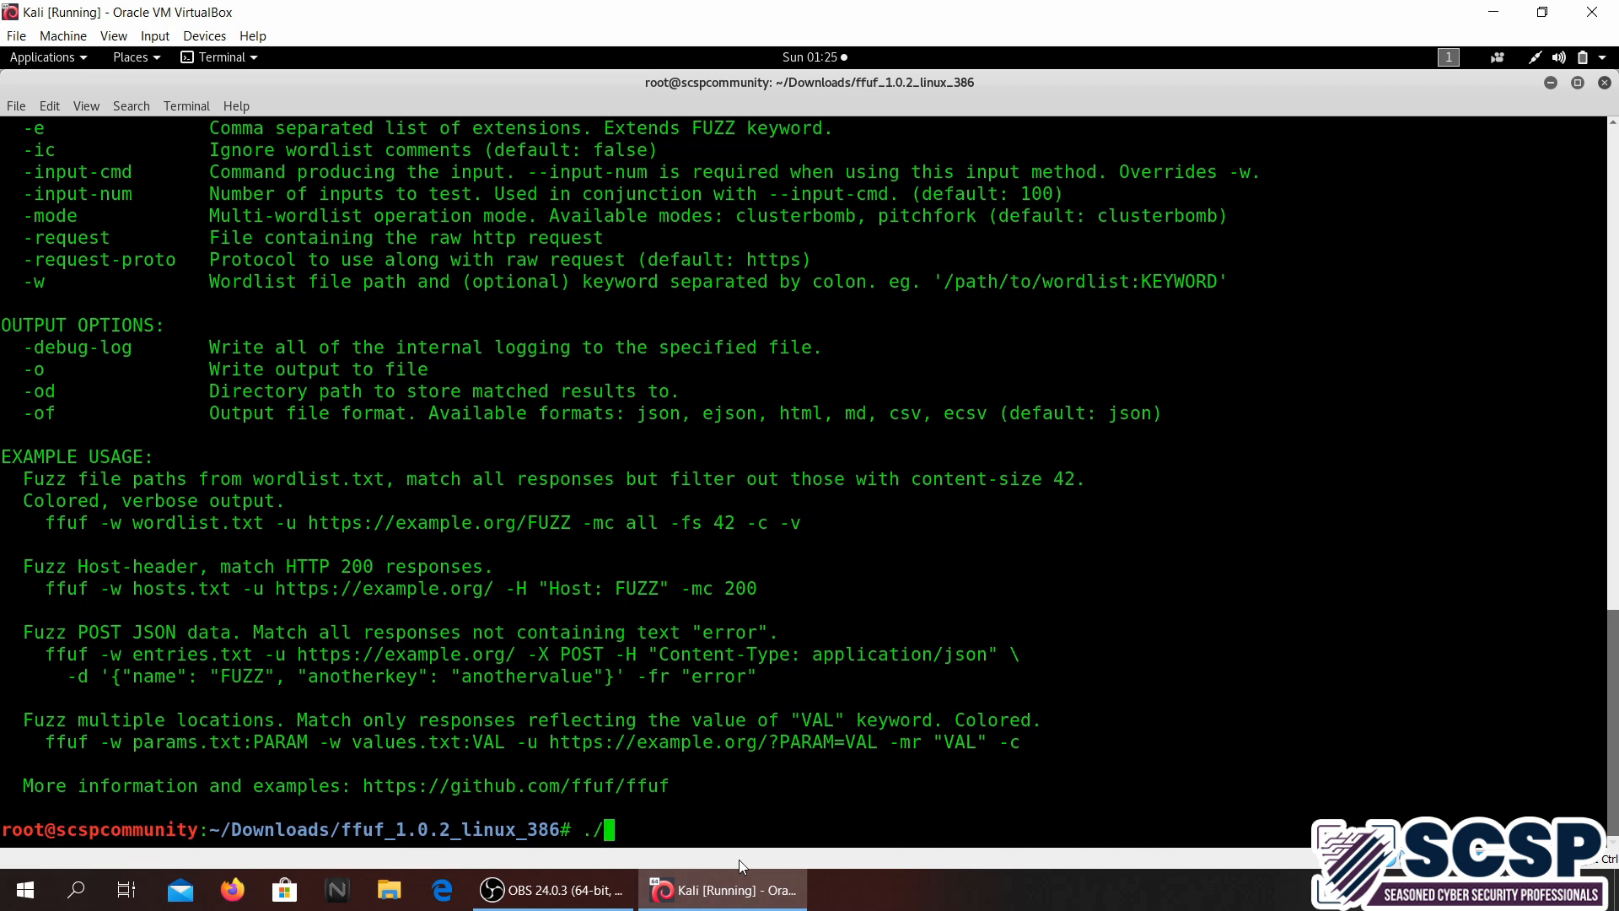
Step: Begin a ./ffuf command with the -w wordlist flag, fixing the mistyped name
{"action": "type", "text": "fuf"}
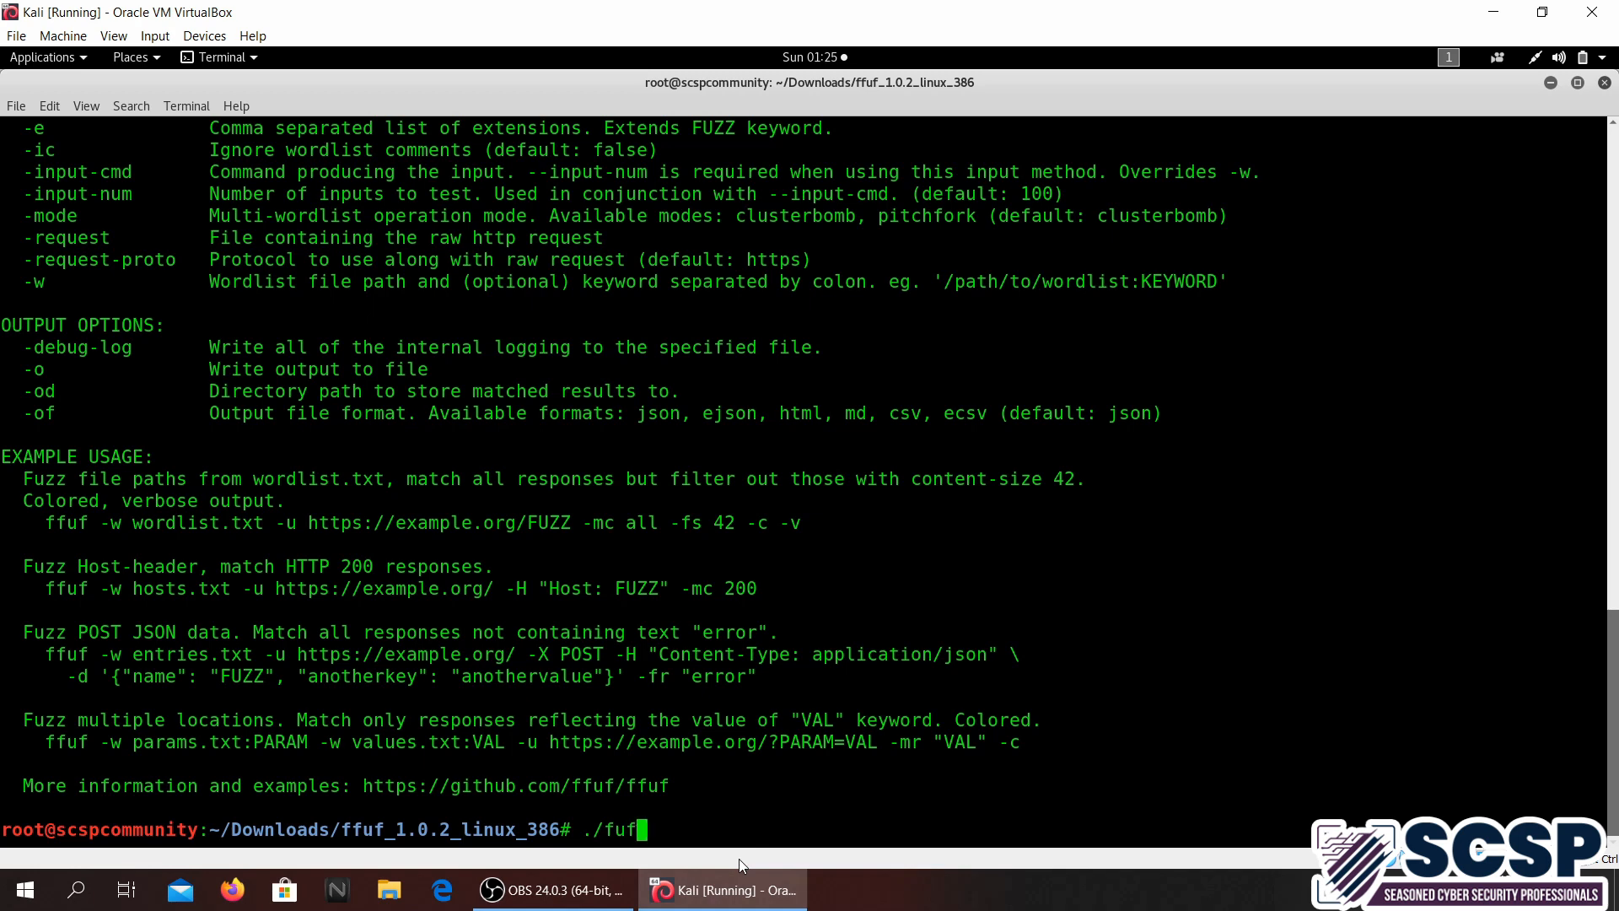
{"action": "key", "text": "BackSpace"}
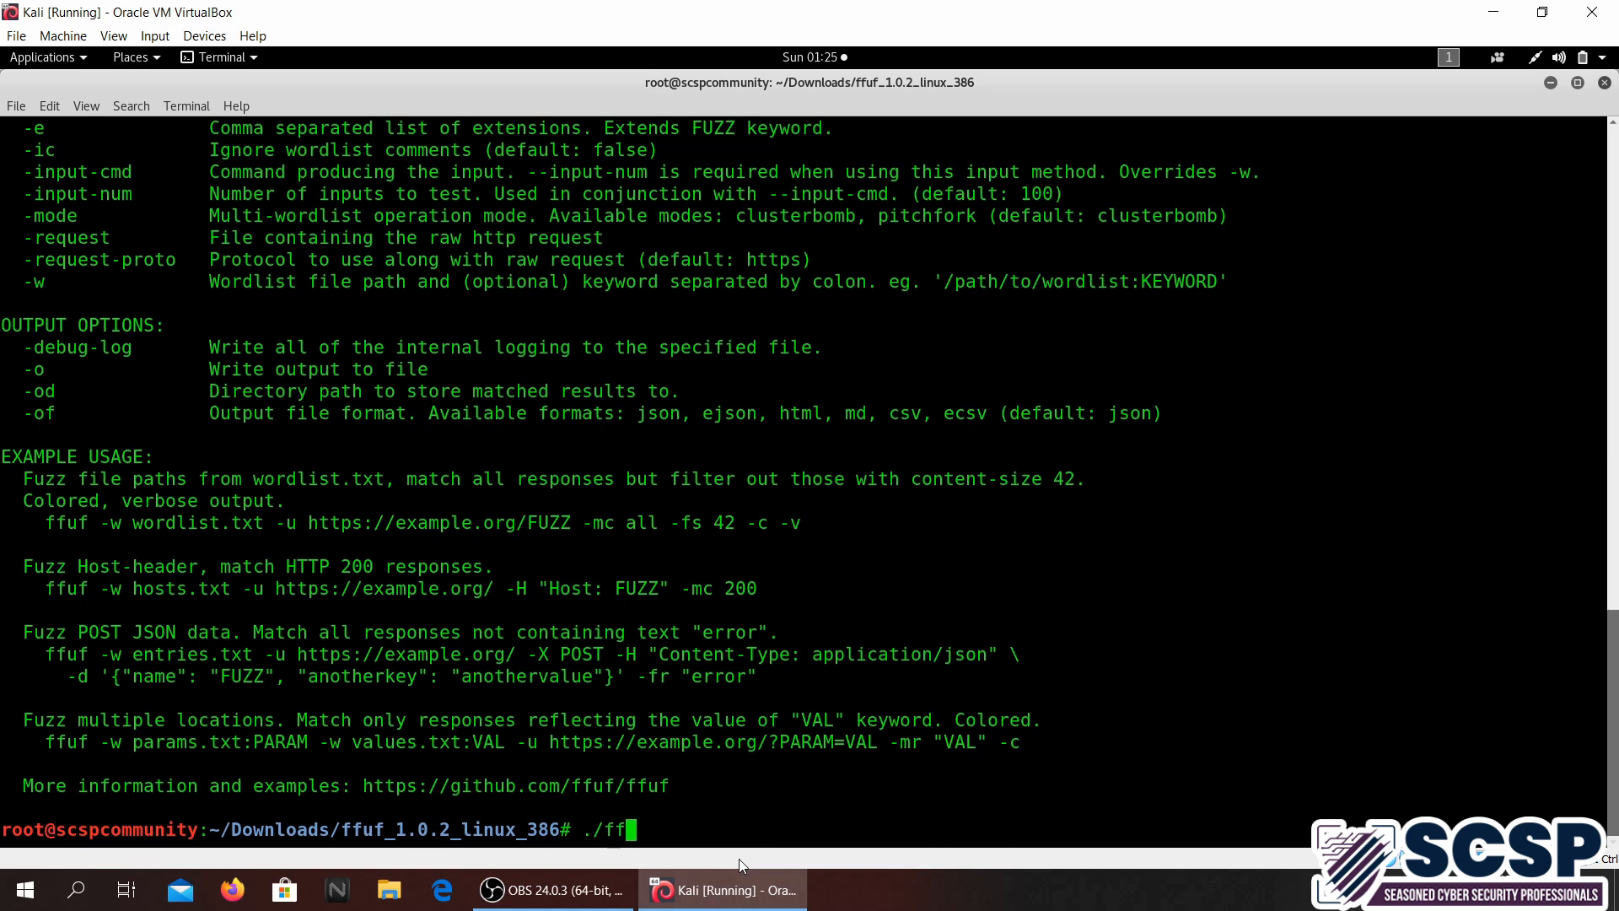
{"action": "type", "text": "uf"}
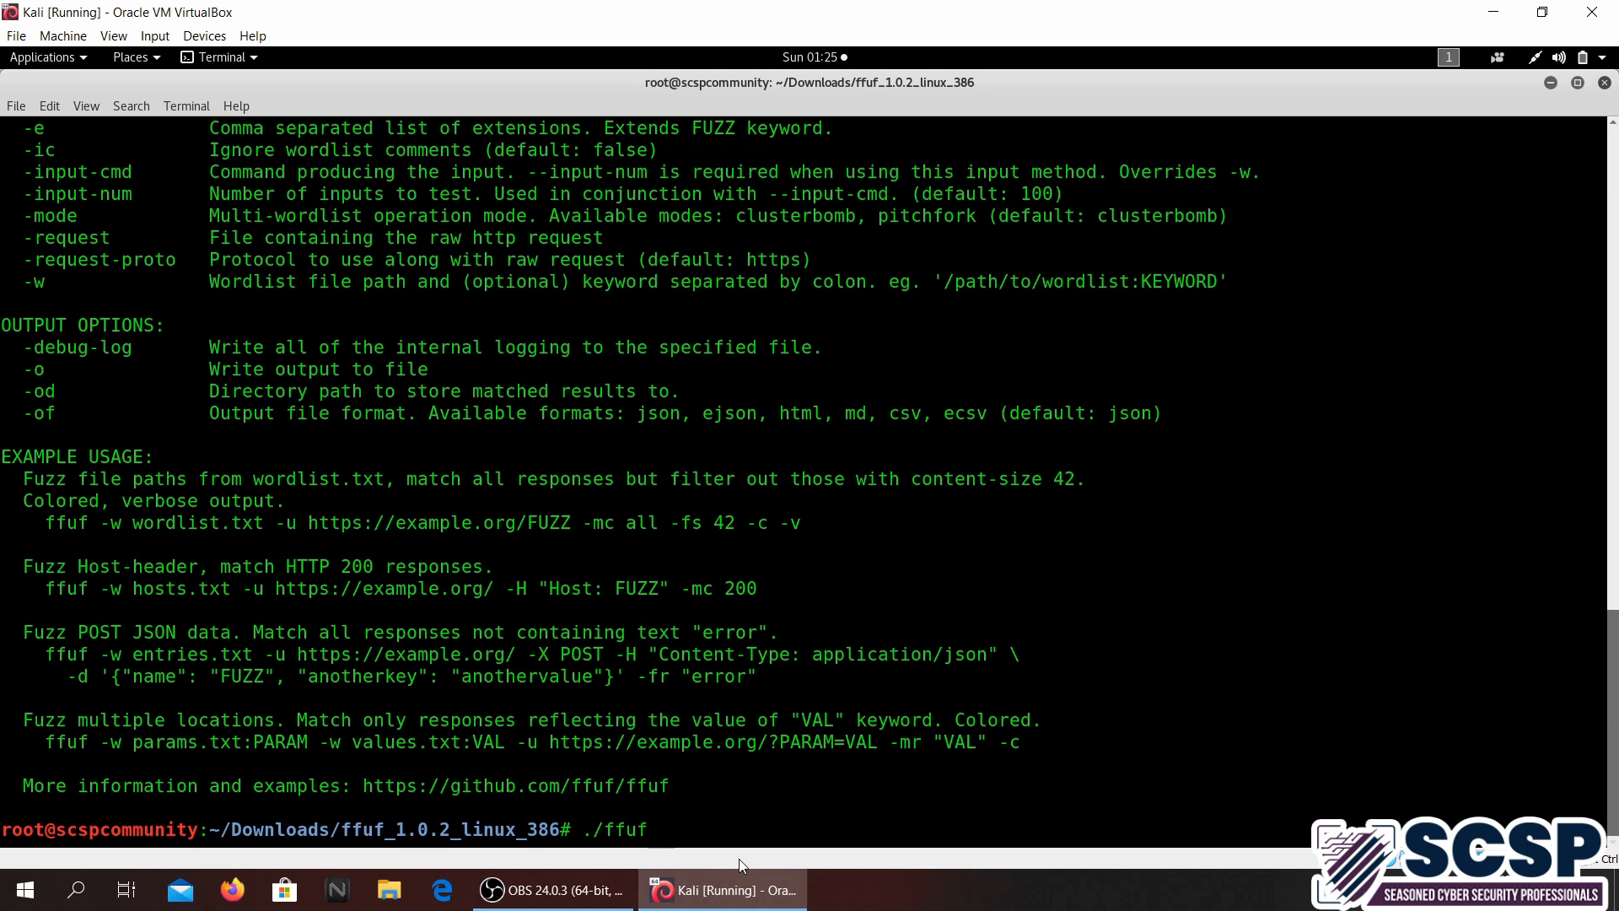
{"action": "type", "text": "-w"}
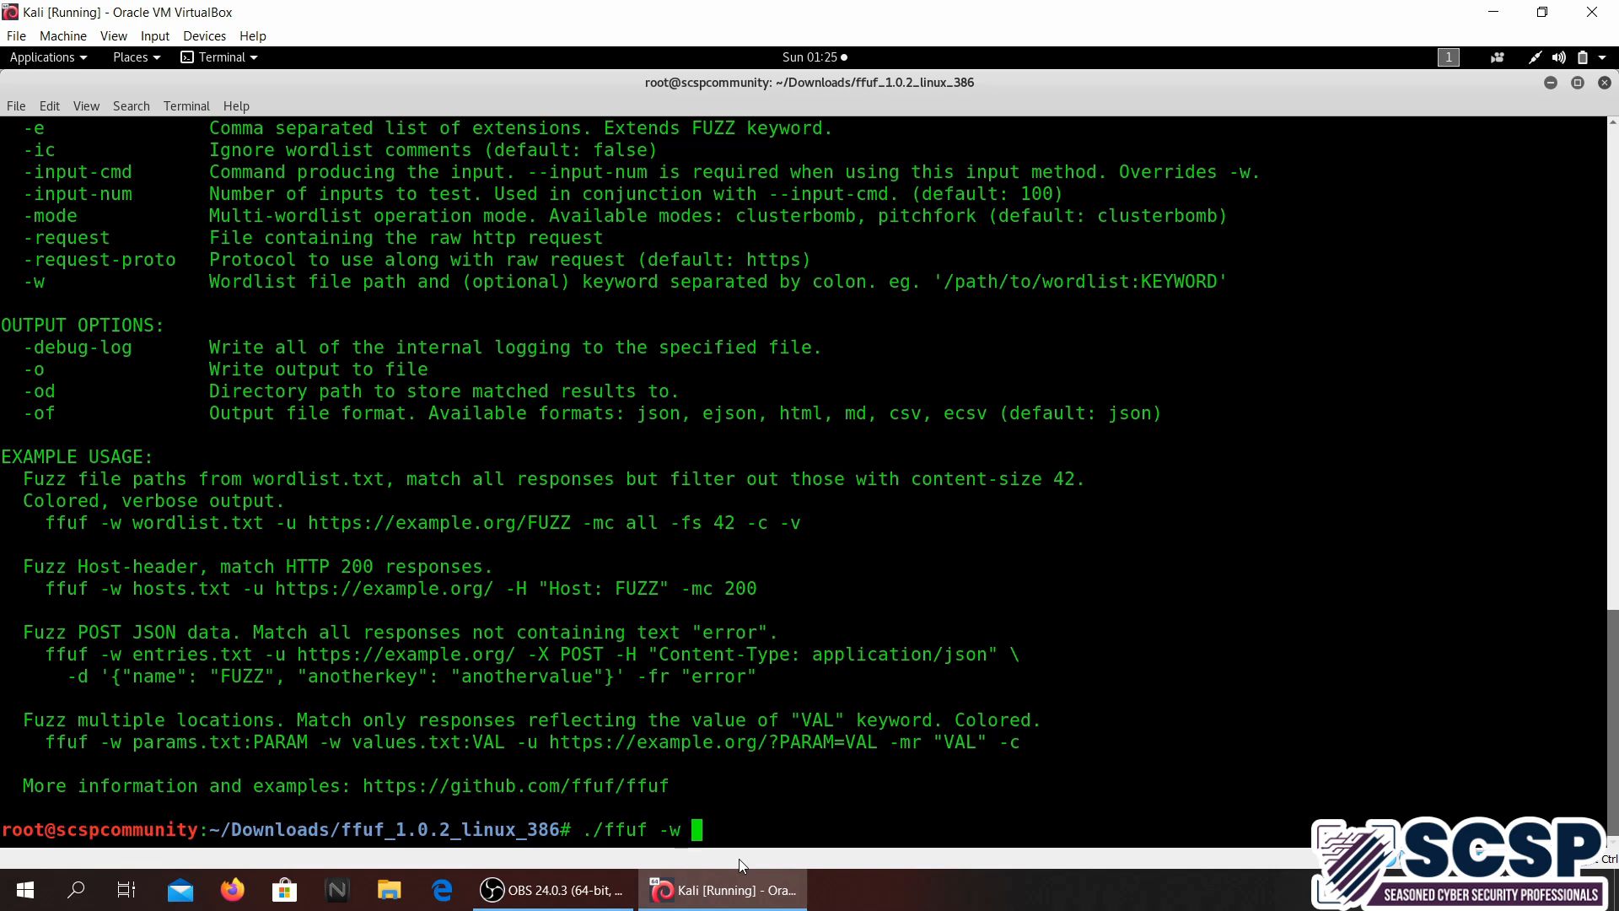
Step: Point -w at /usr/share/wordlists/dirbuster/, deleting the partial file name
{"action": "type", "text": "/usr."}
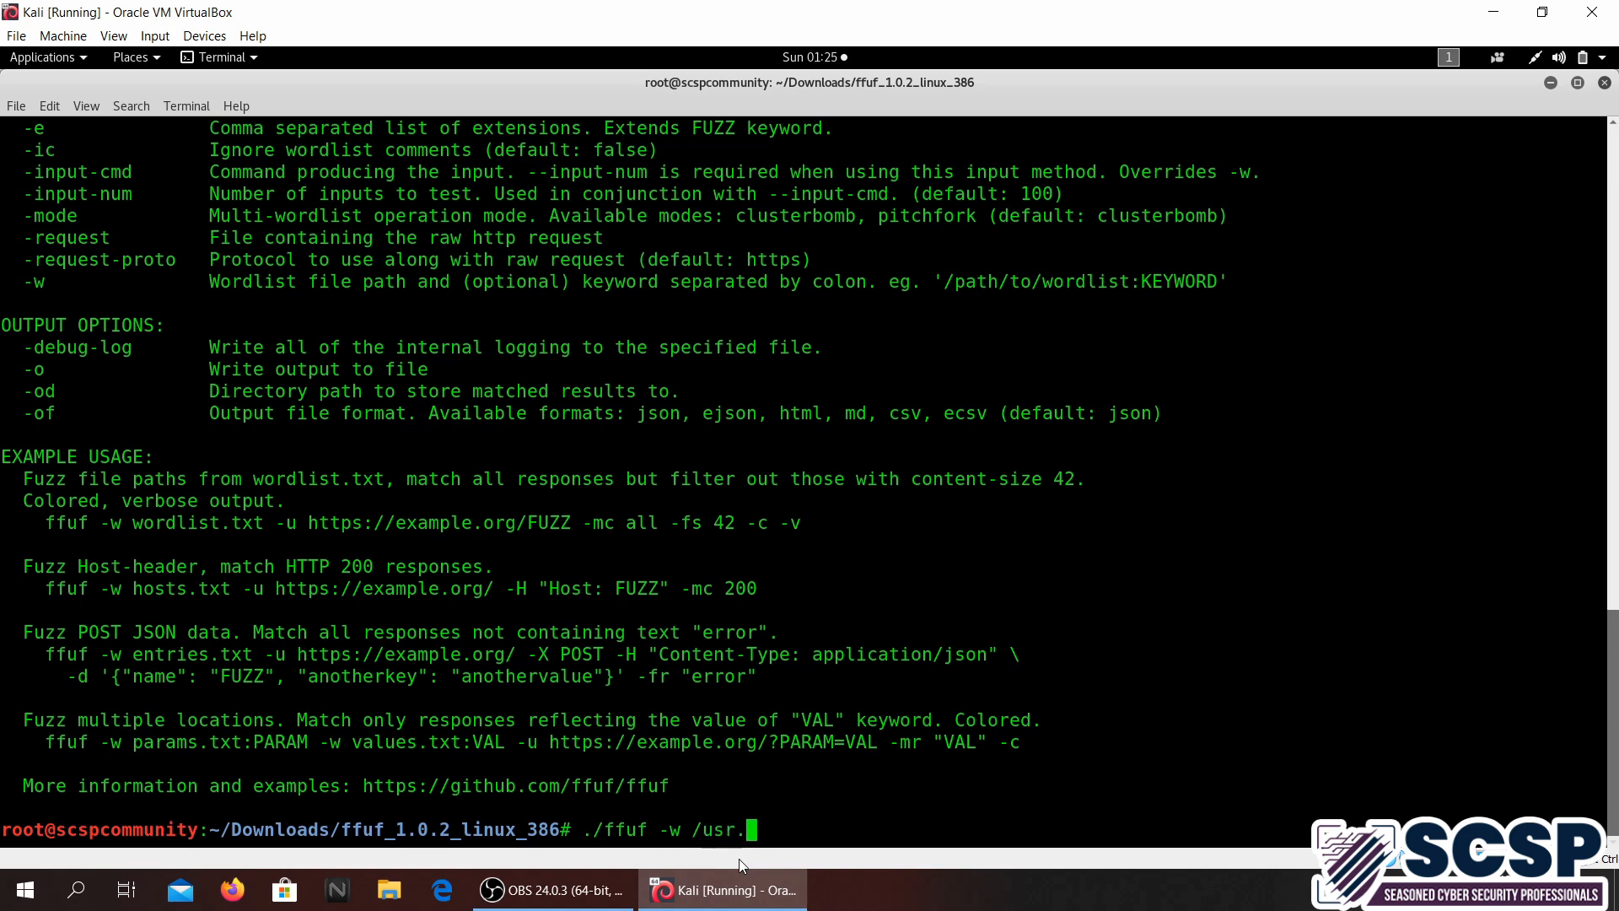
{"action": "type", "text": "share"}
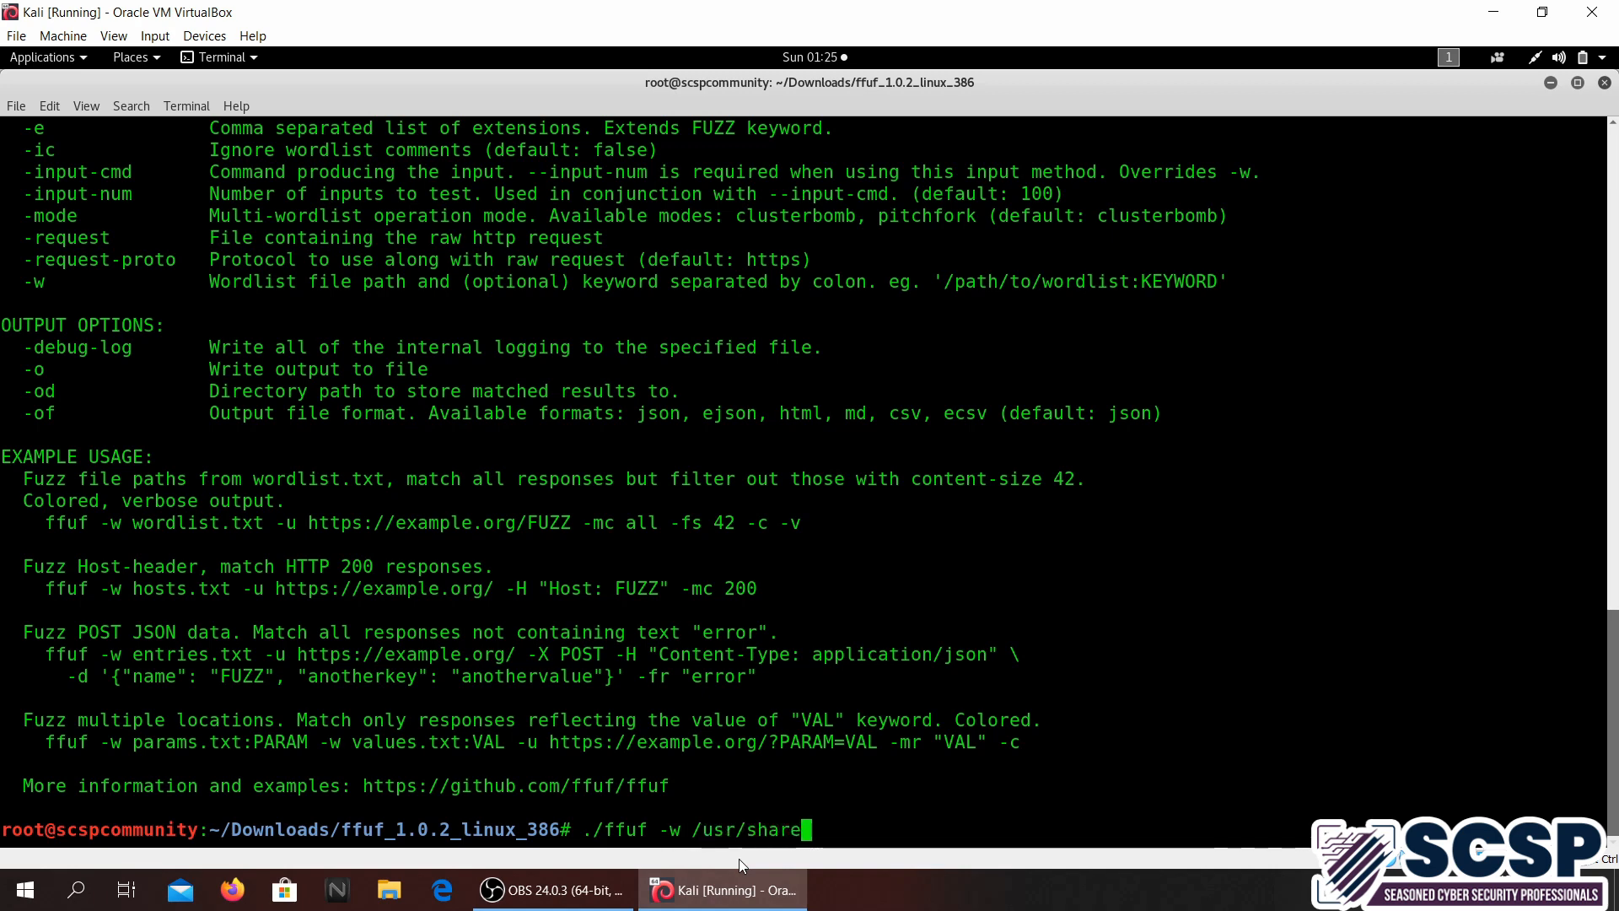
{"action": "type", "text": "/"}
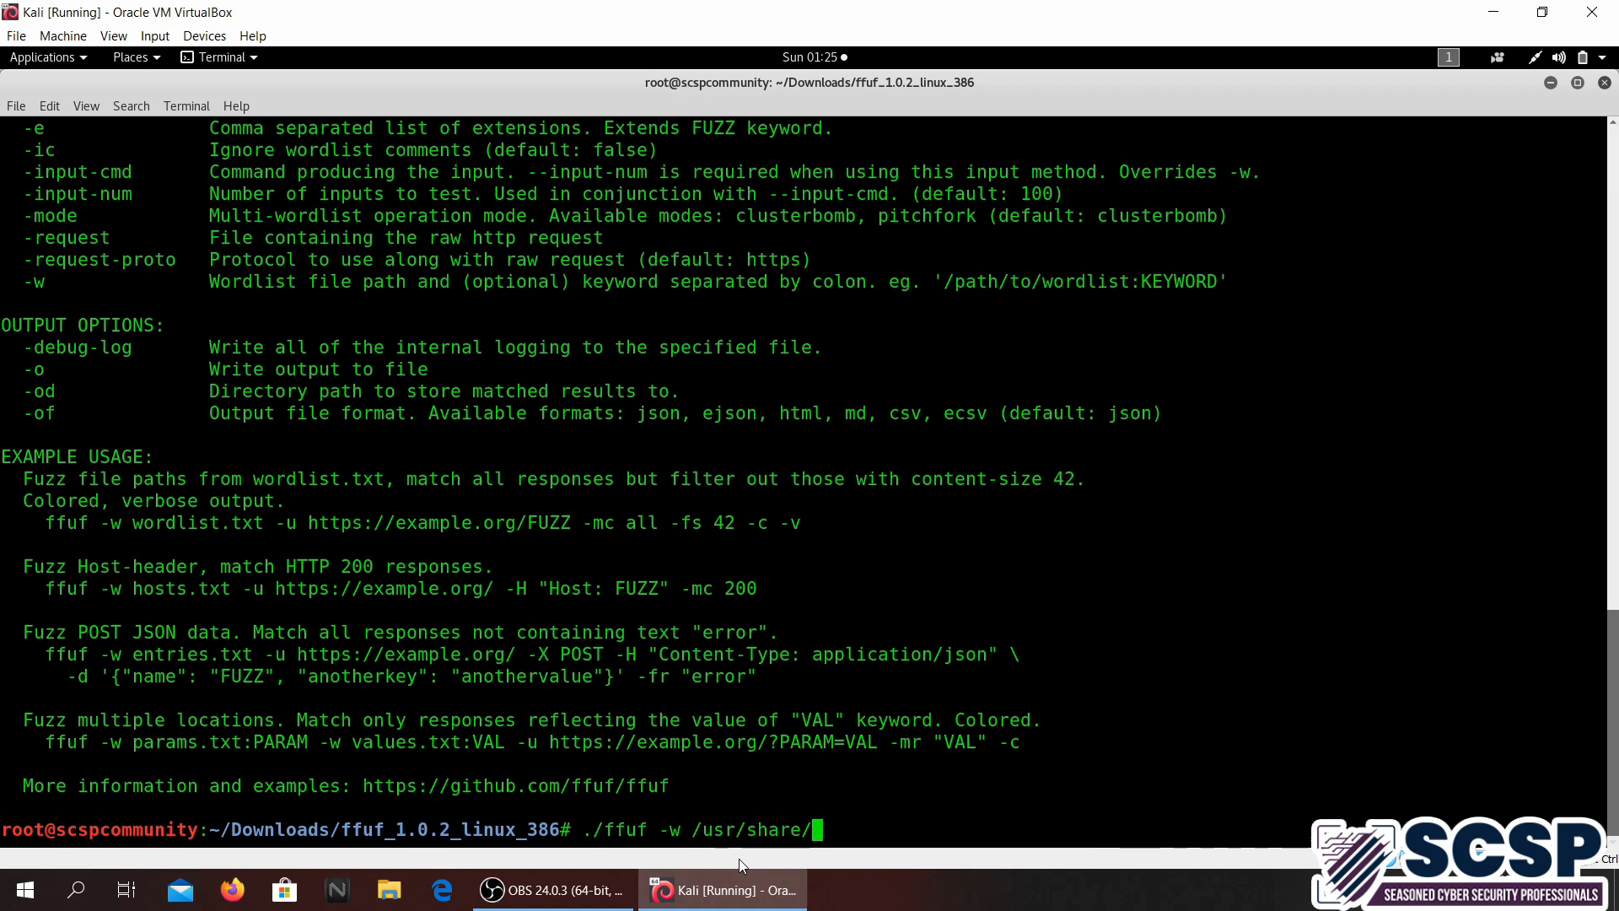
{"action": "type", "text": "w"}
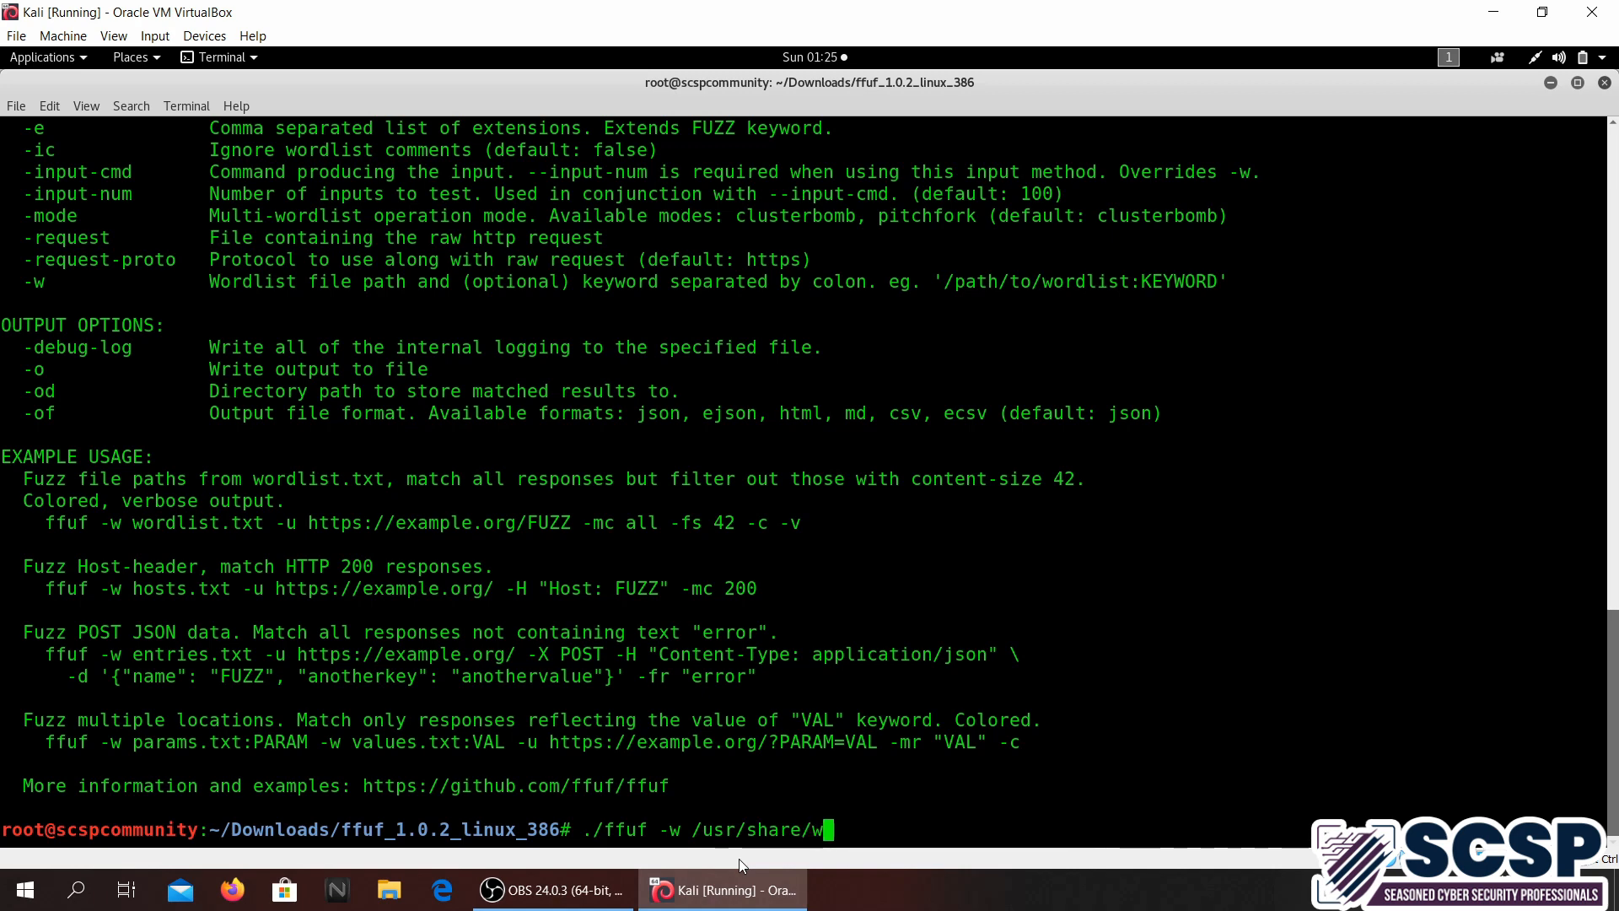
{"action": "type", "text": "ordlists/"}
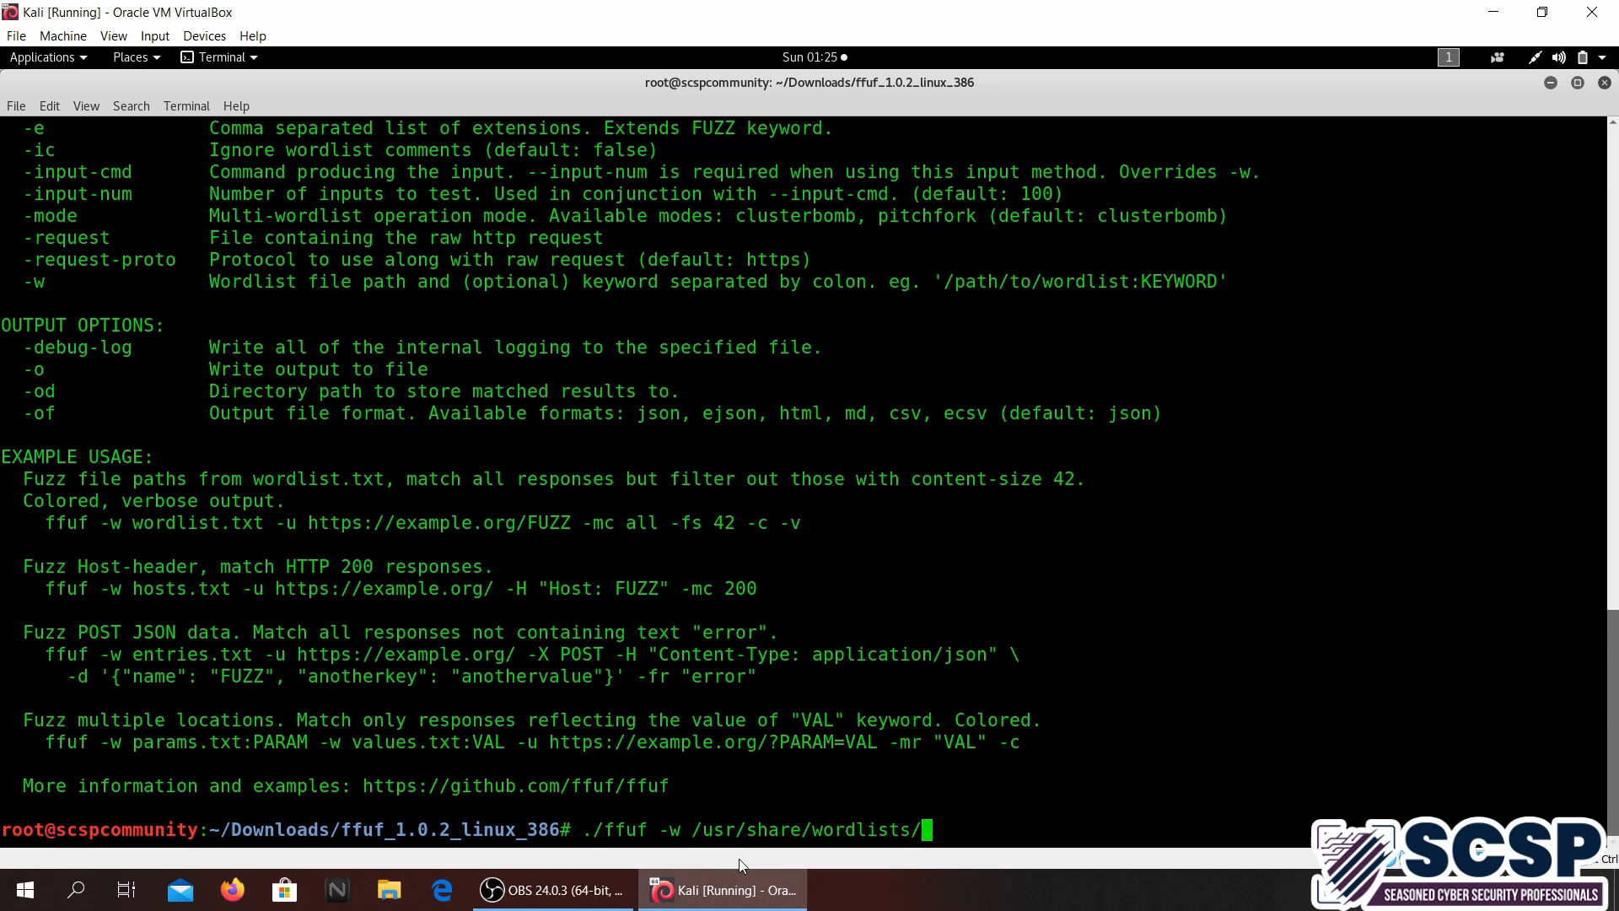
{"action": "type", "text": "dirb"}
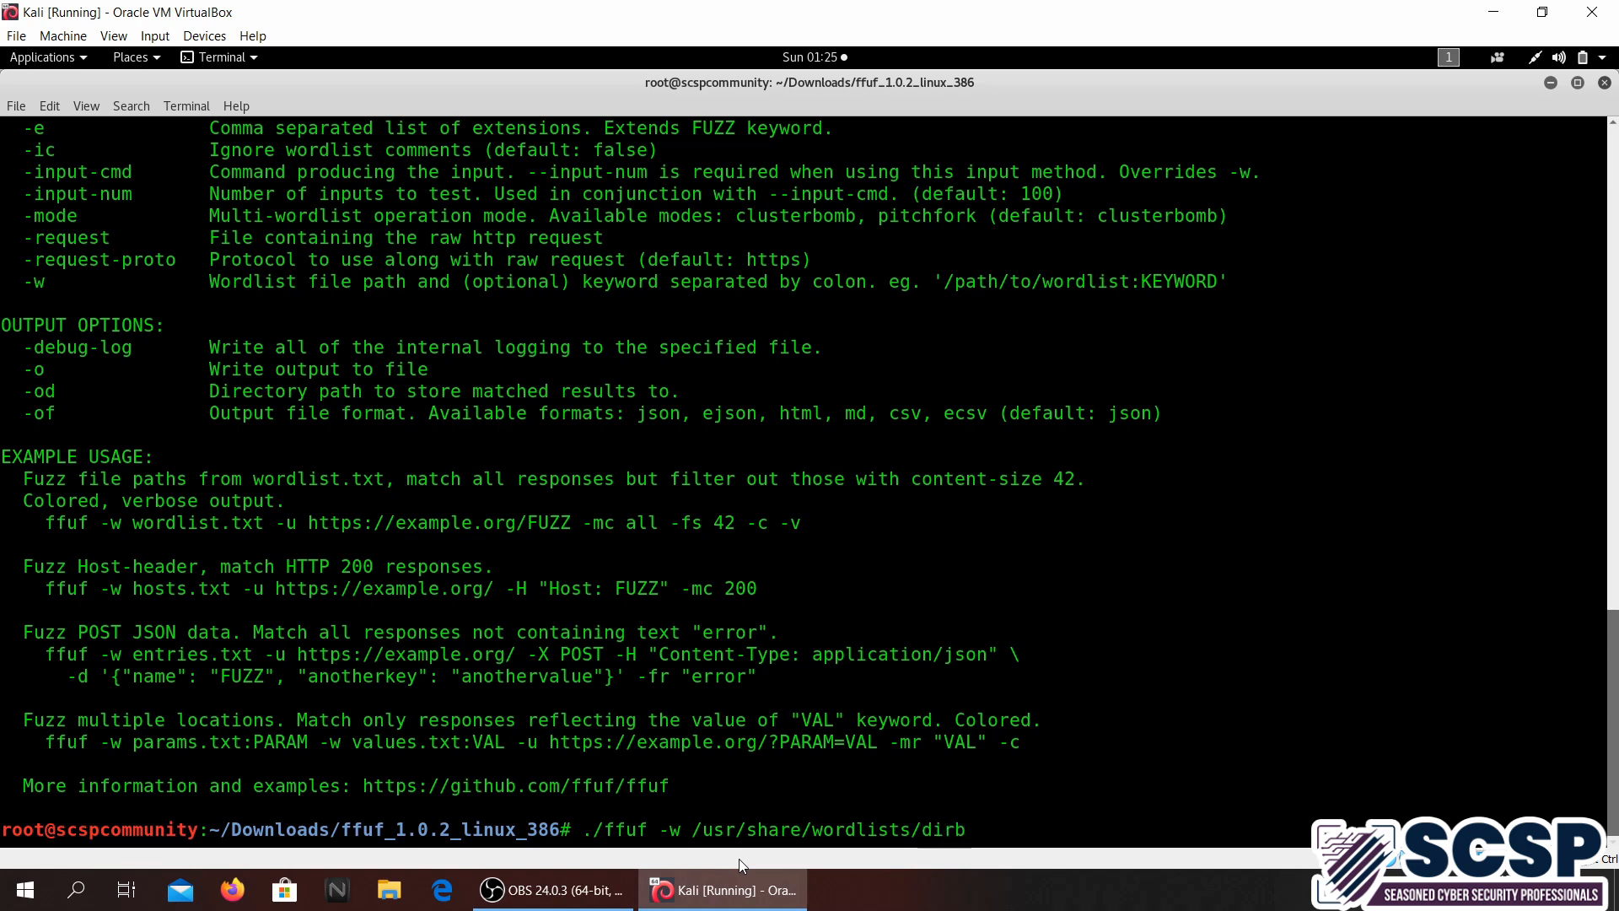
{"action": "type", "text": "uster"}
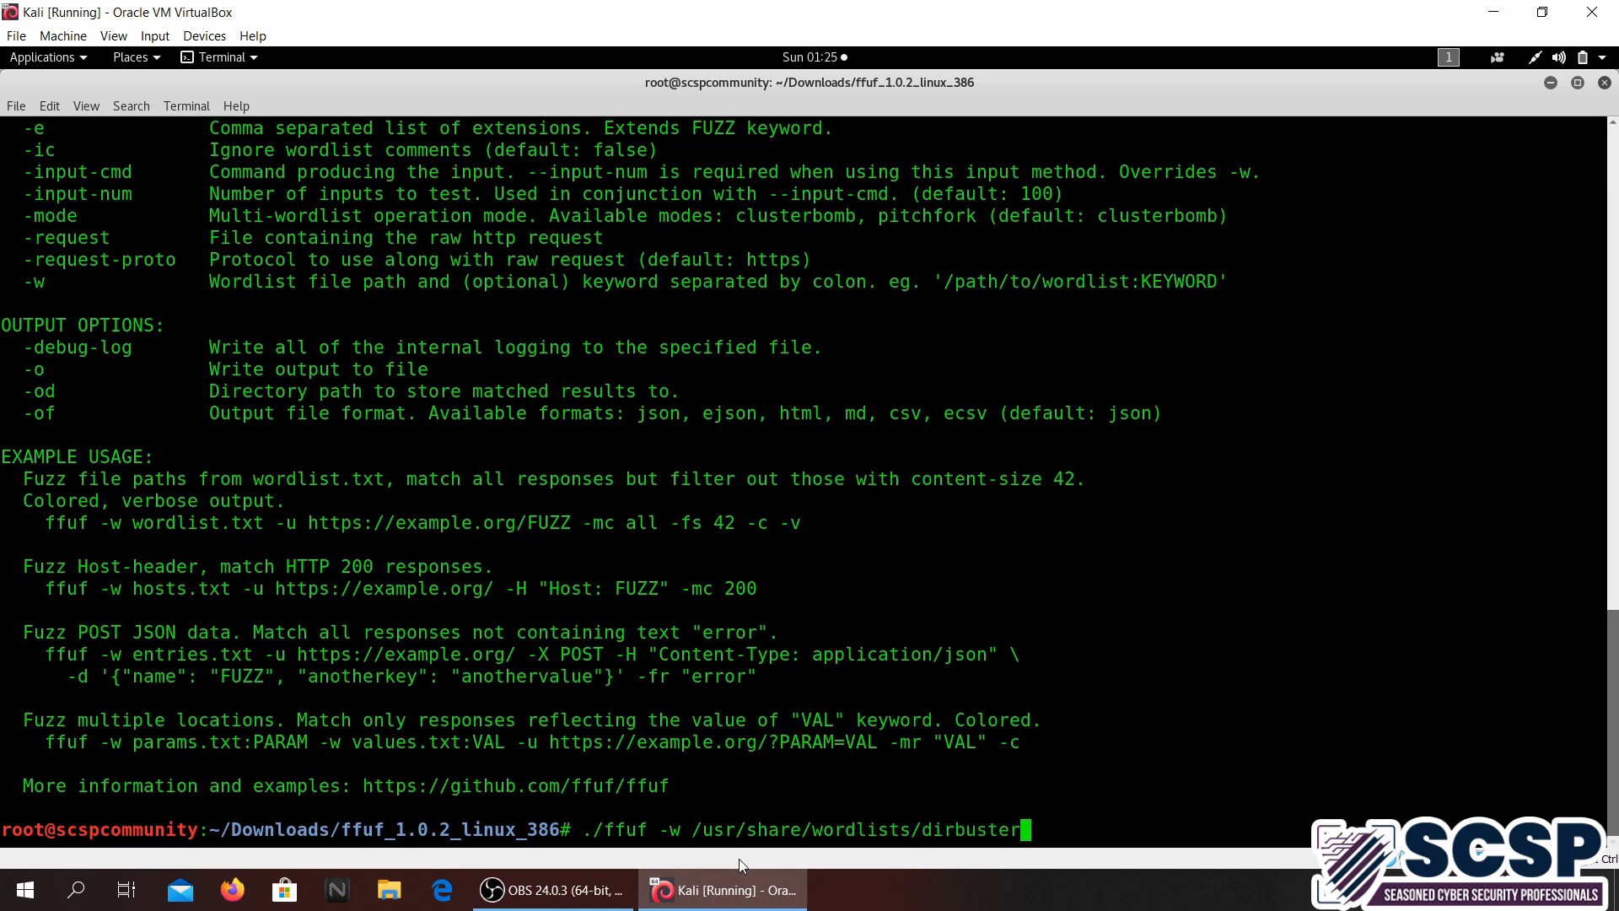
{"action": "type", "text": "/"}
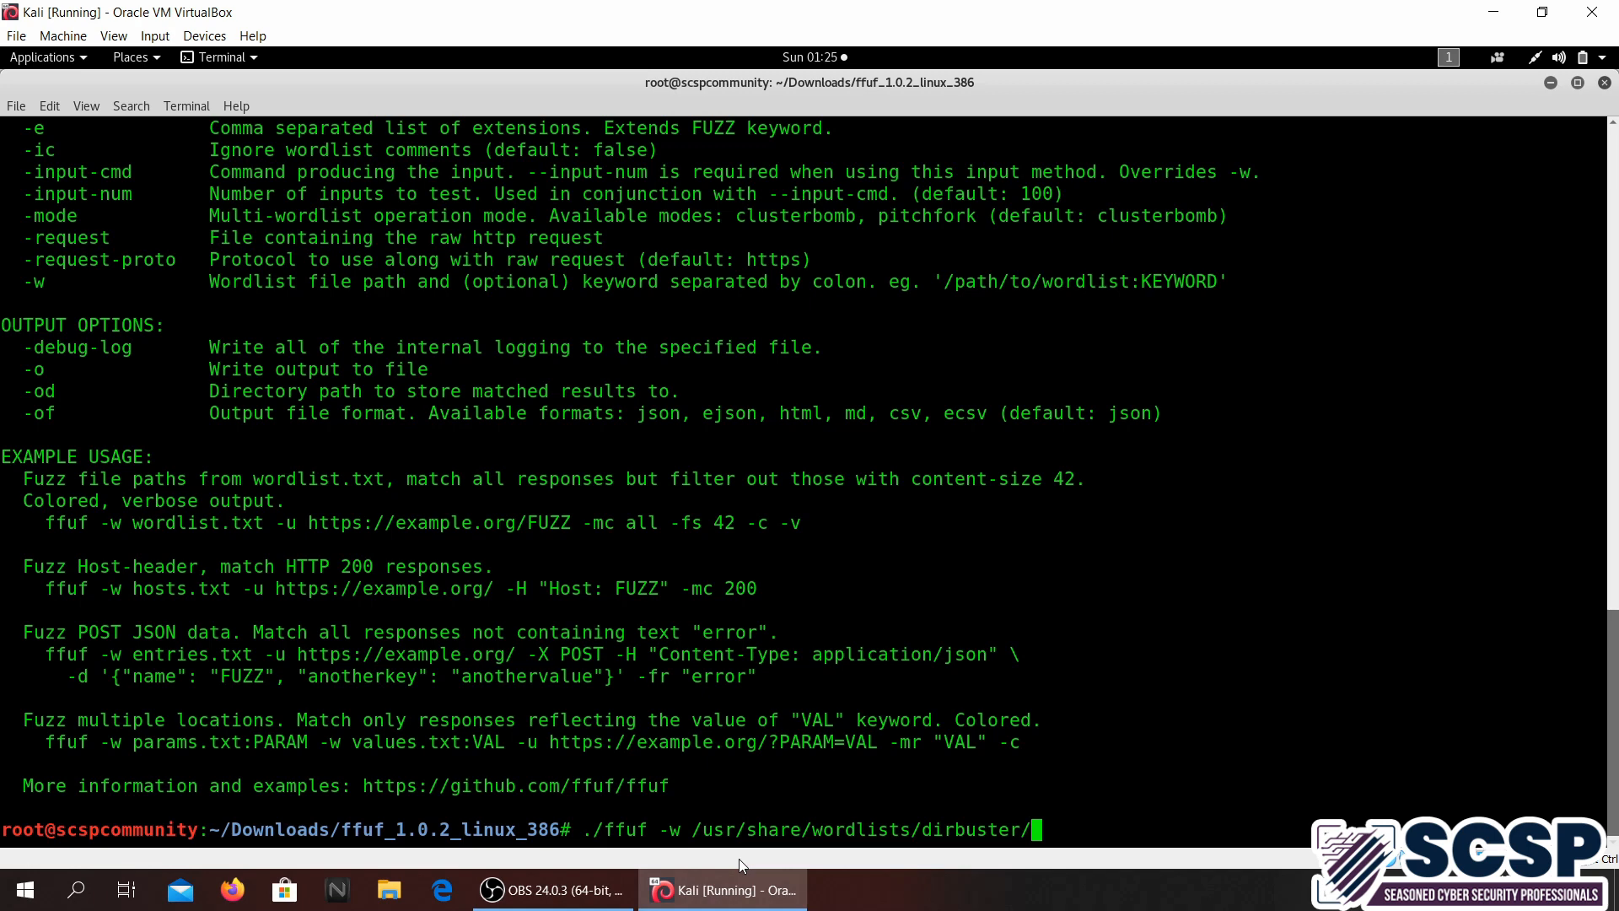
{"action": "type", "text": "me"}
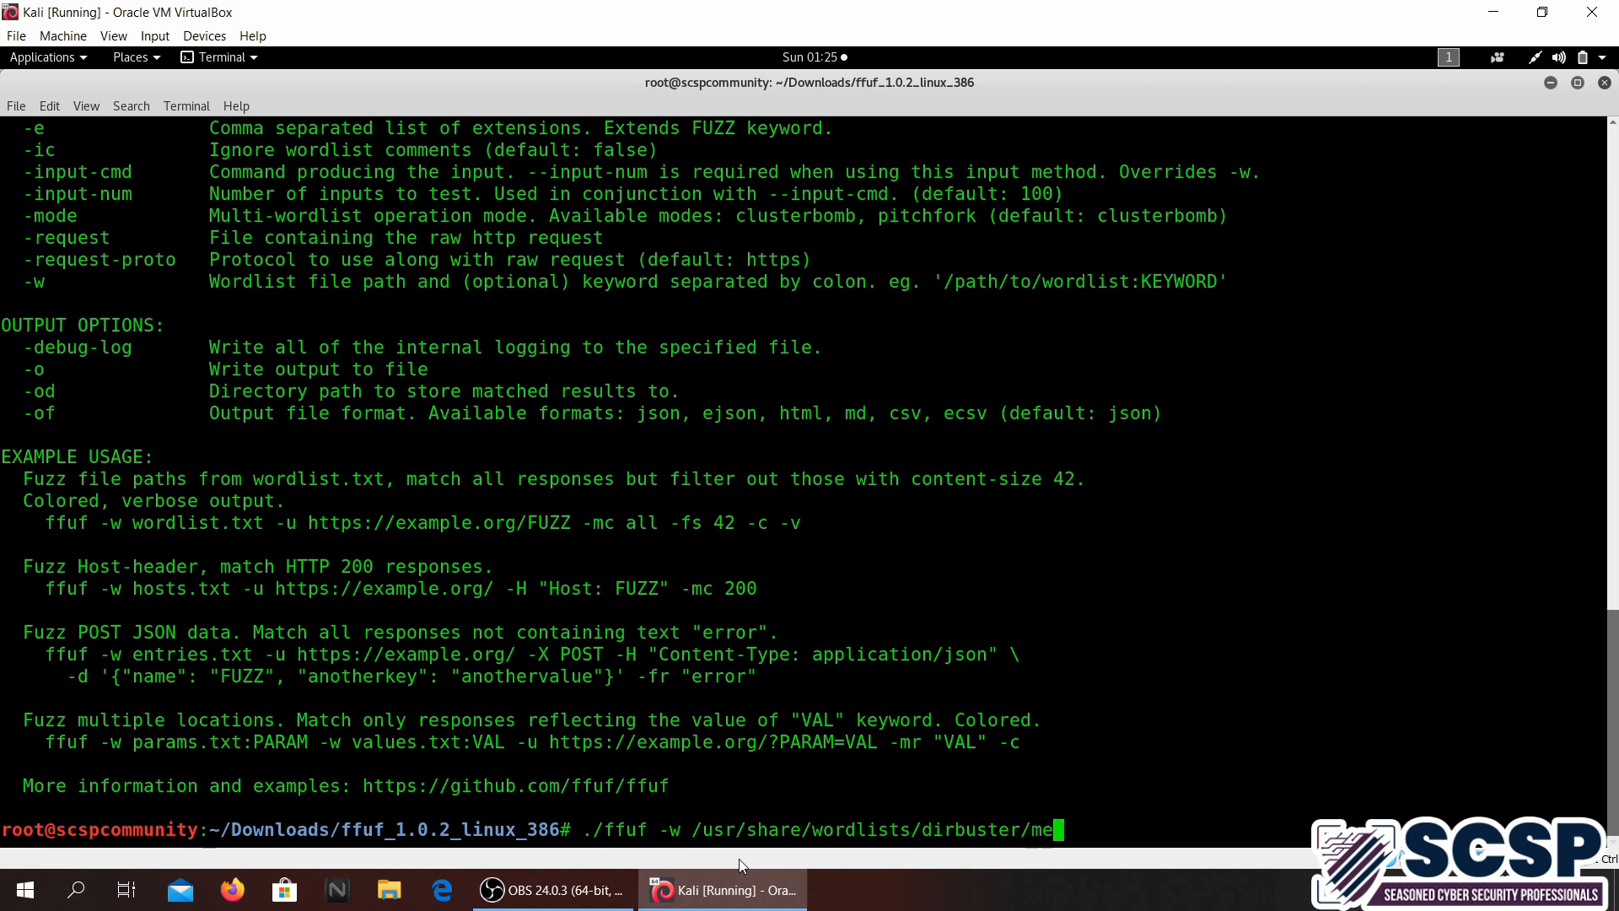
{"action": "key", "text": "BackSpace"}
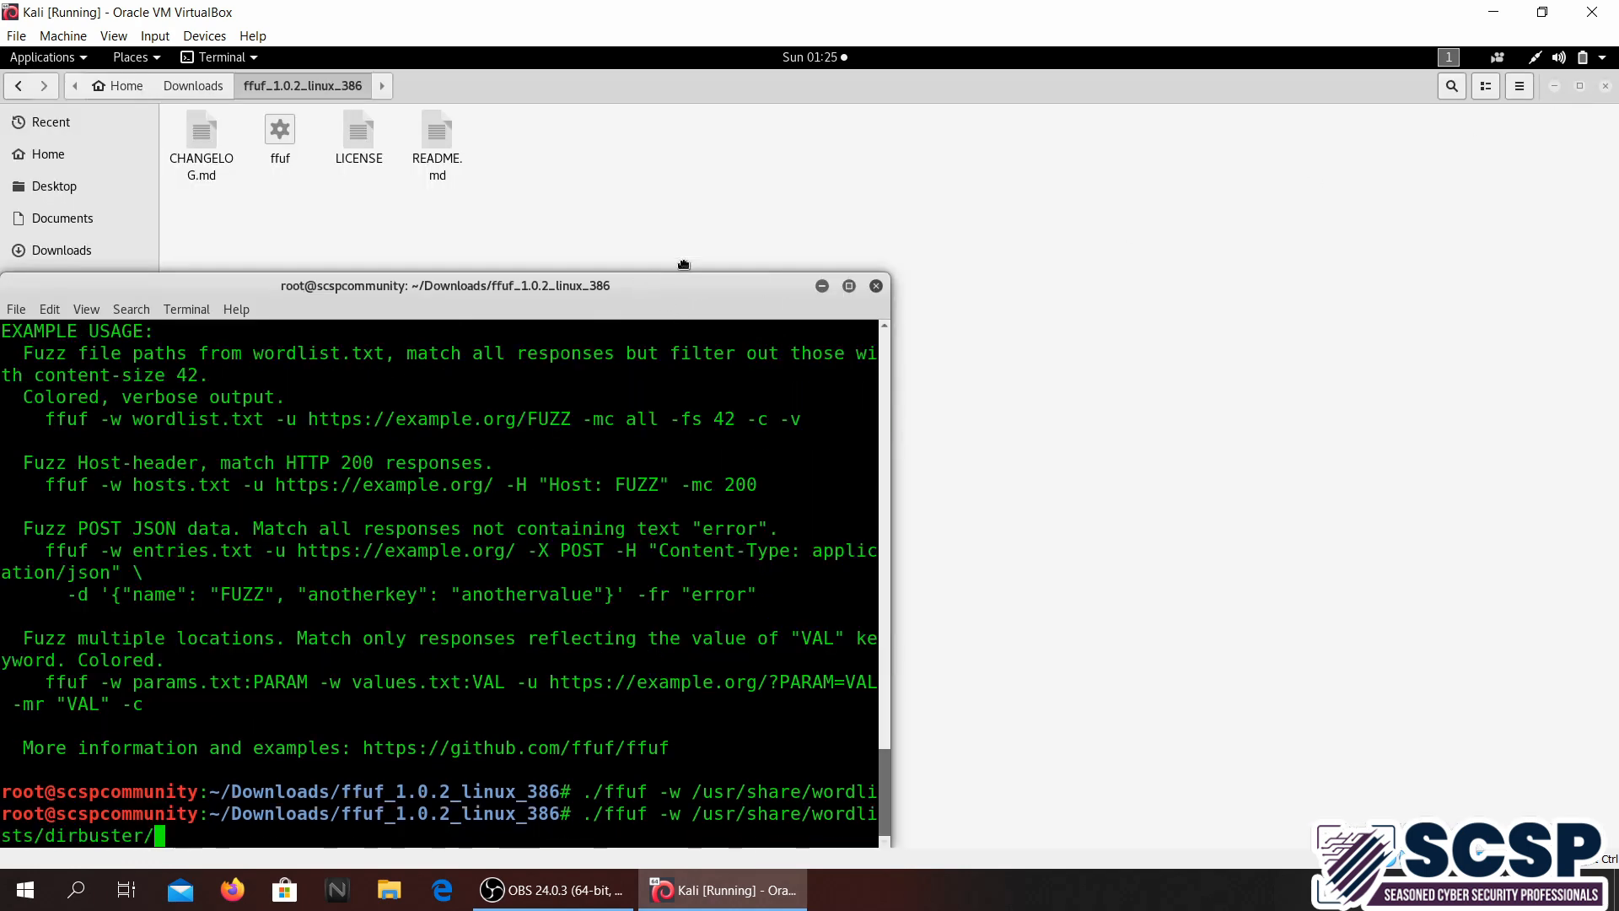
Step: Snap the first terminal left and select directory-list-2.3-medium.txt in the dirbuster listing
{"action": "left_click_drag", "start_coordinate": [447, 285], "coordinate": [714, 169]}
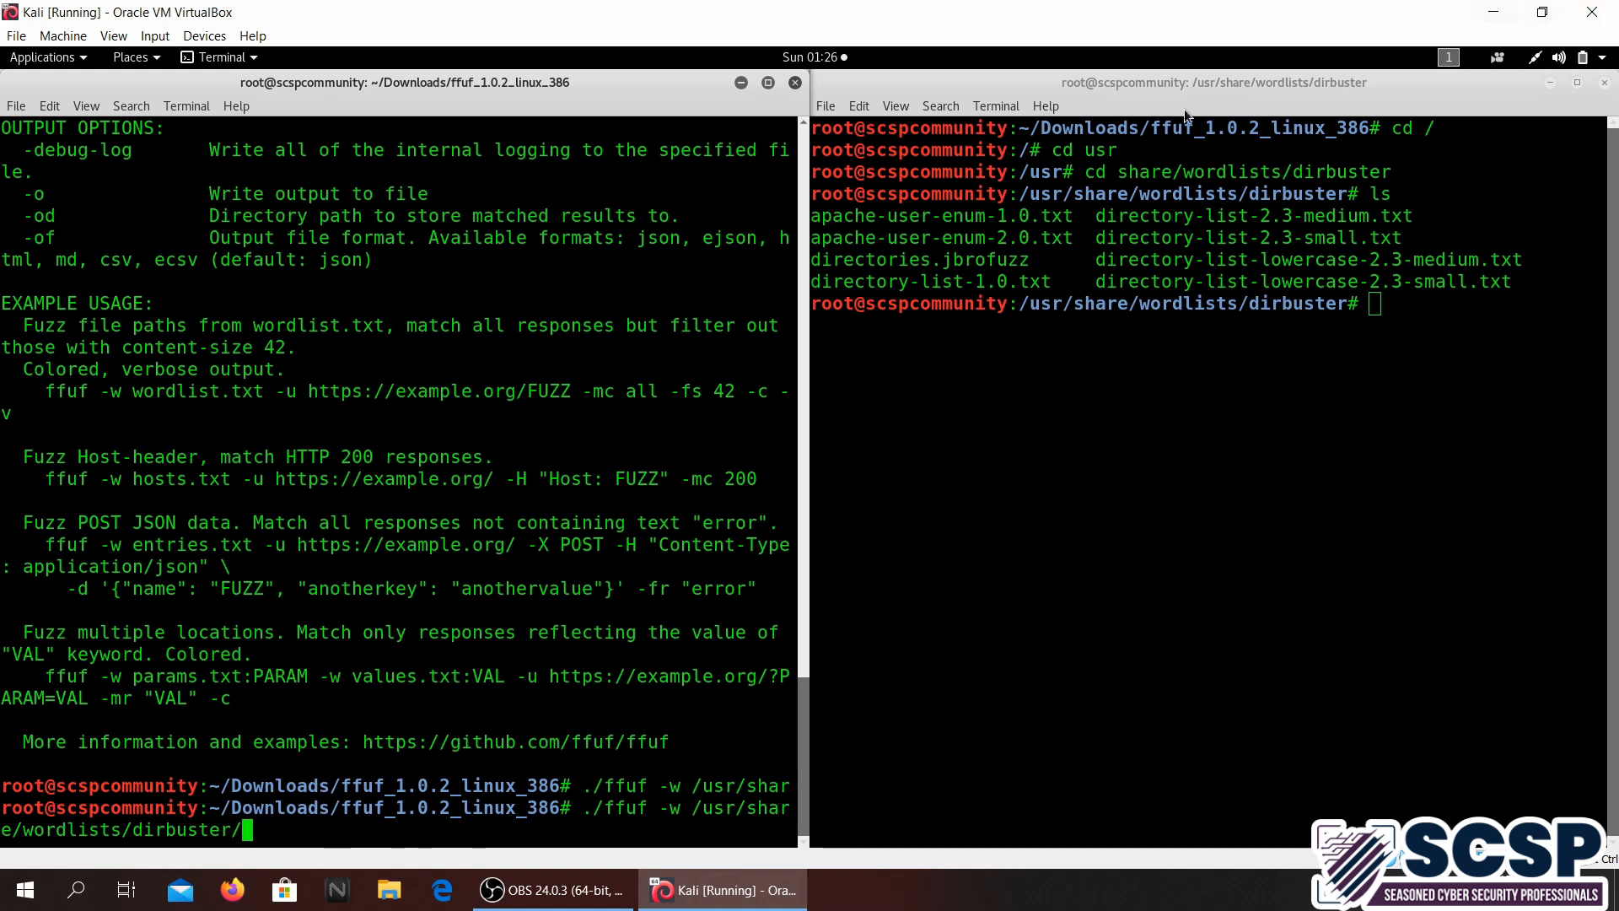
{"action": "double_click", "coordinate": [1248, 216]}
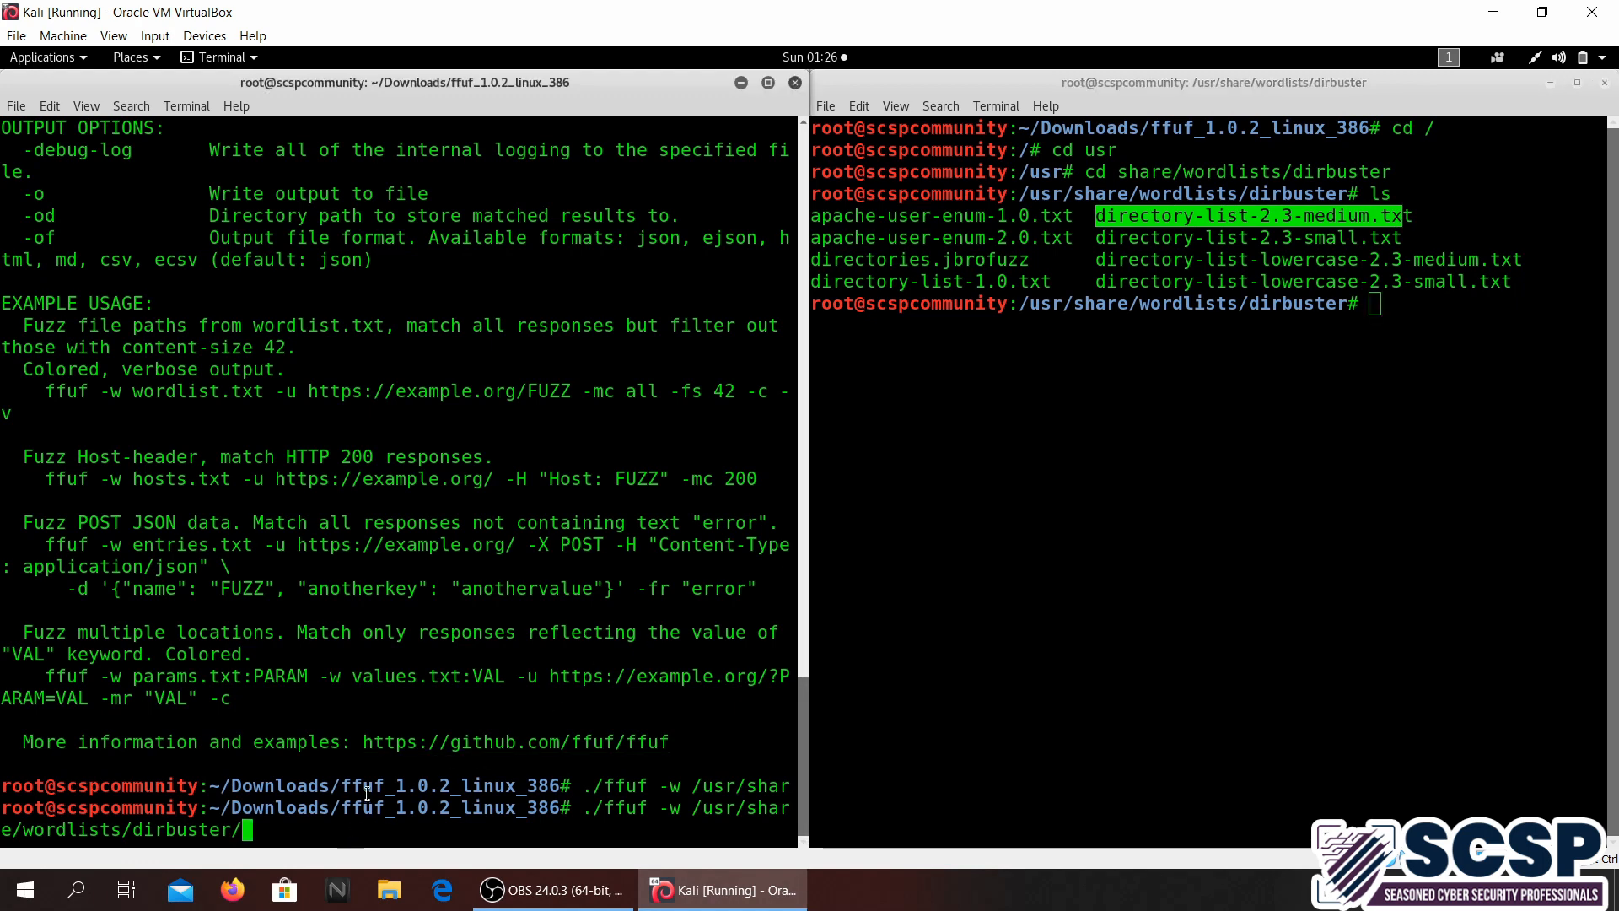
Step: Append directory-list-2.3-medium.txt to the ffuf -w path
{"action": "type", "text": "direc"}
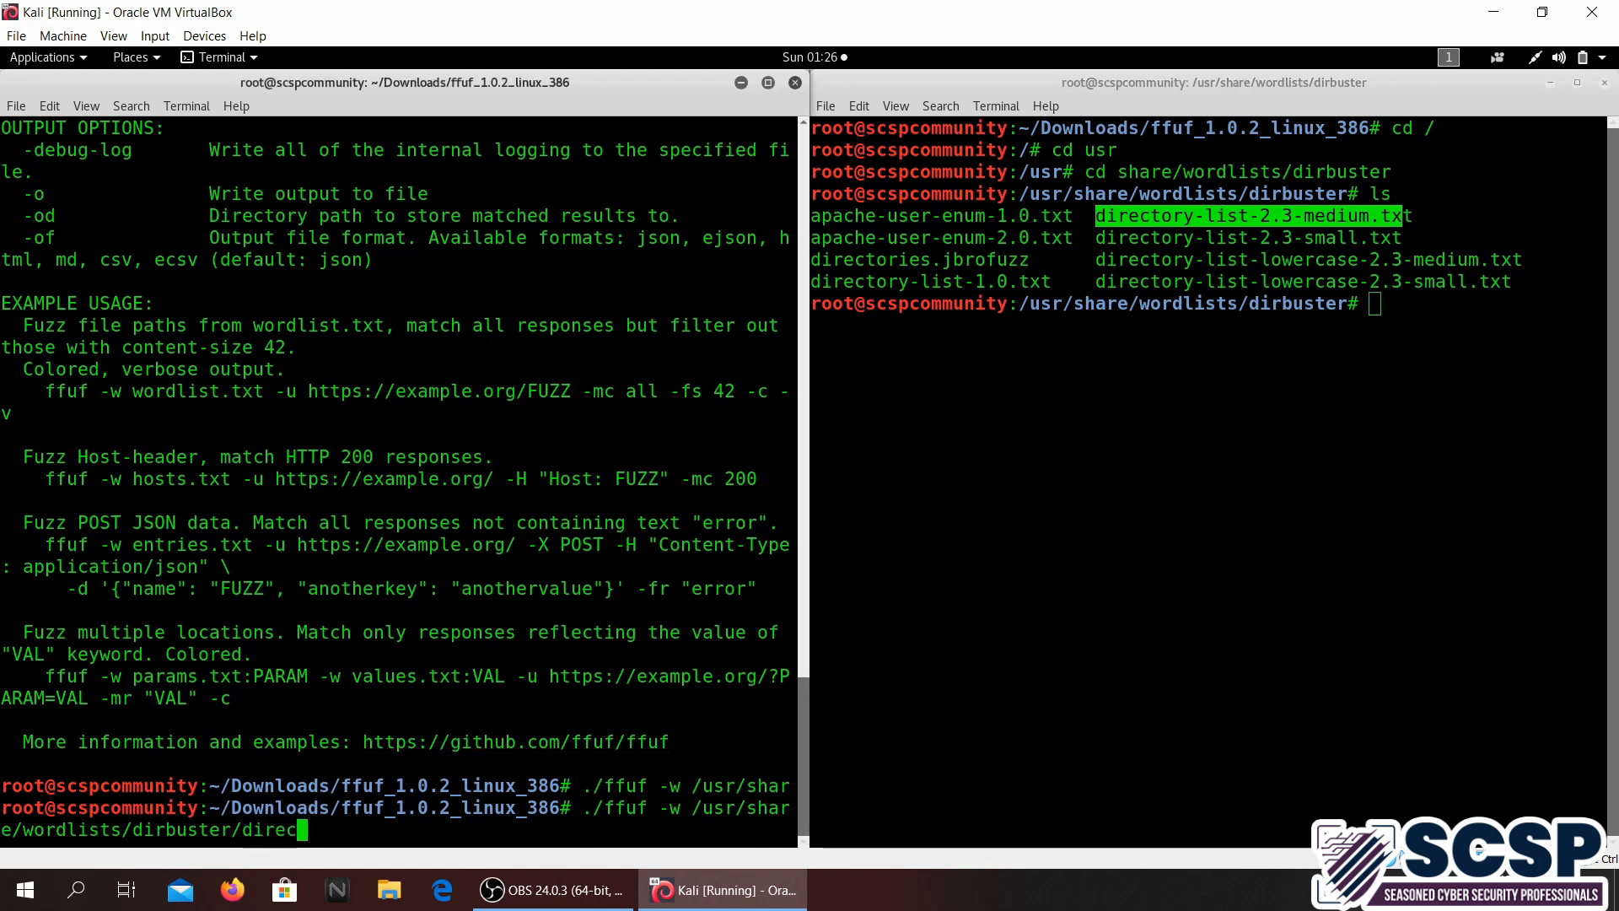
{"action": "type", "text": "or"}
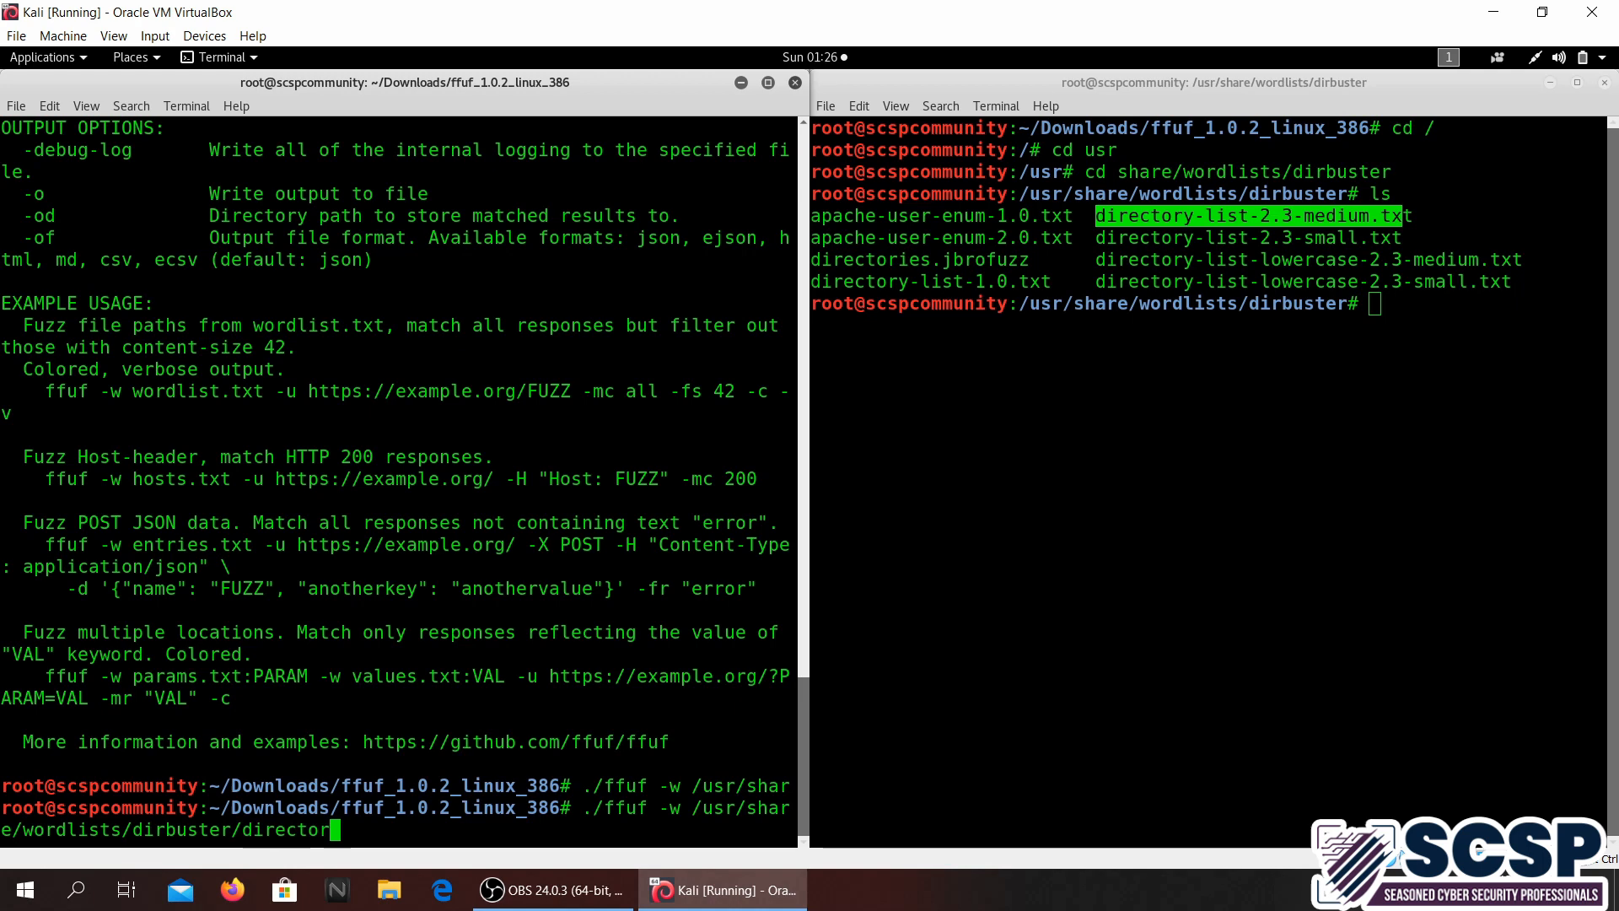
{"action": "type", "text": "-list-"}
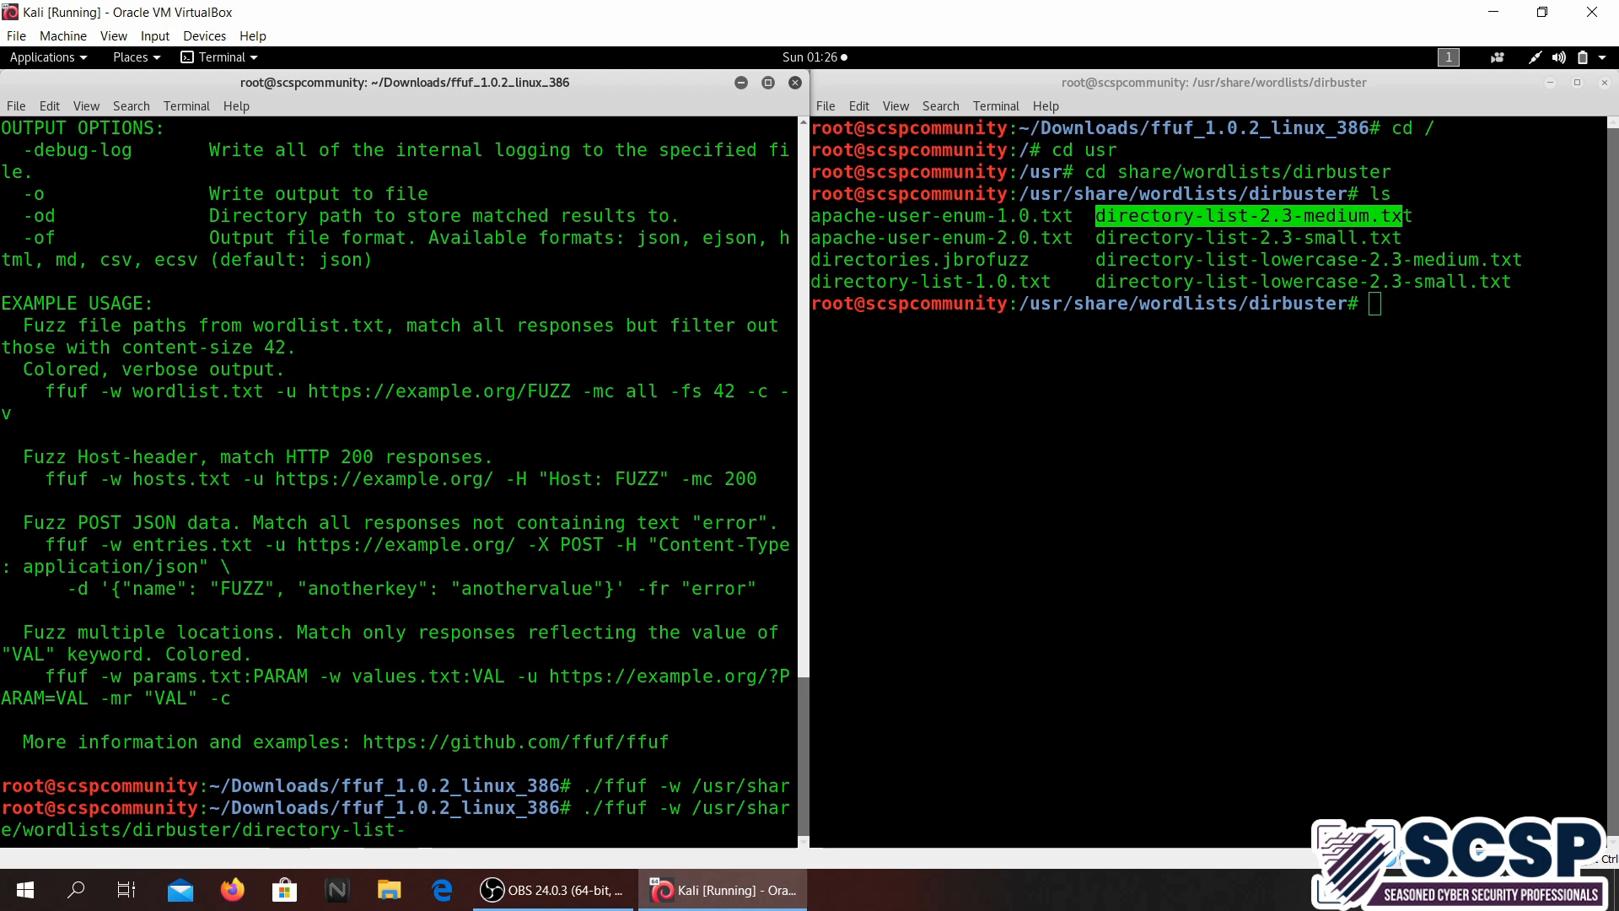
{"action": "type", "text": "2.3-"}
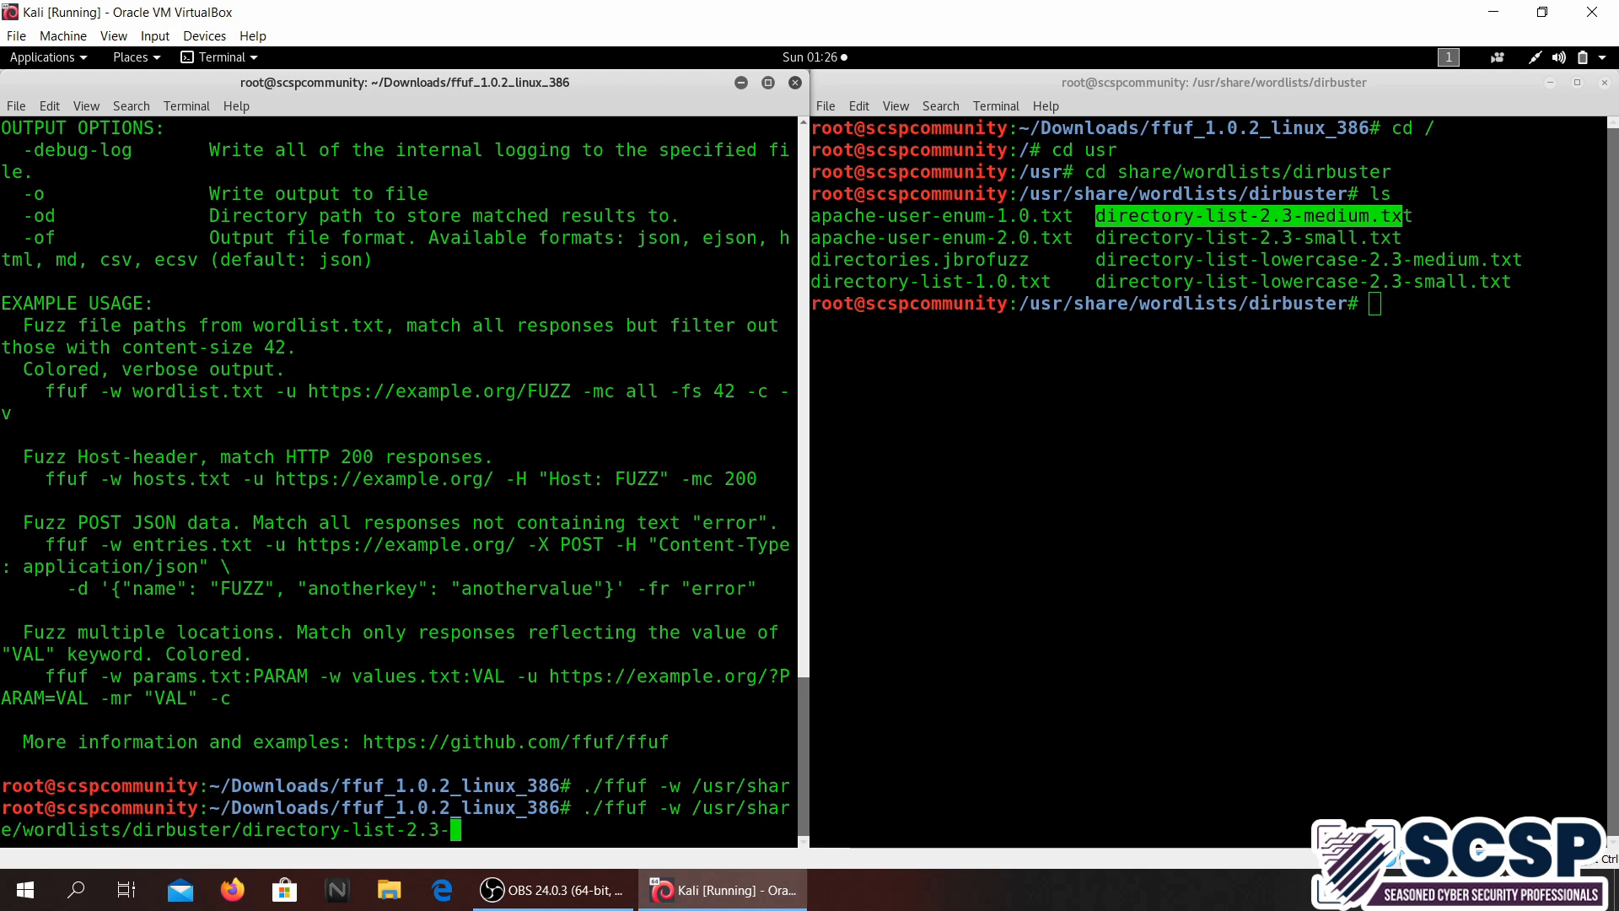
{"action": "type", "text": "medi"}
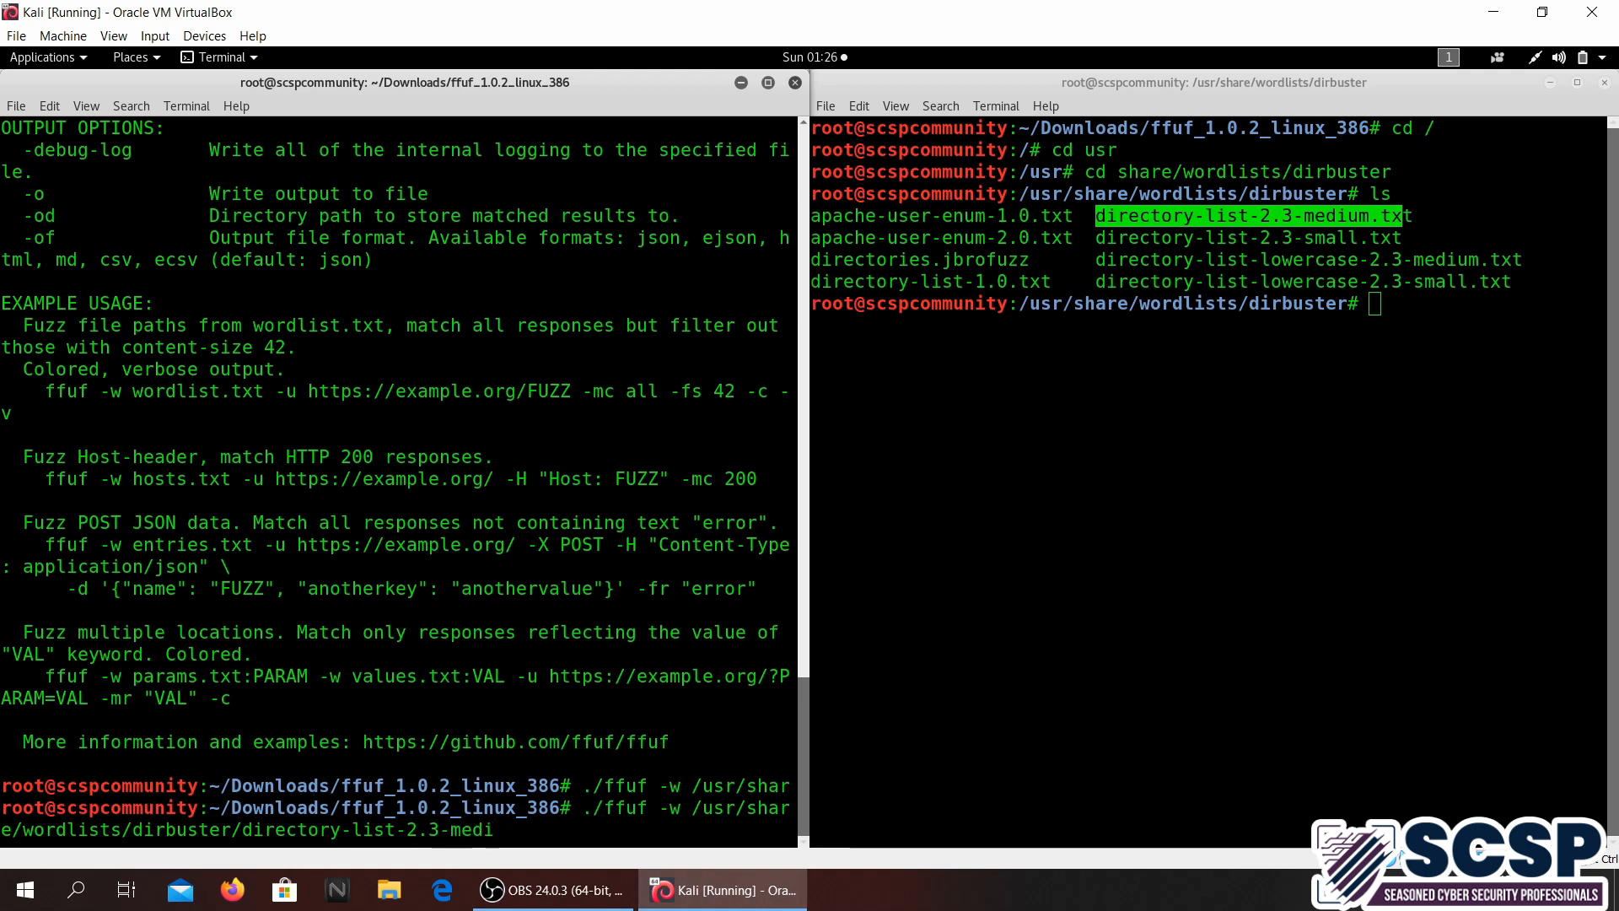
{"action": "type", "text": "um.txt -u"}
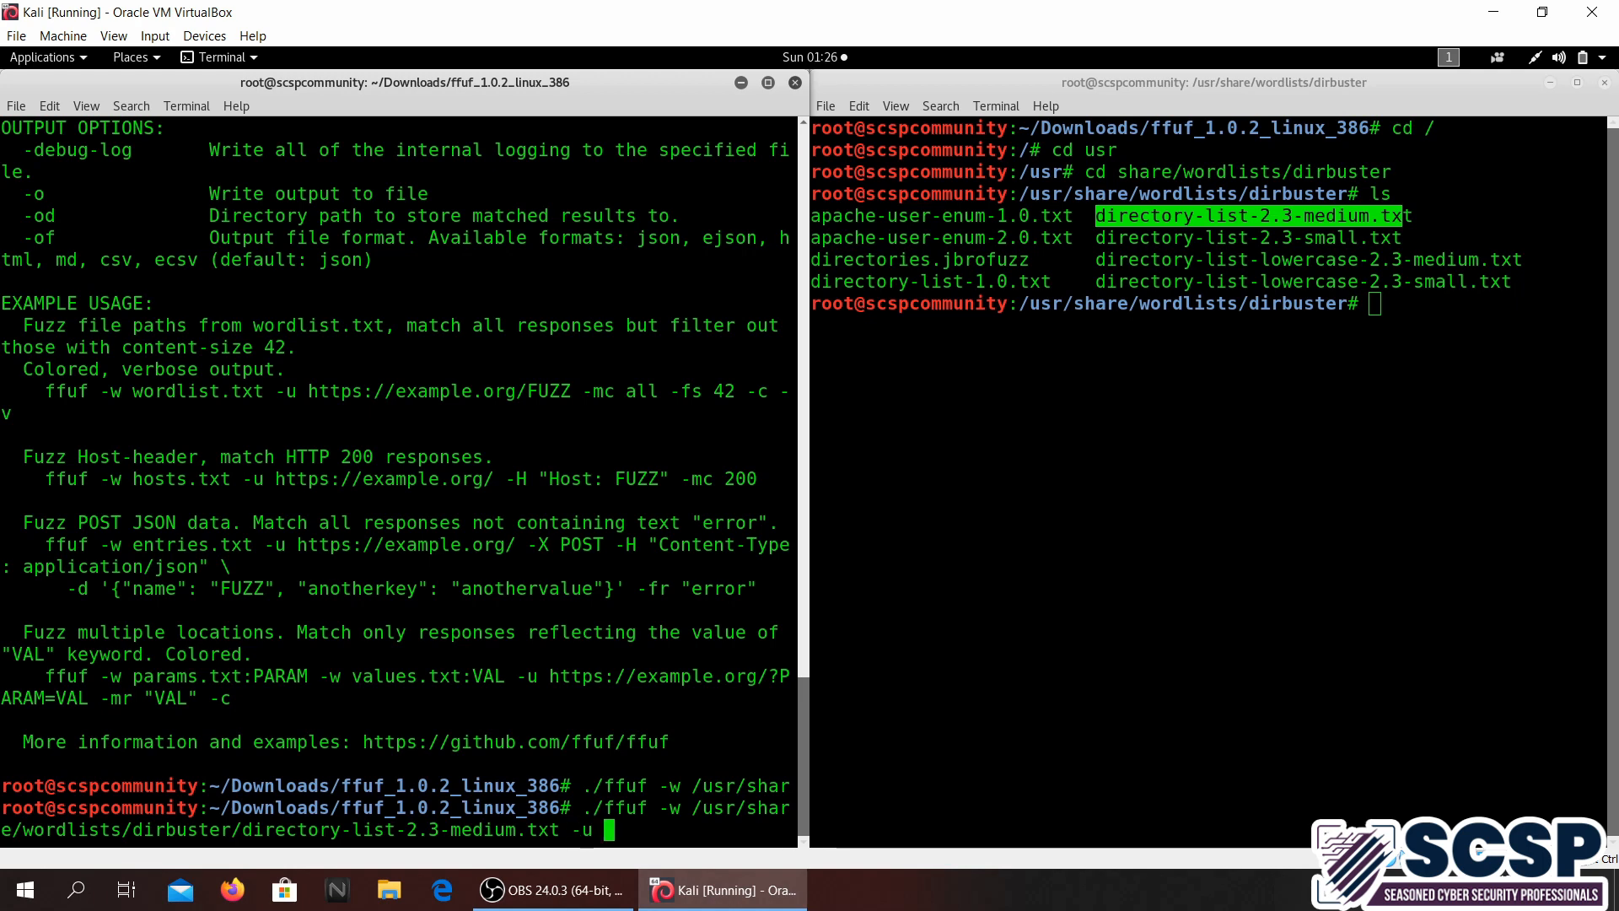
{"action": "type", "text": "https://www.dropb"}
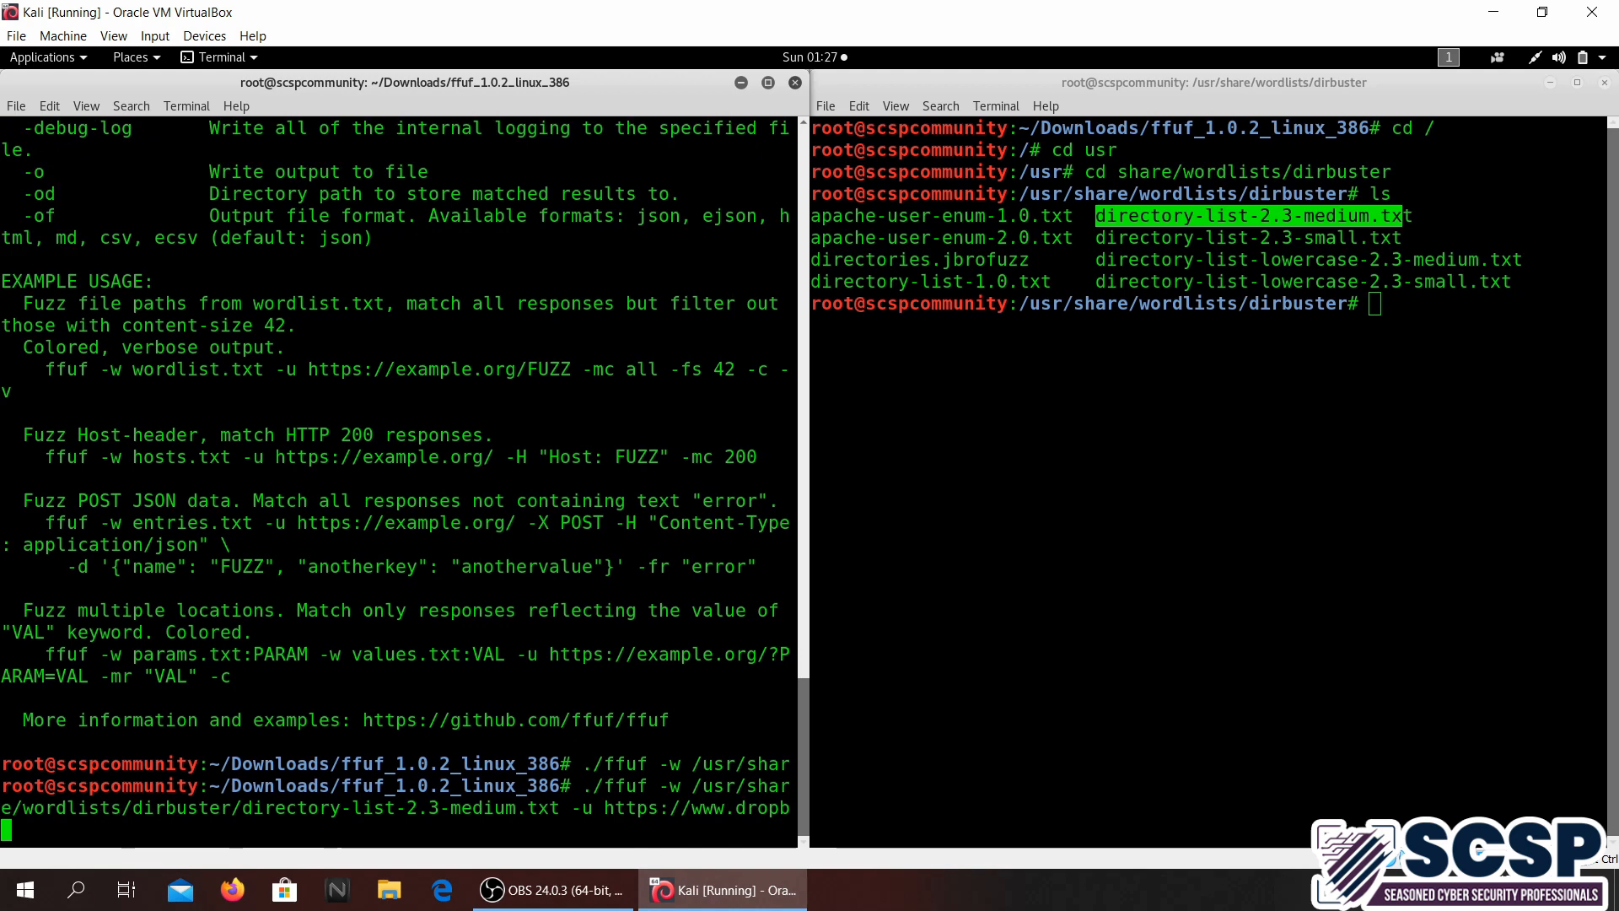
{"action": "type", "text": "ox.com"}
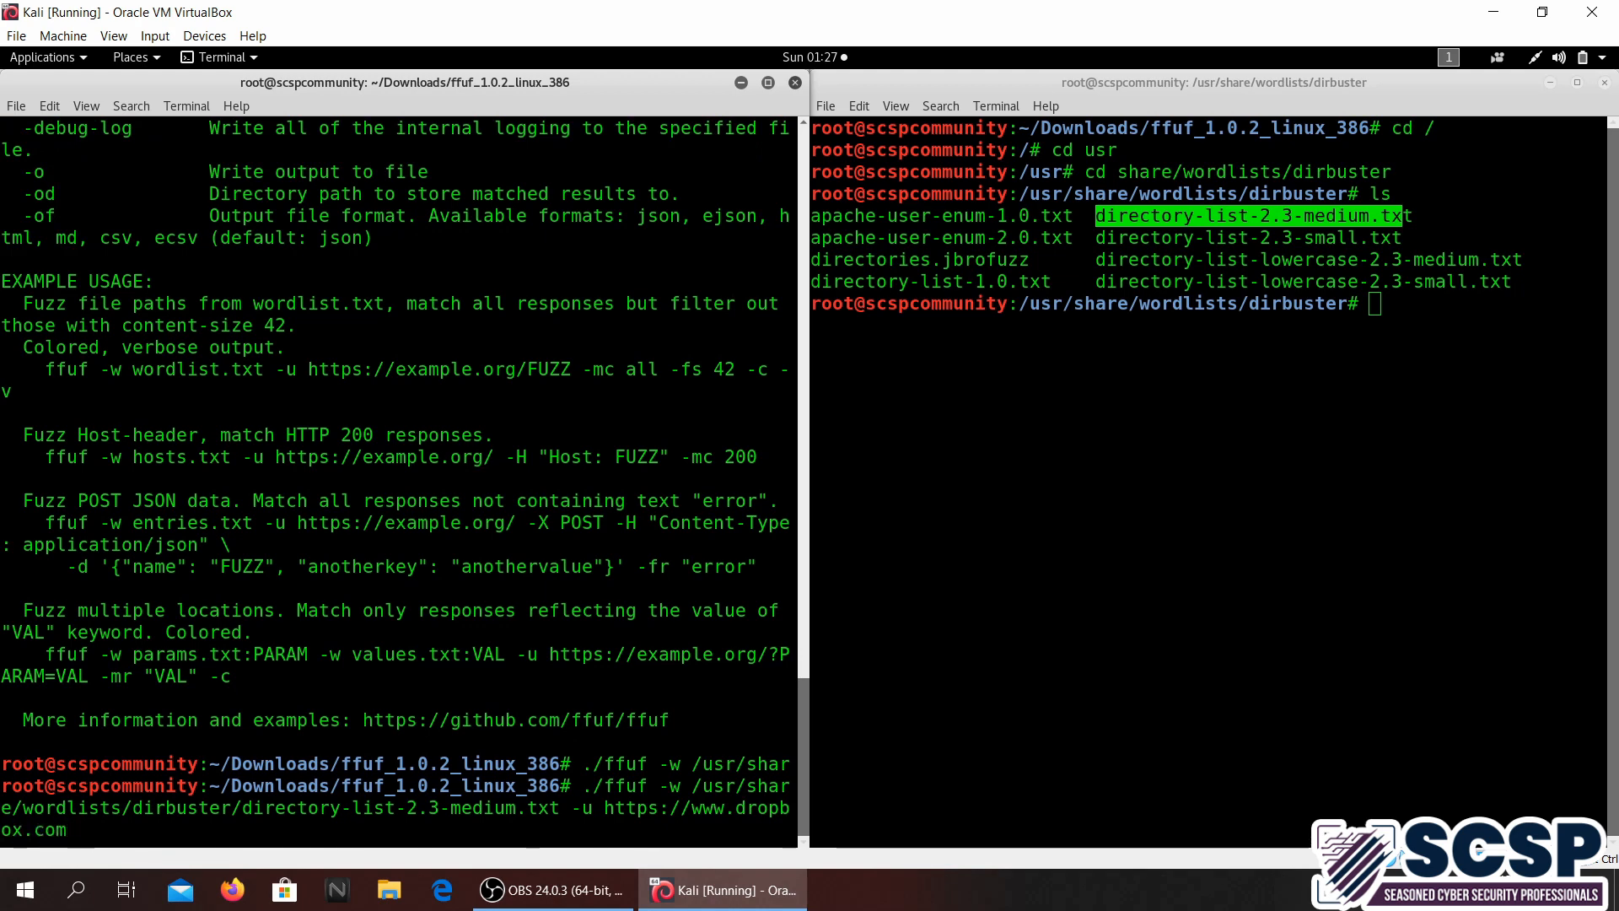
{"action": "type", "text": "-c"}
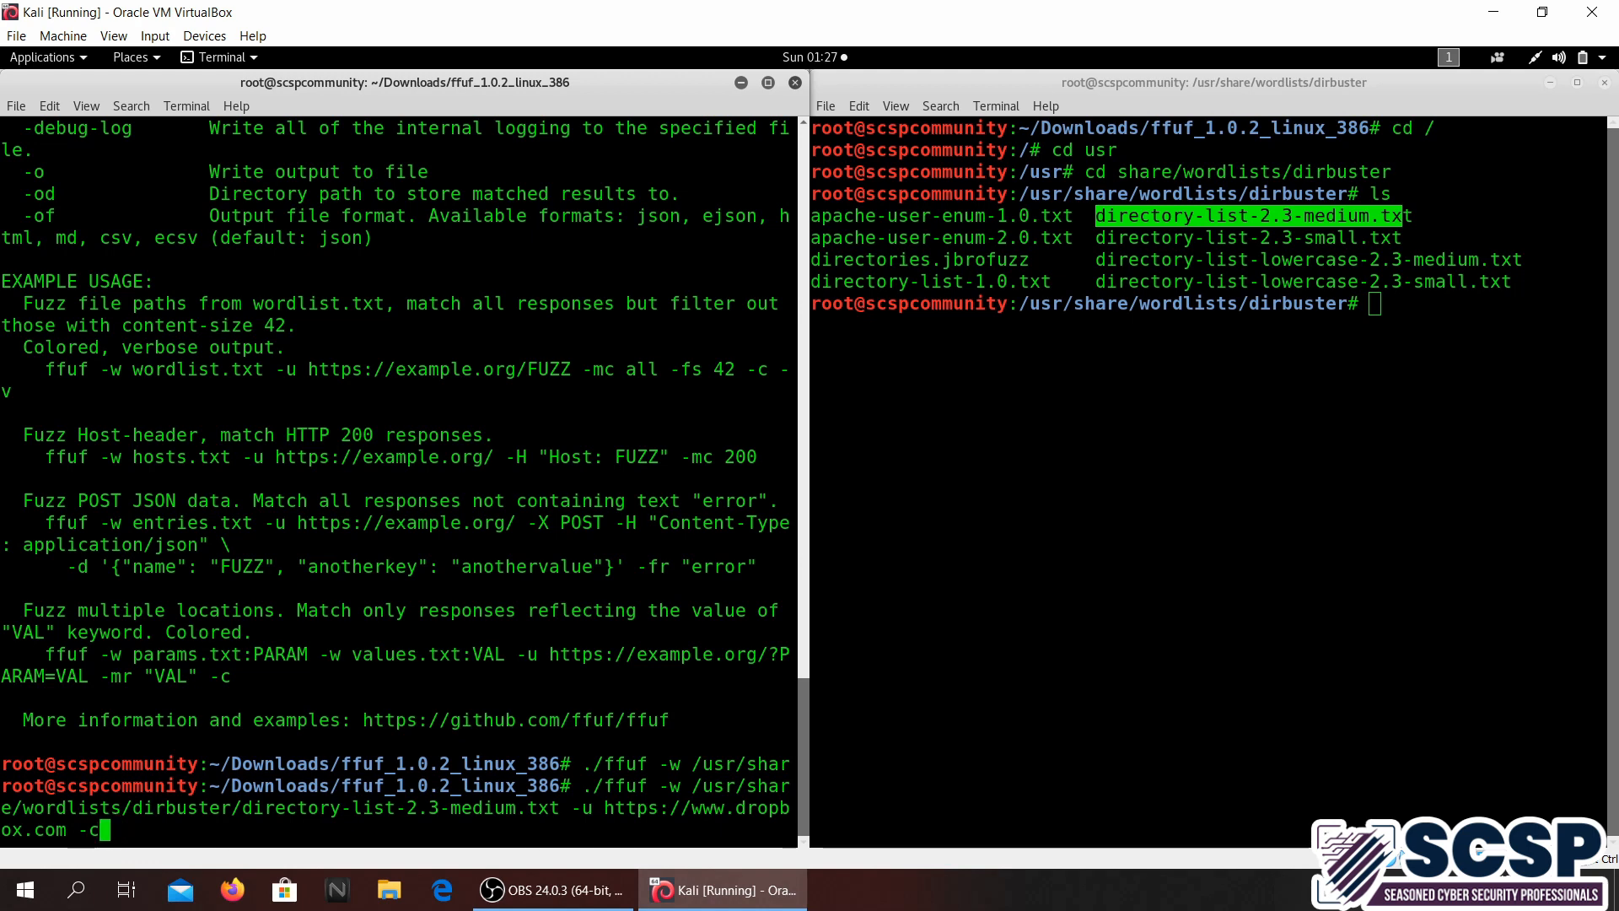
{"action": "type", "text": "/"}
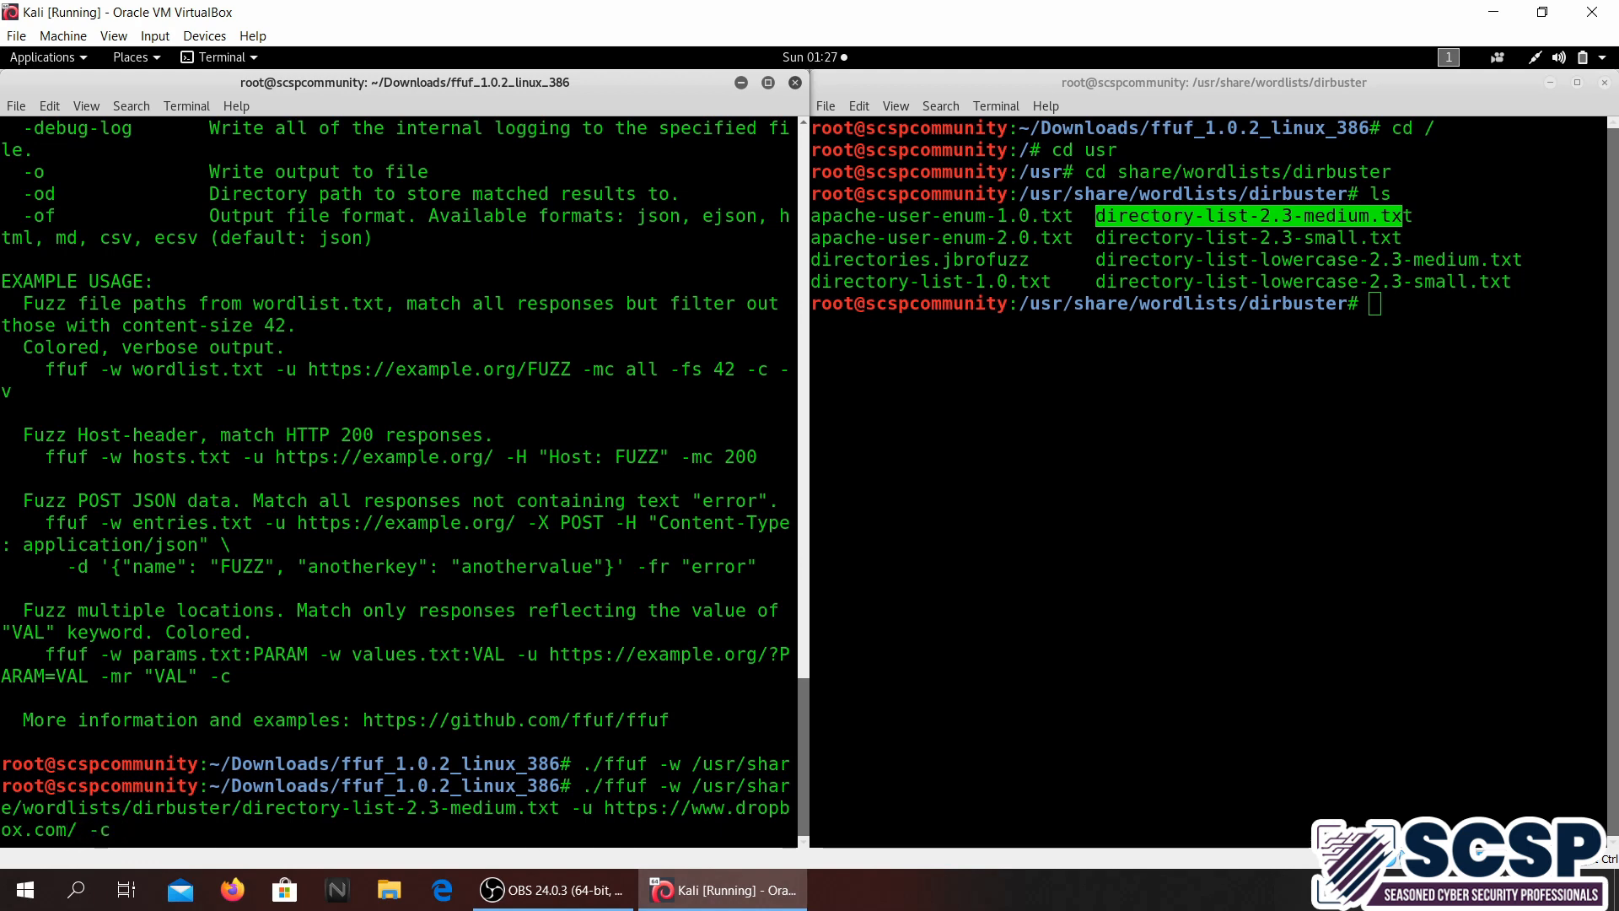
{"action": "type", "text": "FUZZ"}
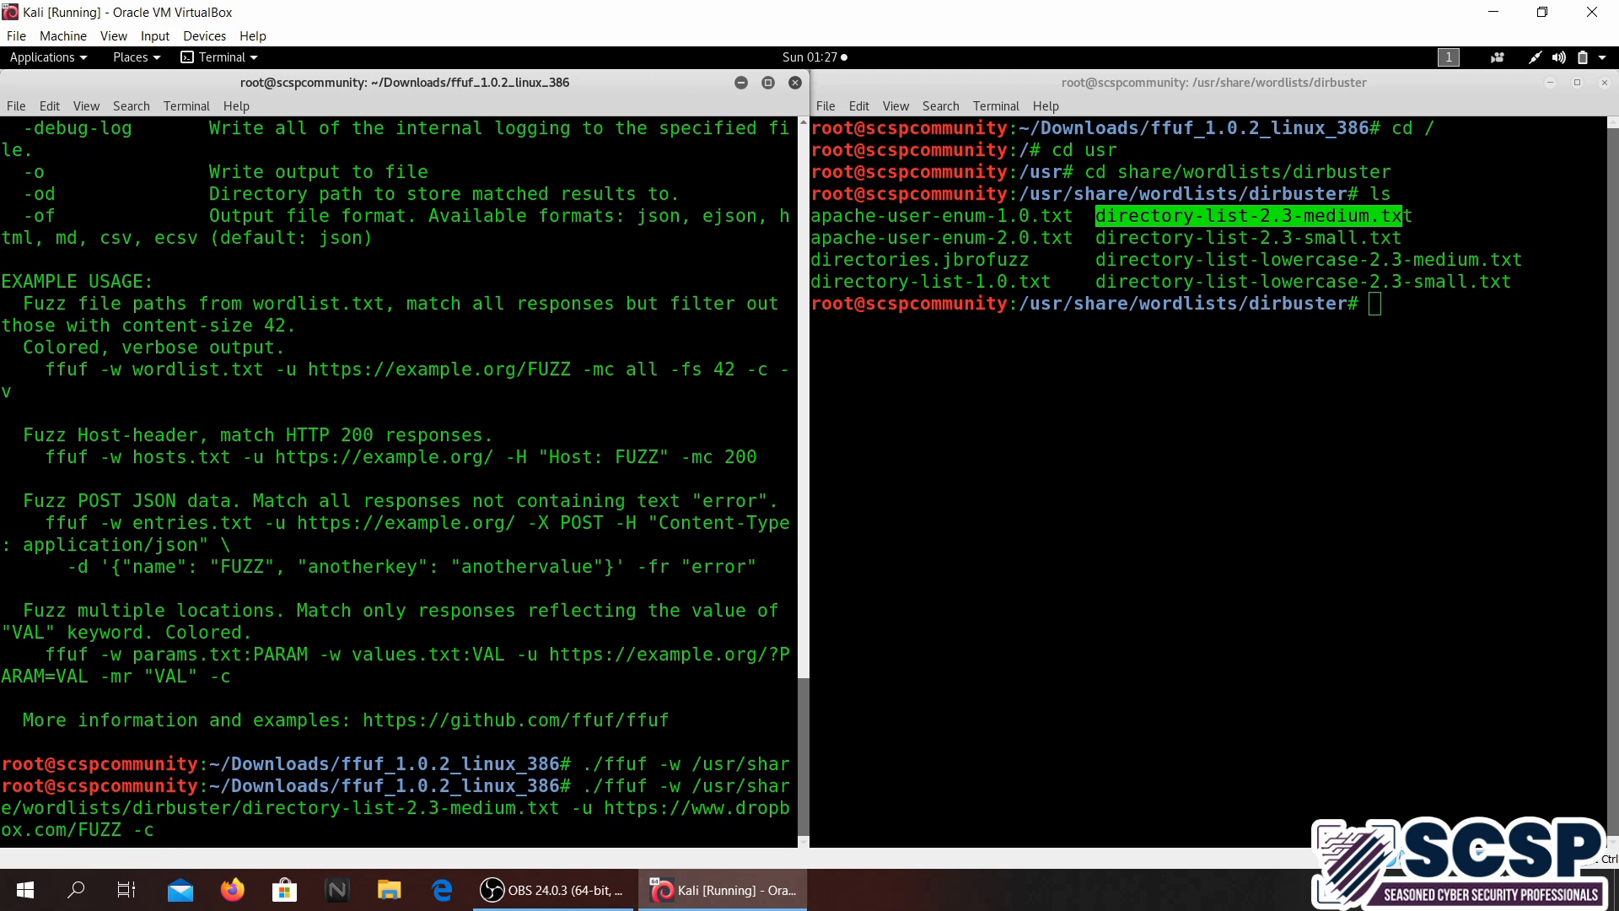
{"action": "type", "text": "v"}
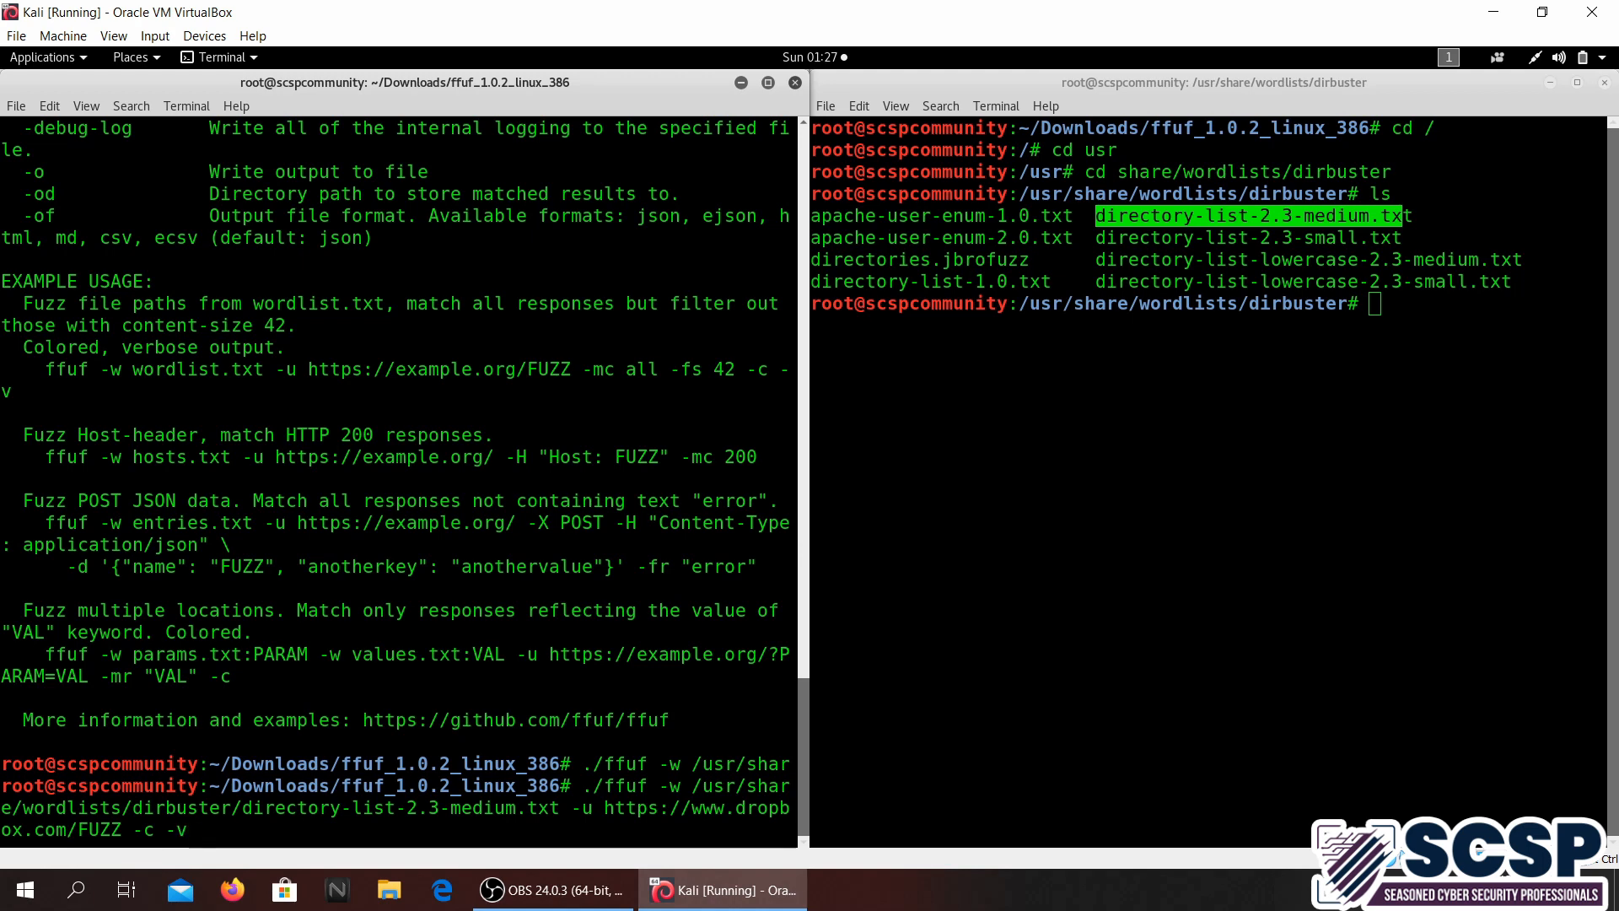
{"action": "key", "text": "Return"}
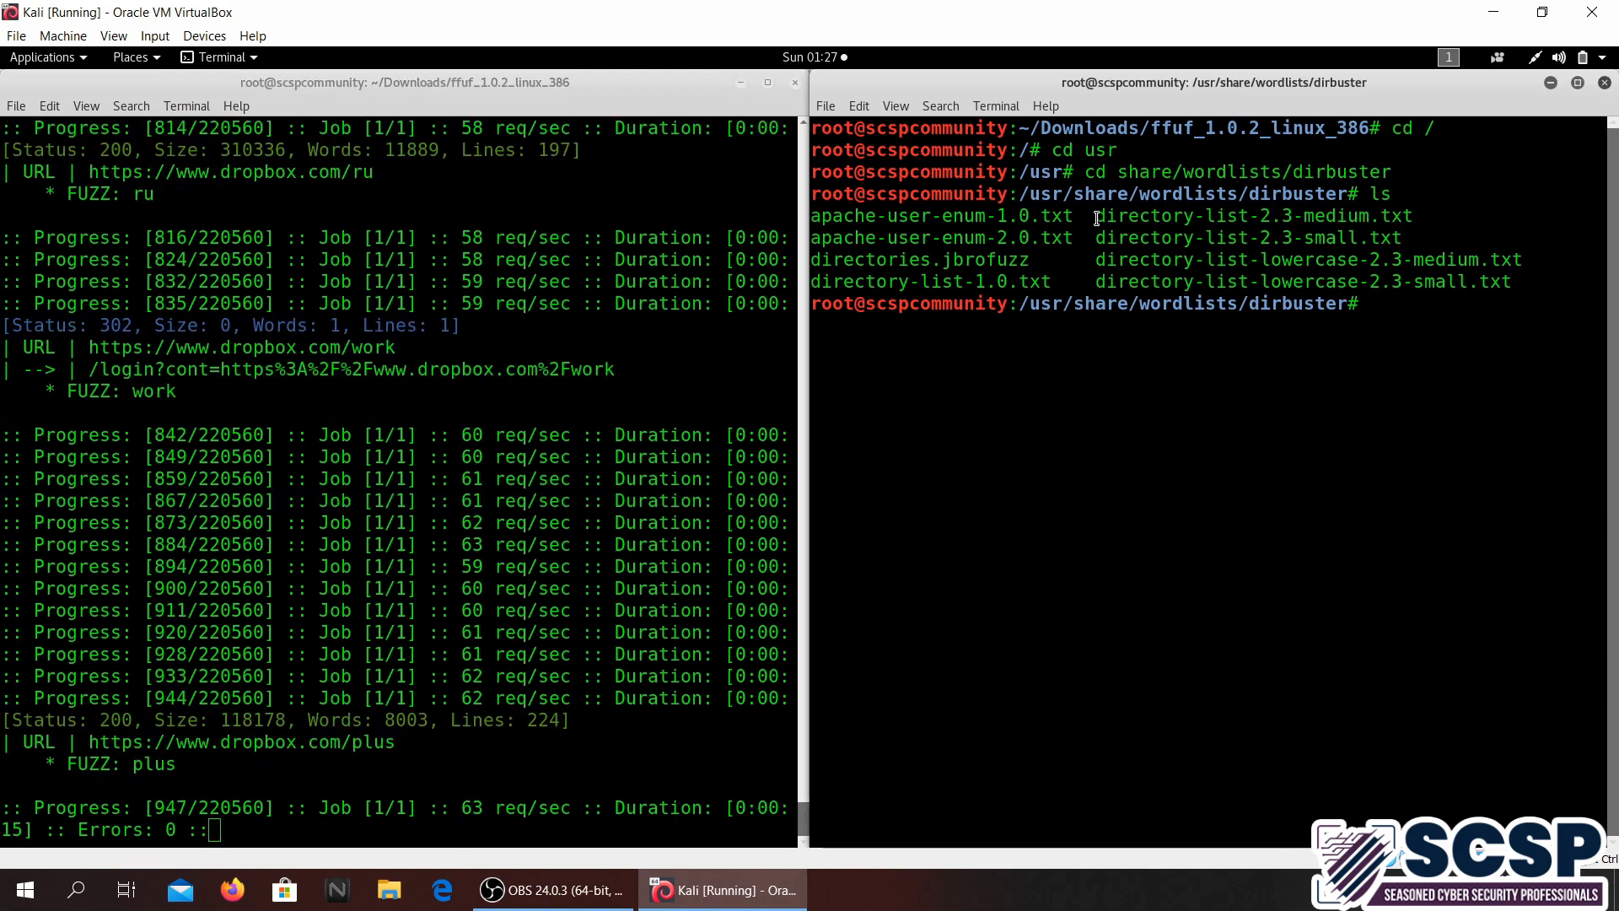
Step: Select a file name in the right terminal while the scan reports new Dropbox paths
{"action": "double_click", "coordinate": [1250, 215]}
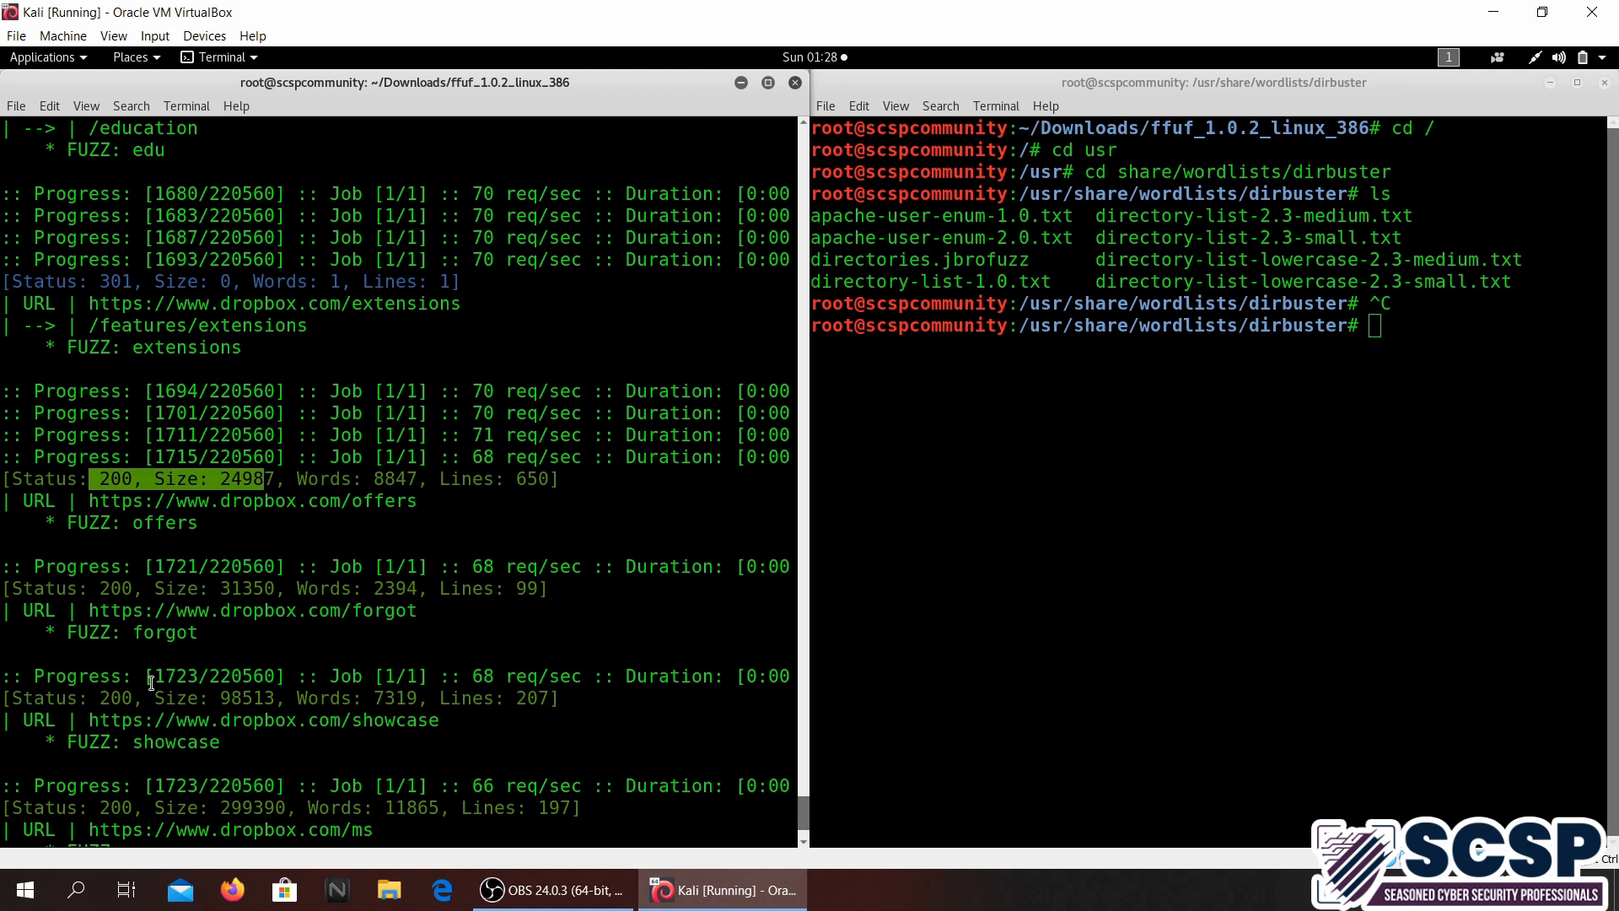
Step: Review the offers 200 result, then interrupt the Dropbox scan with Ctrl+C
{"action": "scroll", "scroll_direction": "down", "scroll_amount": 3}
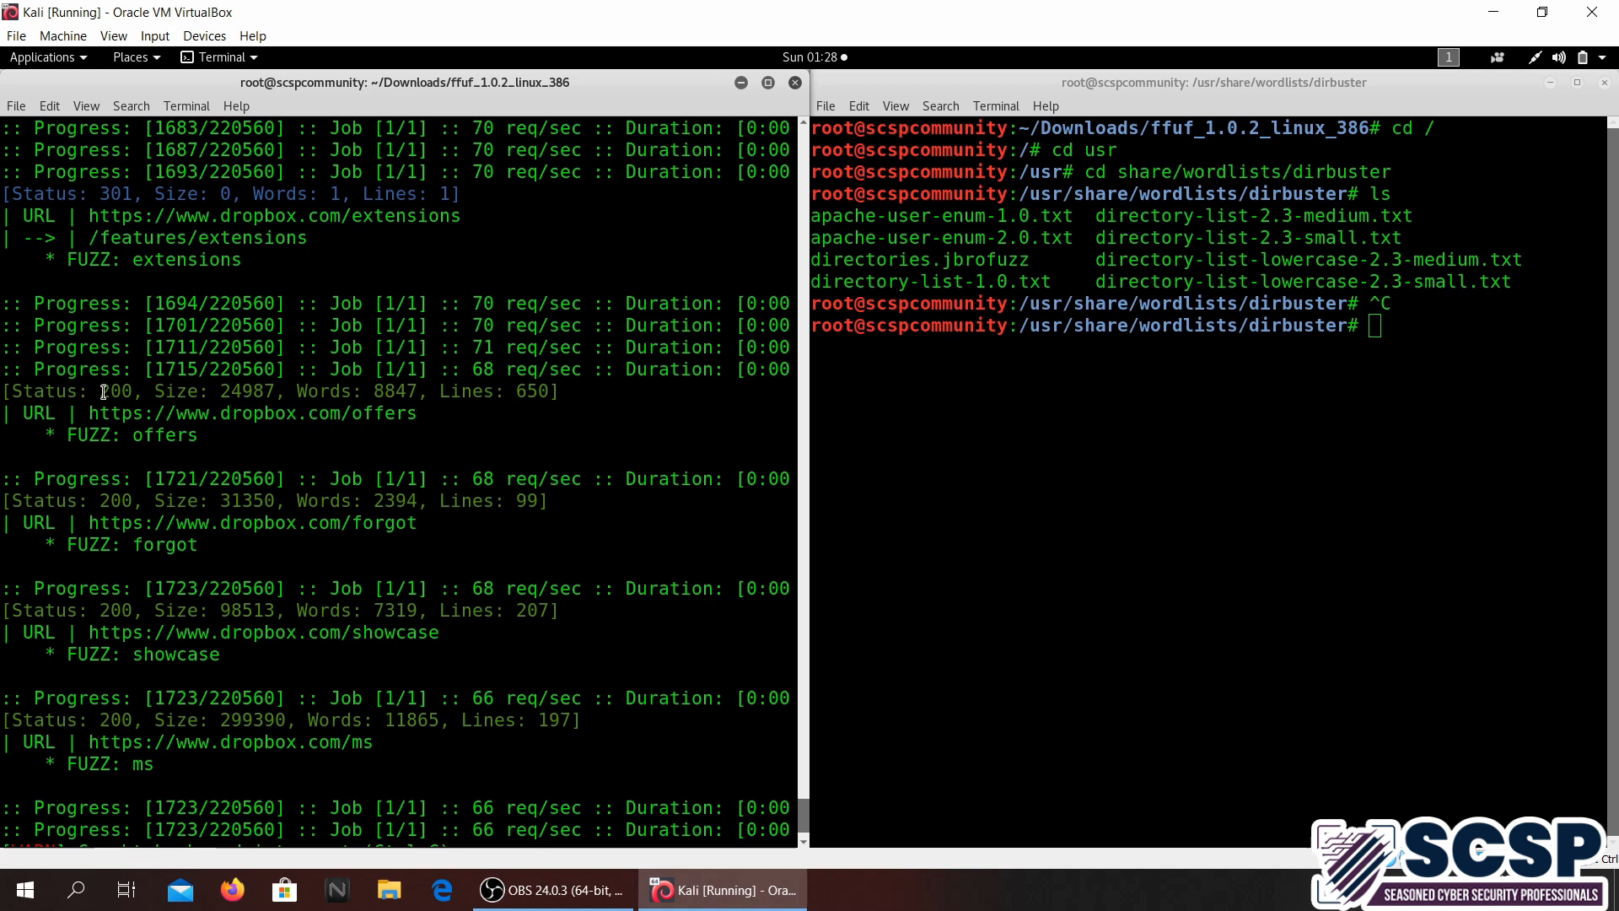
{"action": "double_click", "coordinate": [115, 391]}
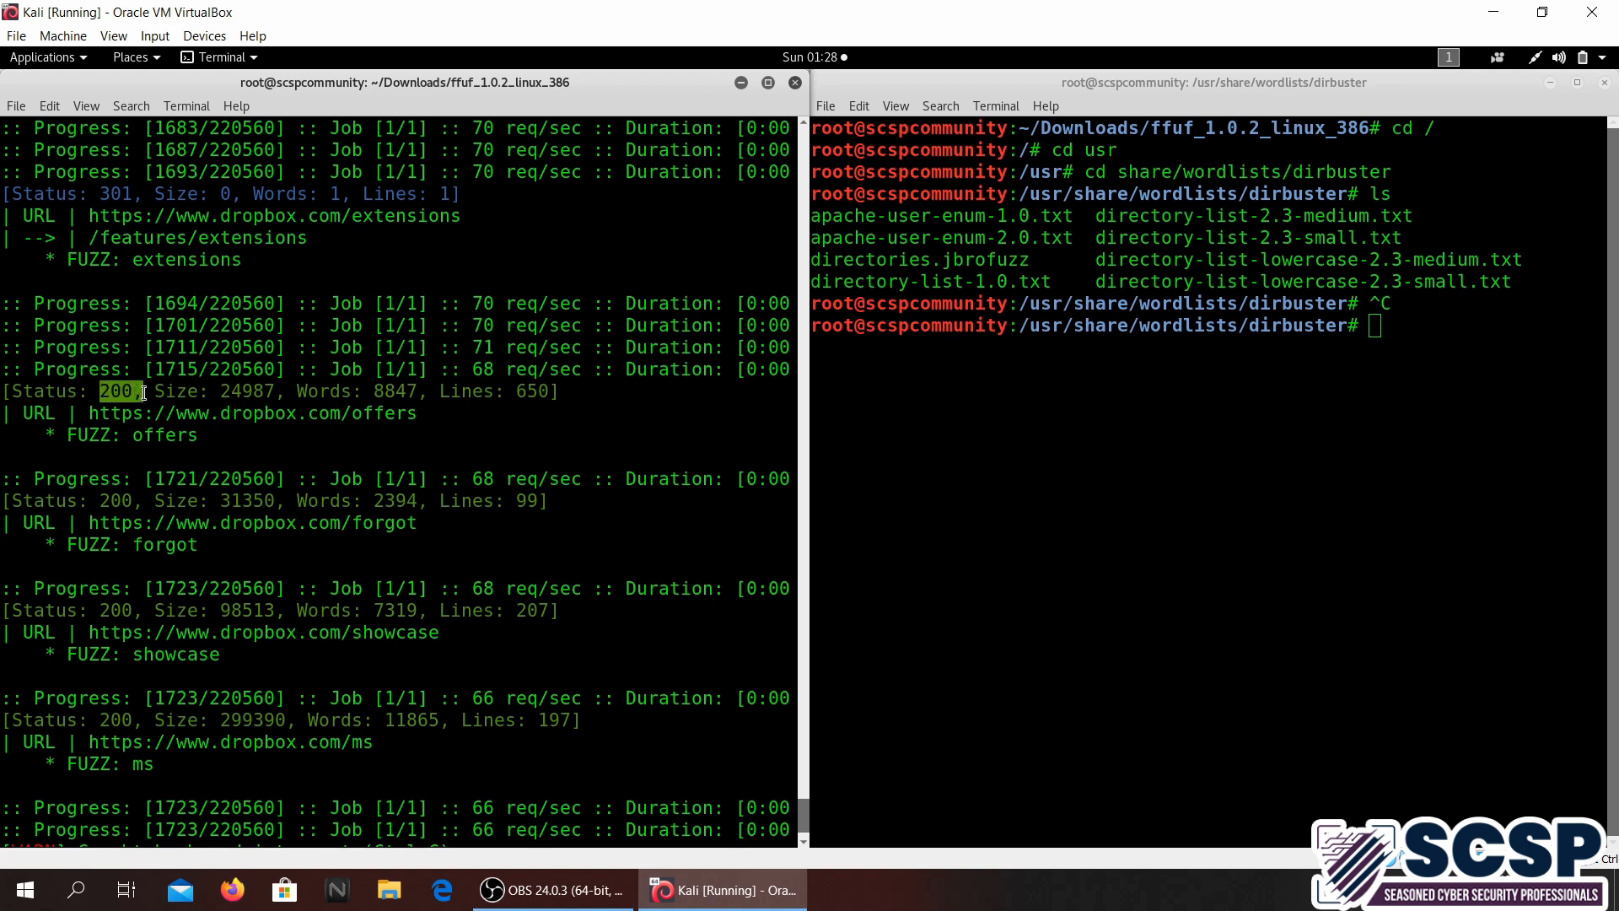
{"action": "mouse_move", "coordinate": [410, 451]}
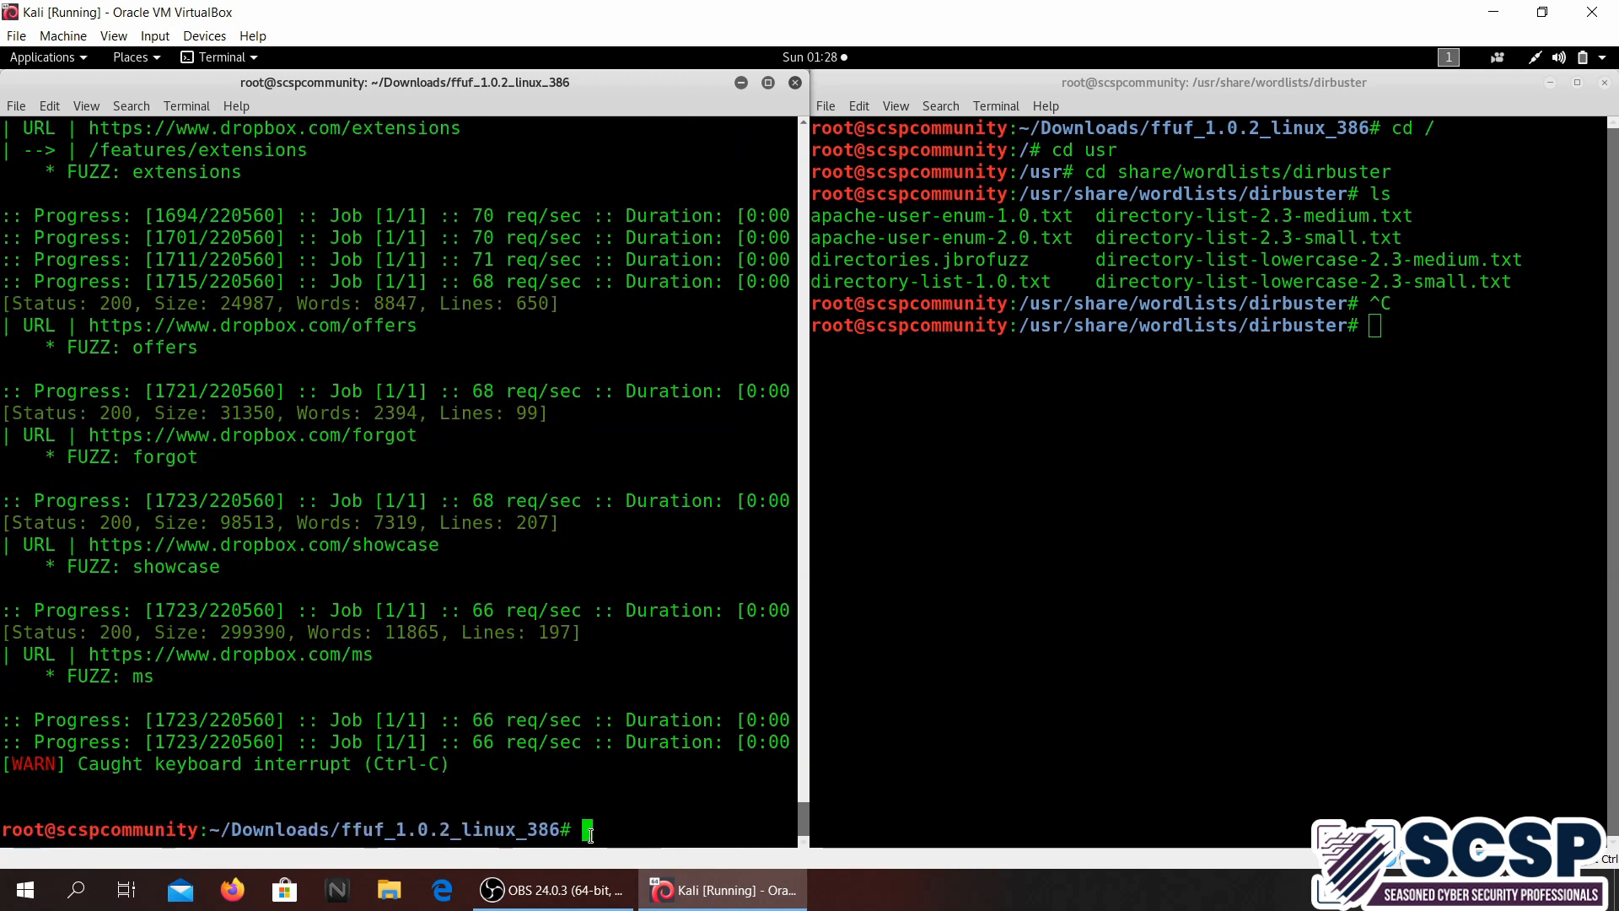
{"action": "mouse_move", "coordinate": [621, 824]}
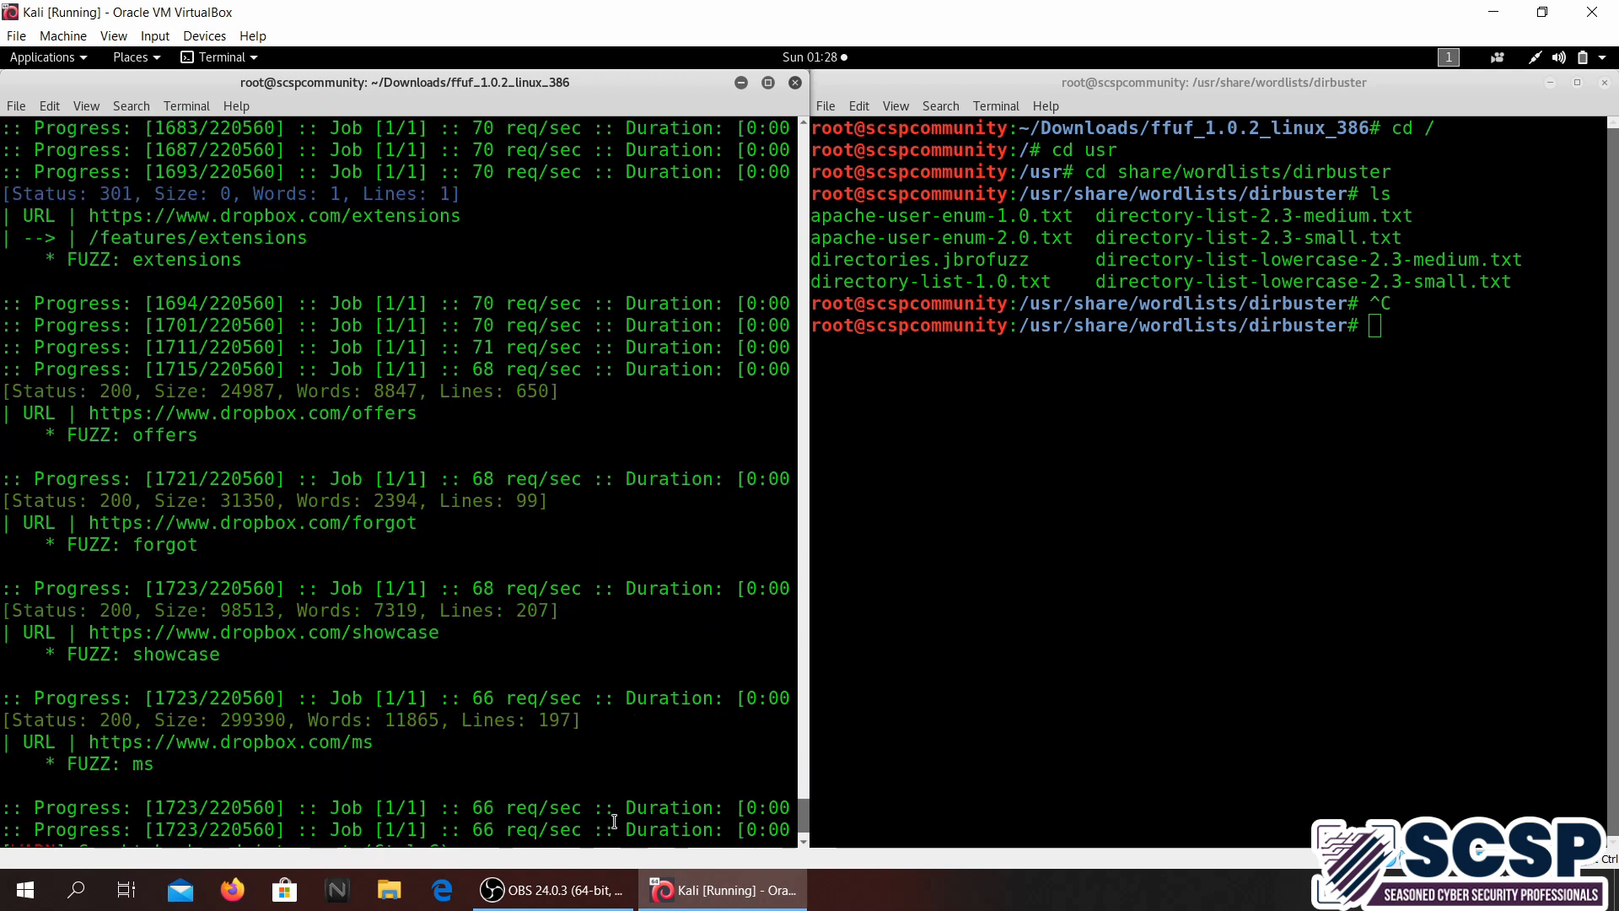
{"action": "key", "text": "ctrl+c"}
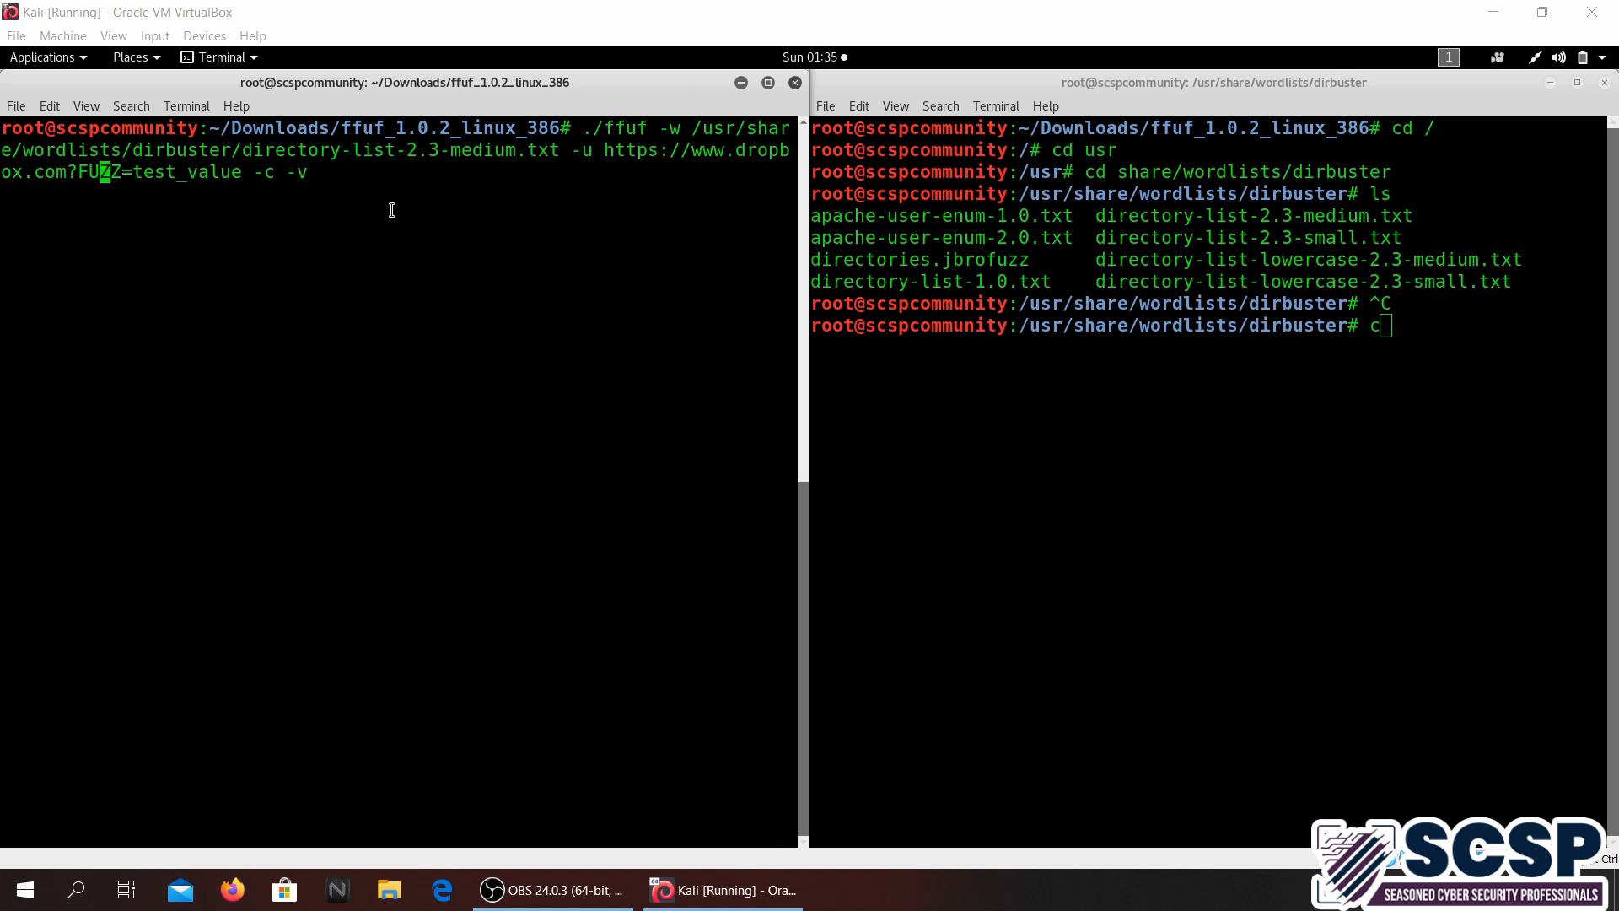
{"action": "mouse_move", "coordinate": [444, 242]}
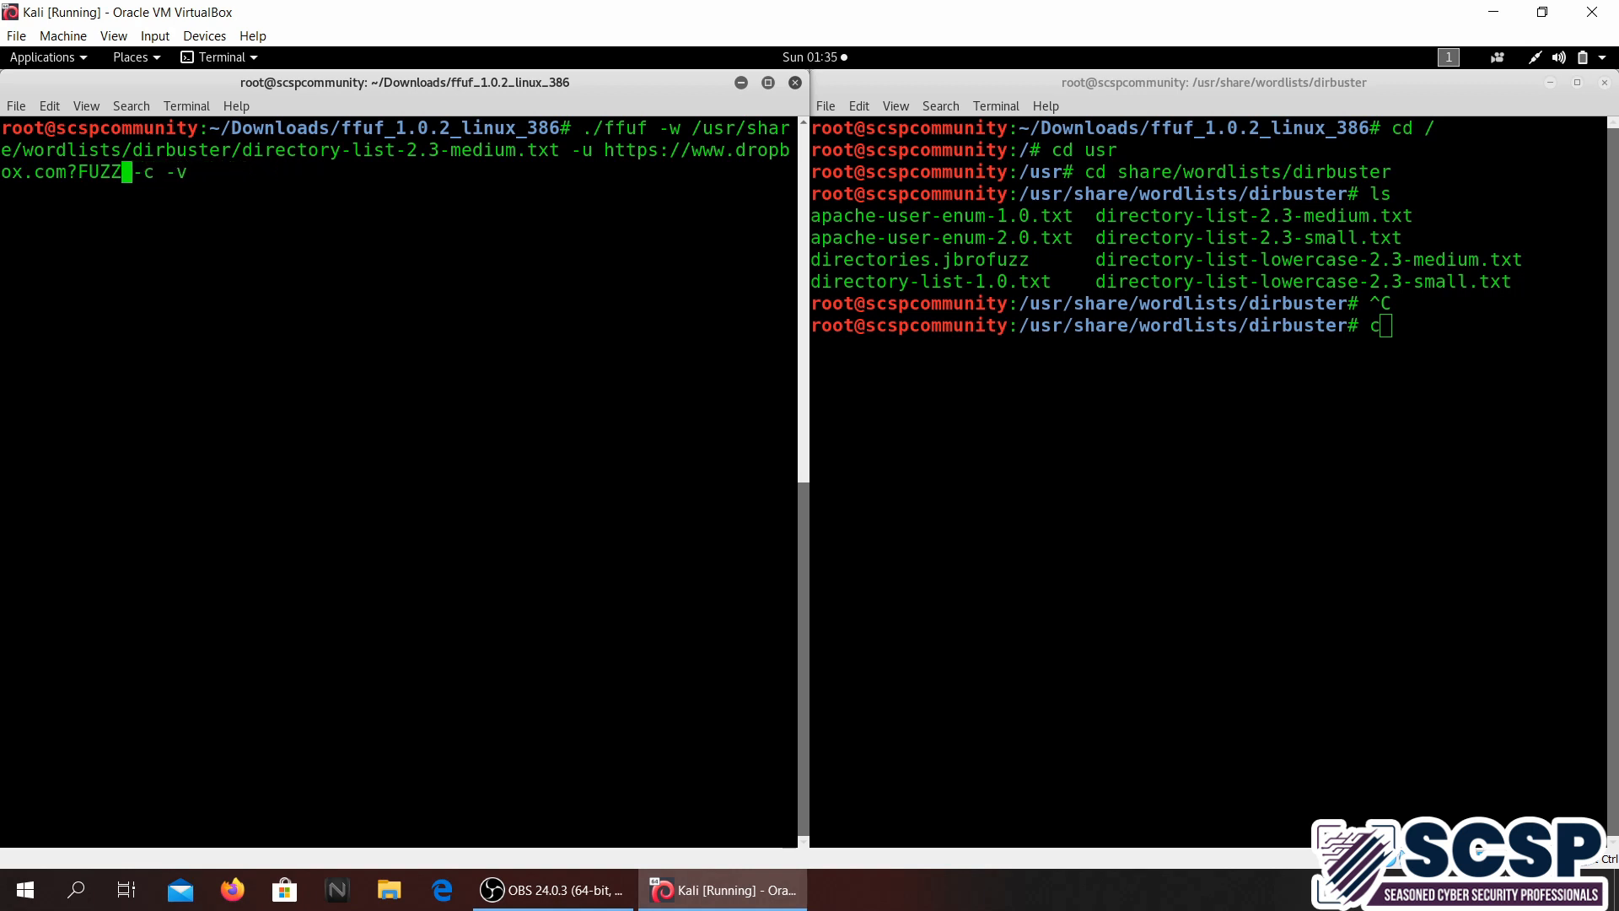
{"action": "type", "text": "="}
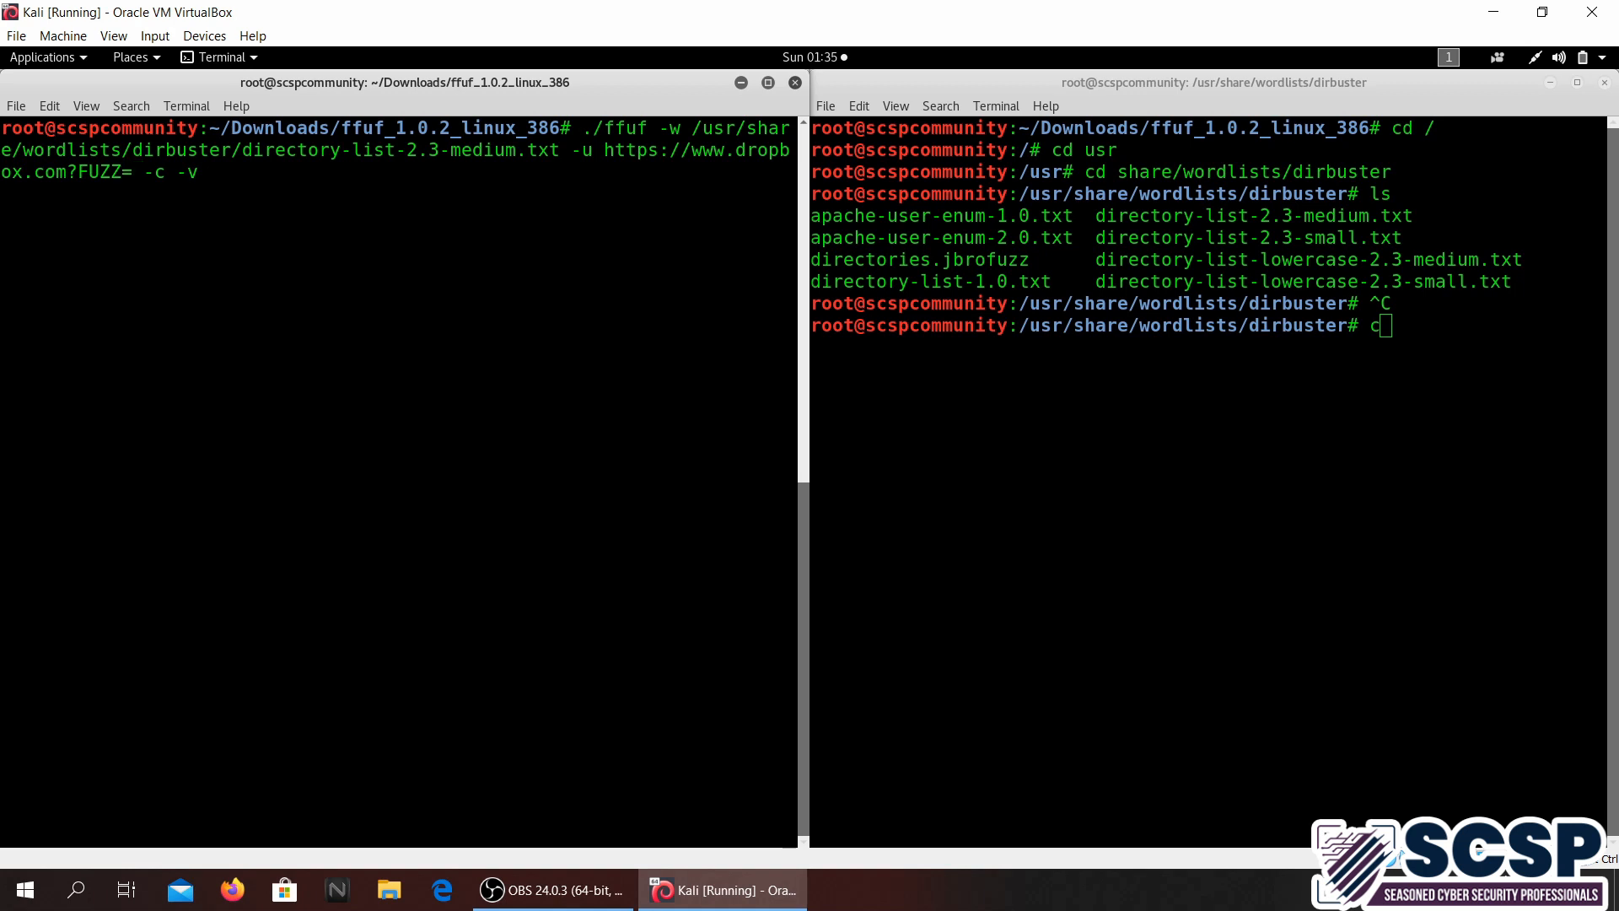
{"action": "type", "text": "56"}
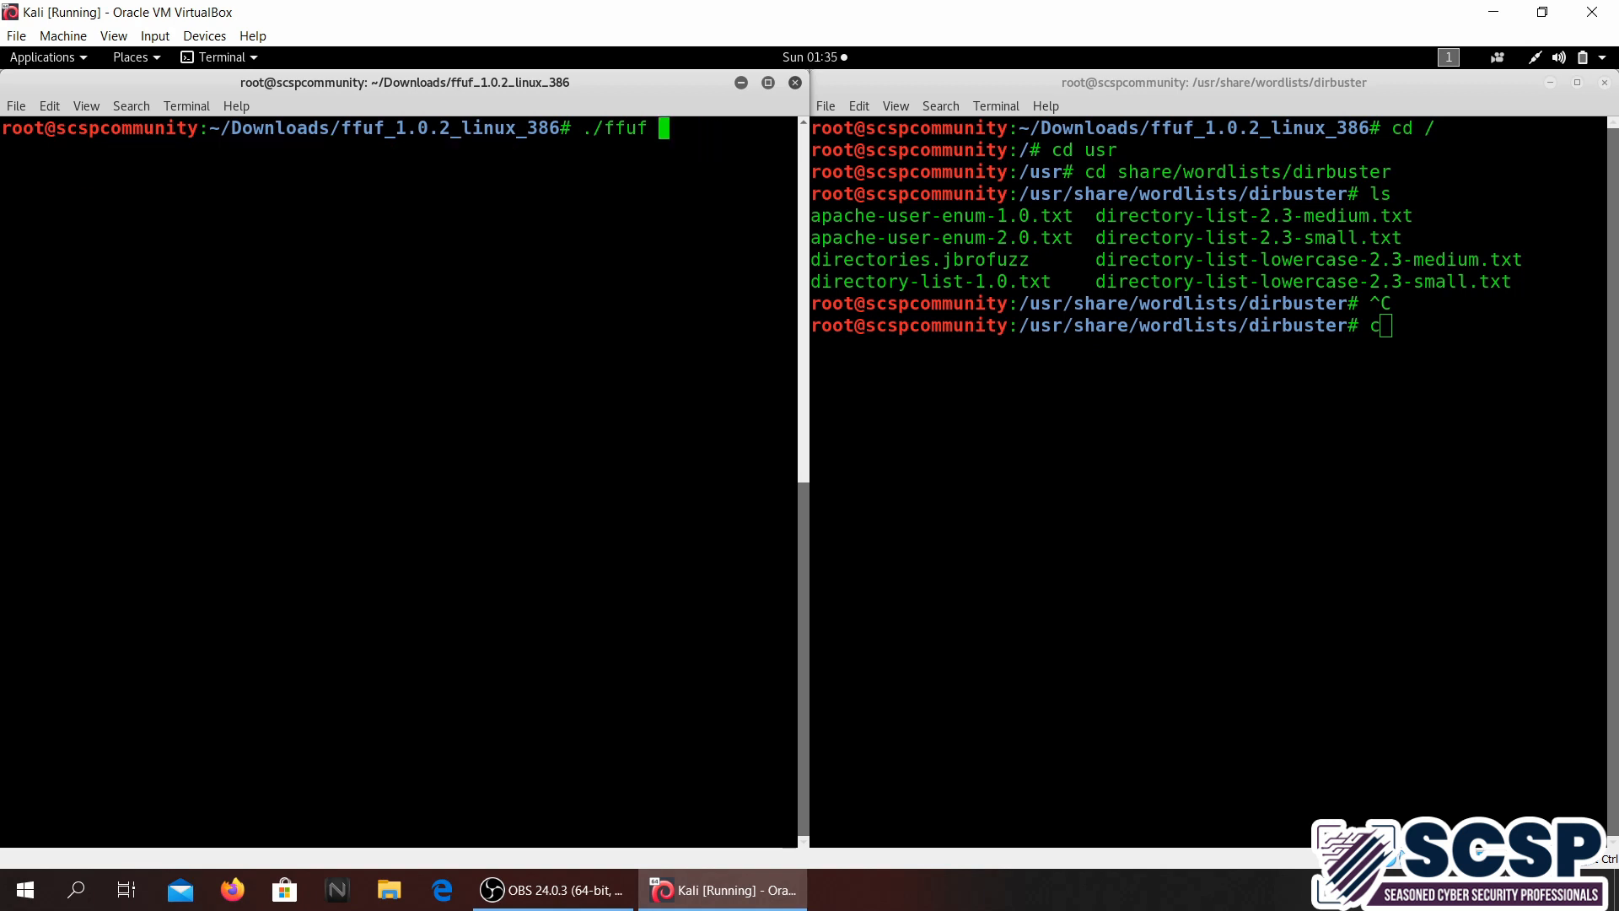
{"action": "type", "text": "-w /usr/share/wordlists/dirbuster/directory-list-2.3-medium.txt -u https://www.dropbox.com?FUZZ=56 -c -v"}
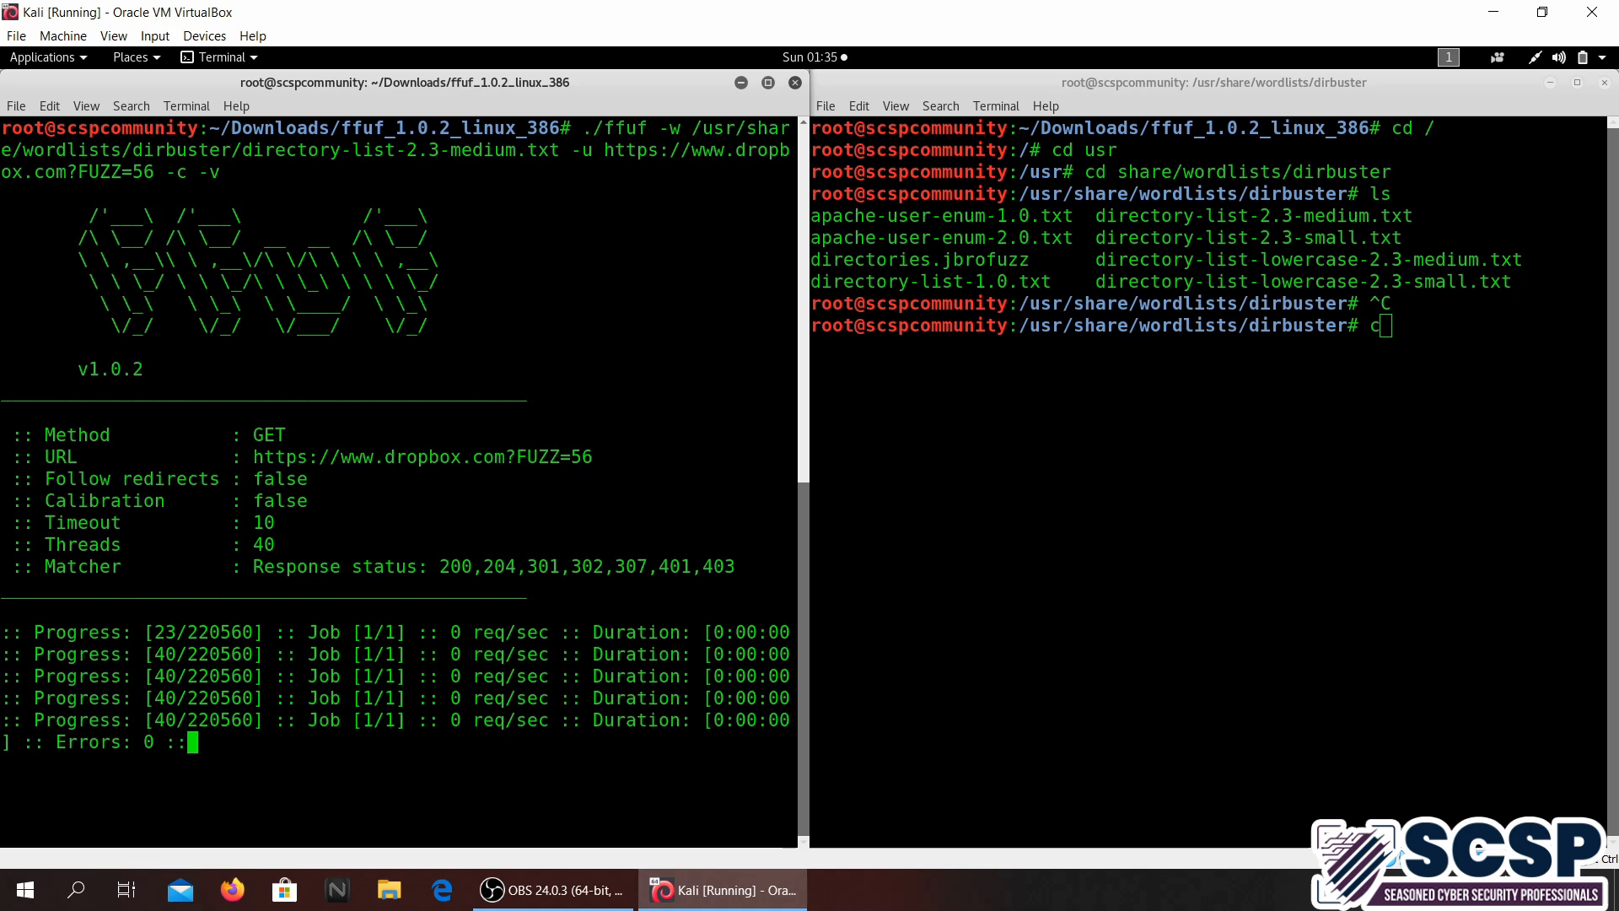
Step: Stop the parameter-name scan after hits like keygen and login, and begin a new ./ffuf -w command
{"action": "scroll", "scroll_direction": "down", "scroll_amount": 3}
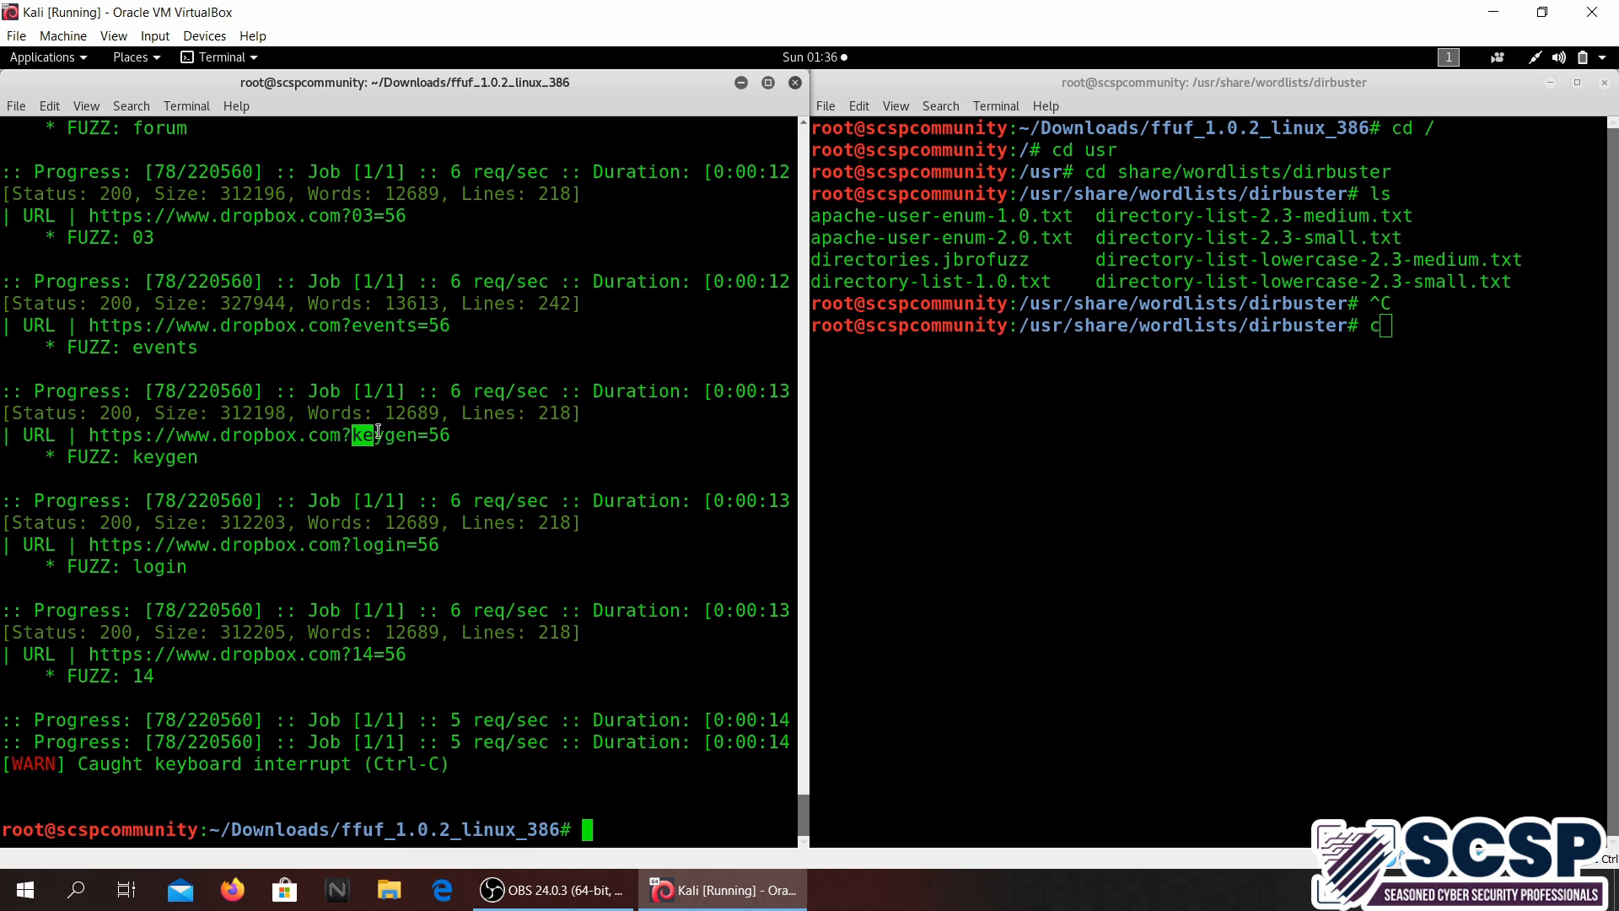
{"action": "double_click", "coordinate": [382, 434]}
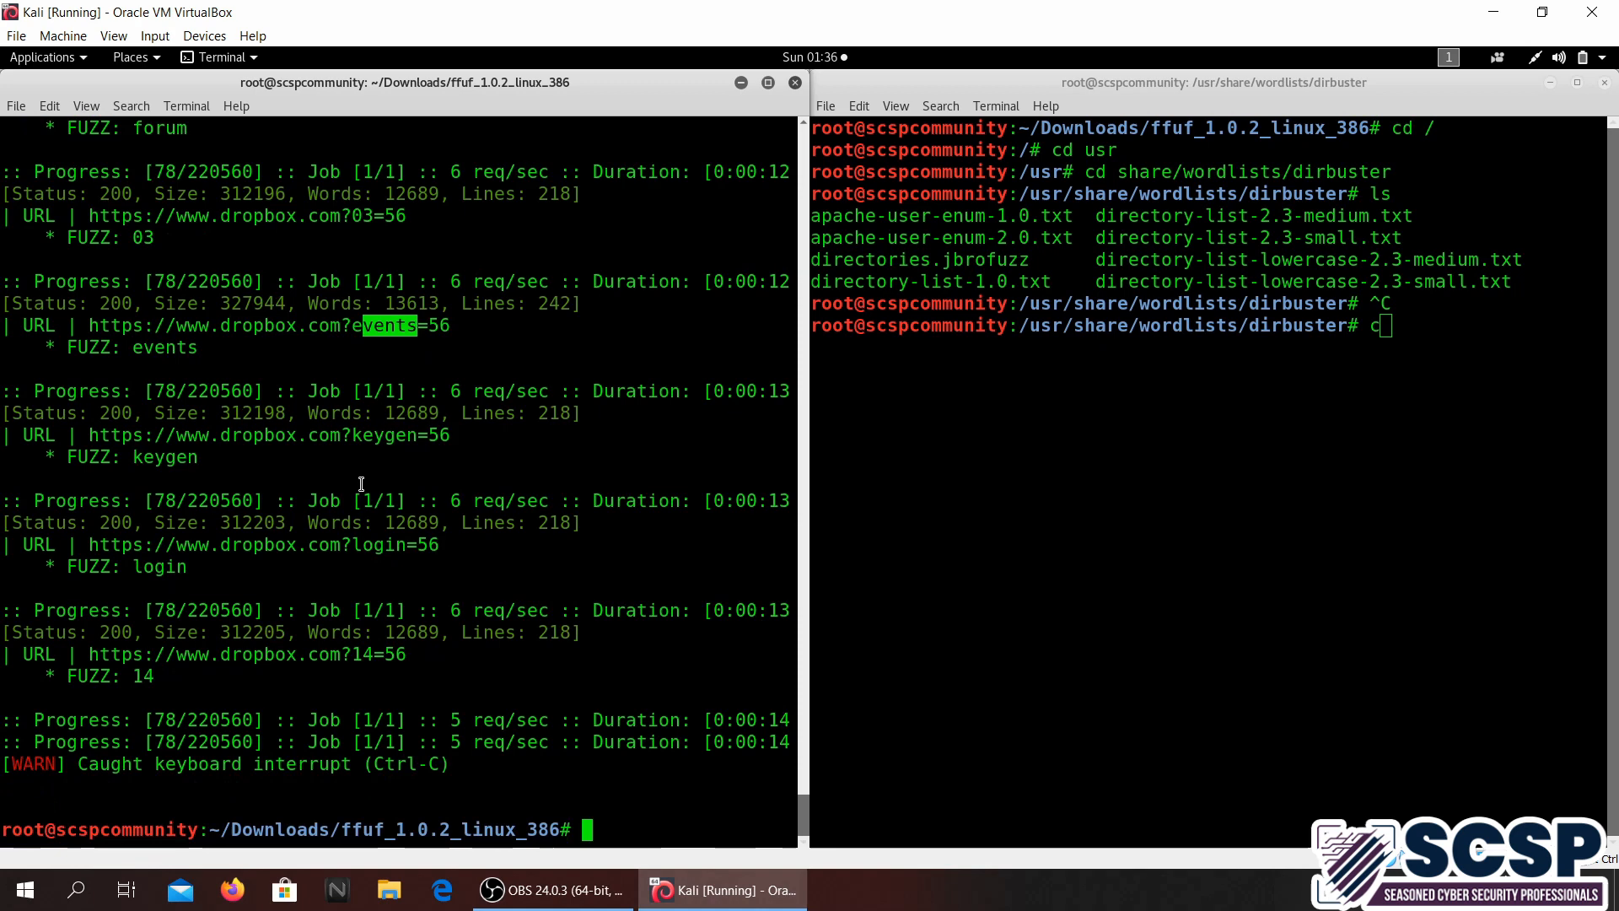
{"action": "mouse_move", "coordinate": [673, 836]}
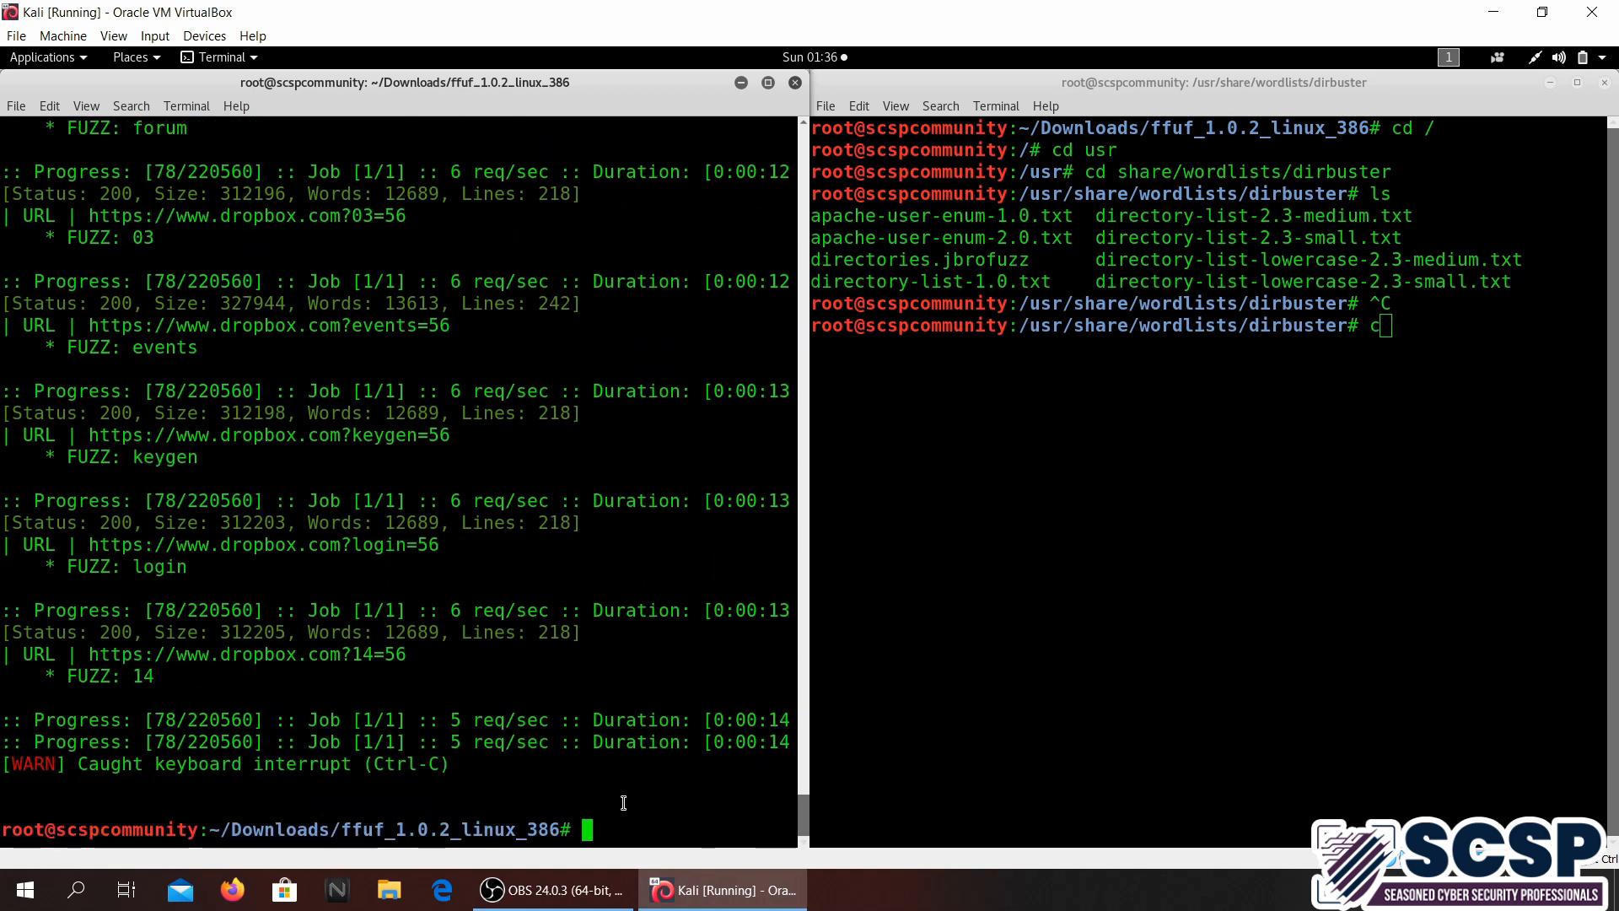
{"action": "type", "text": "./ffuf -w /usr/share/wordlists/dirbuster/directory-list-2.3-medium.txt -u https://www.dropbox.com?FUZZ=56 -c -v"}
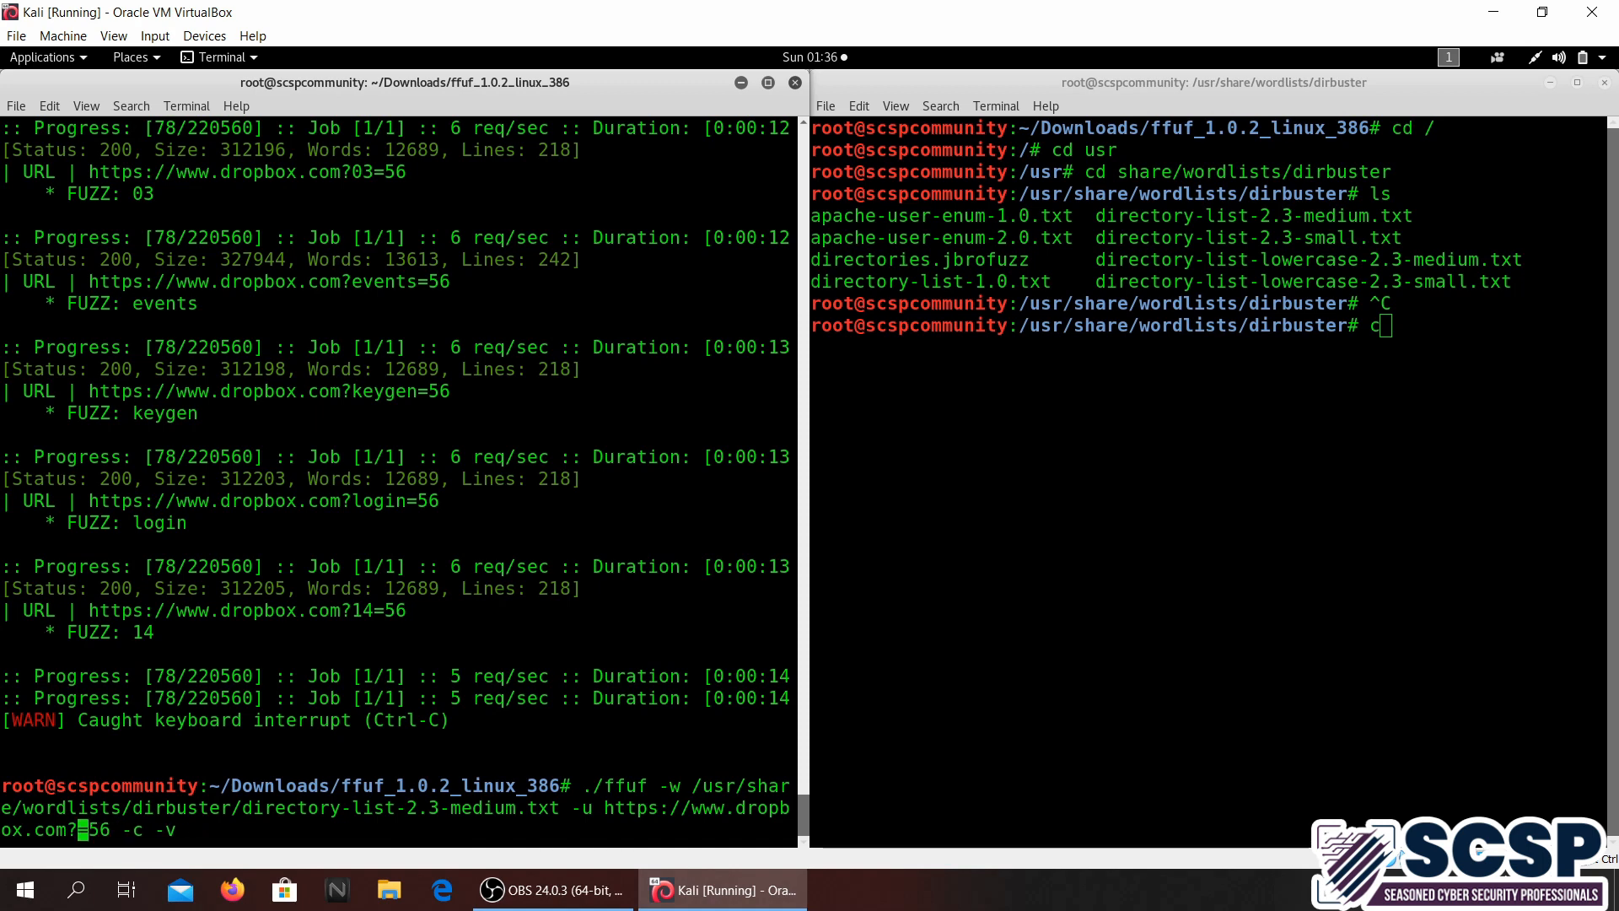
{"action": "type", "text": "id"}
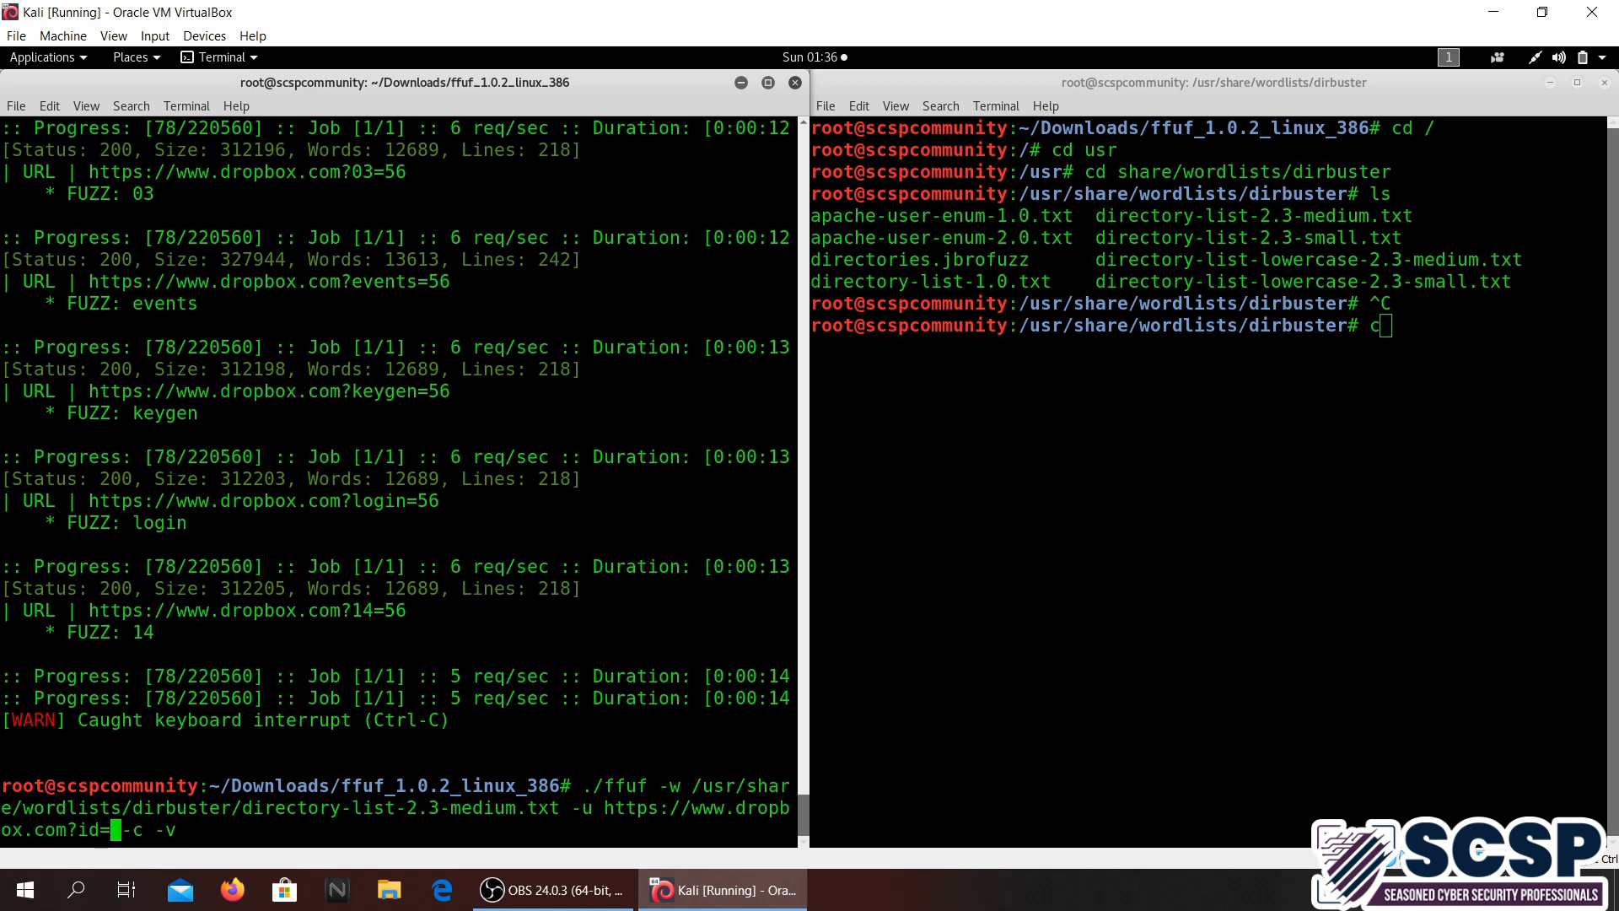
{"action": "type", "text": "FUZZ"}
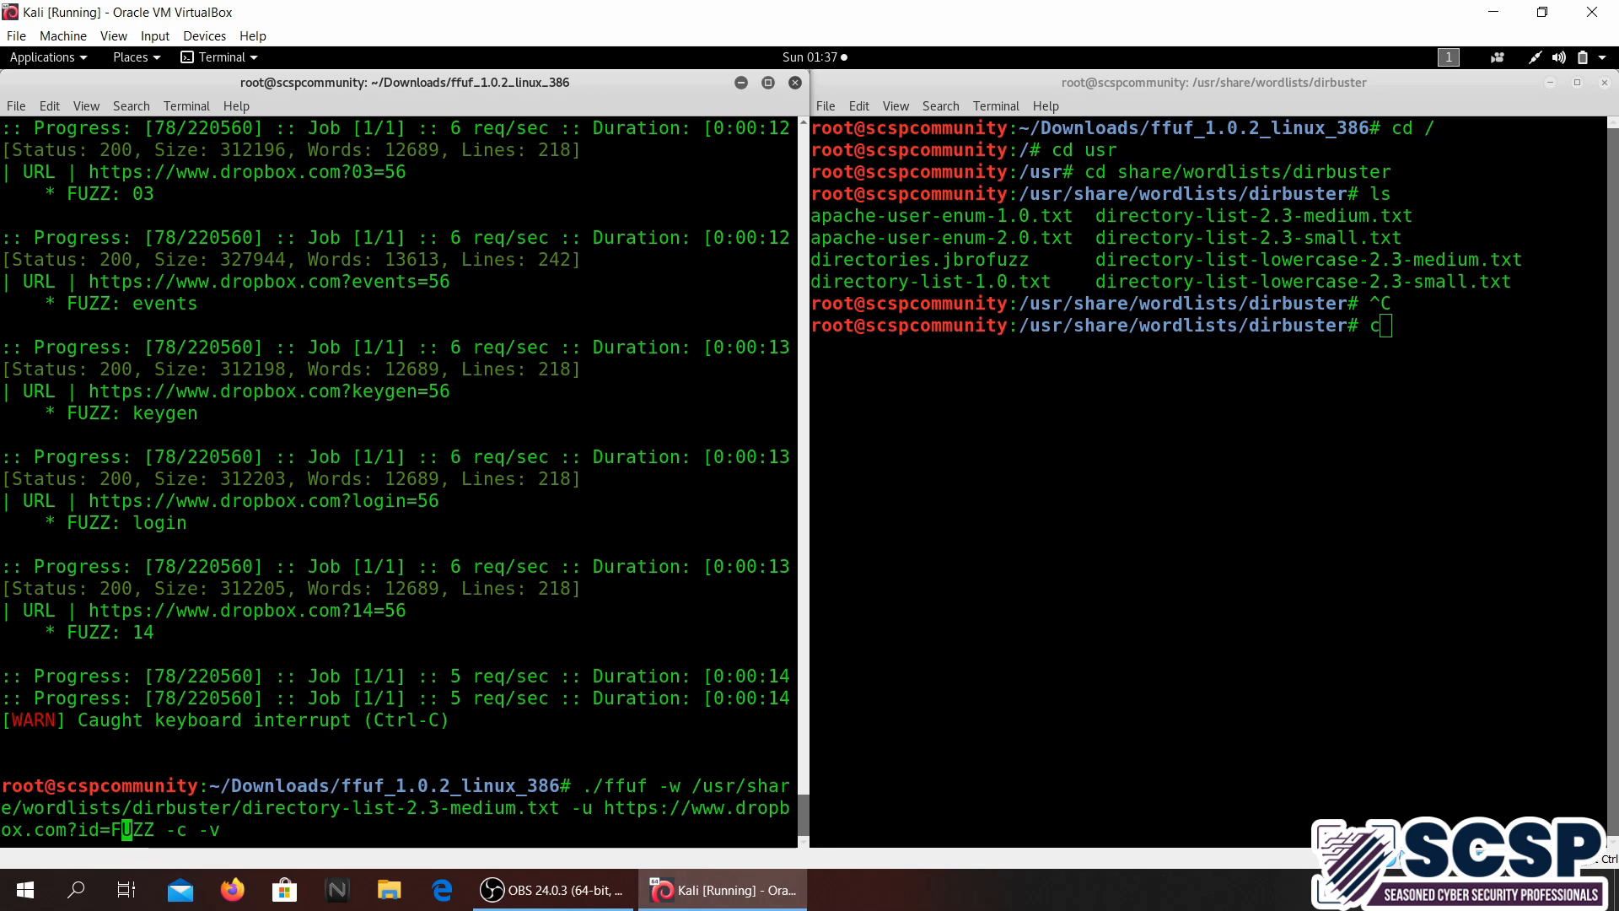
{"action": "key", "text": "Return"}
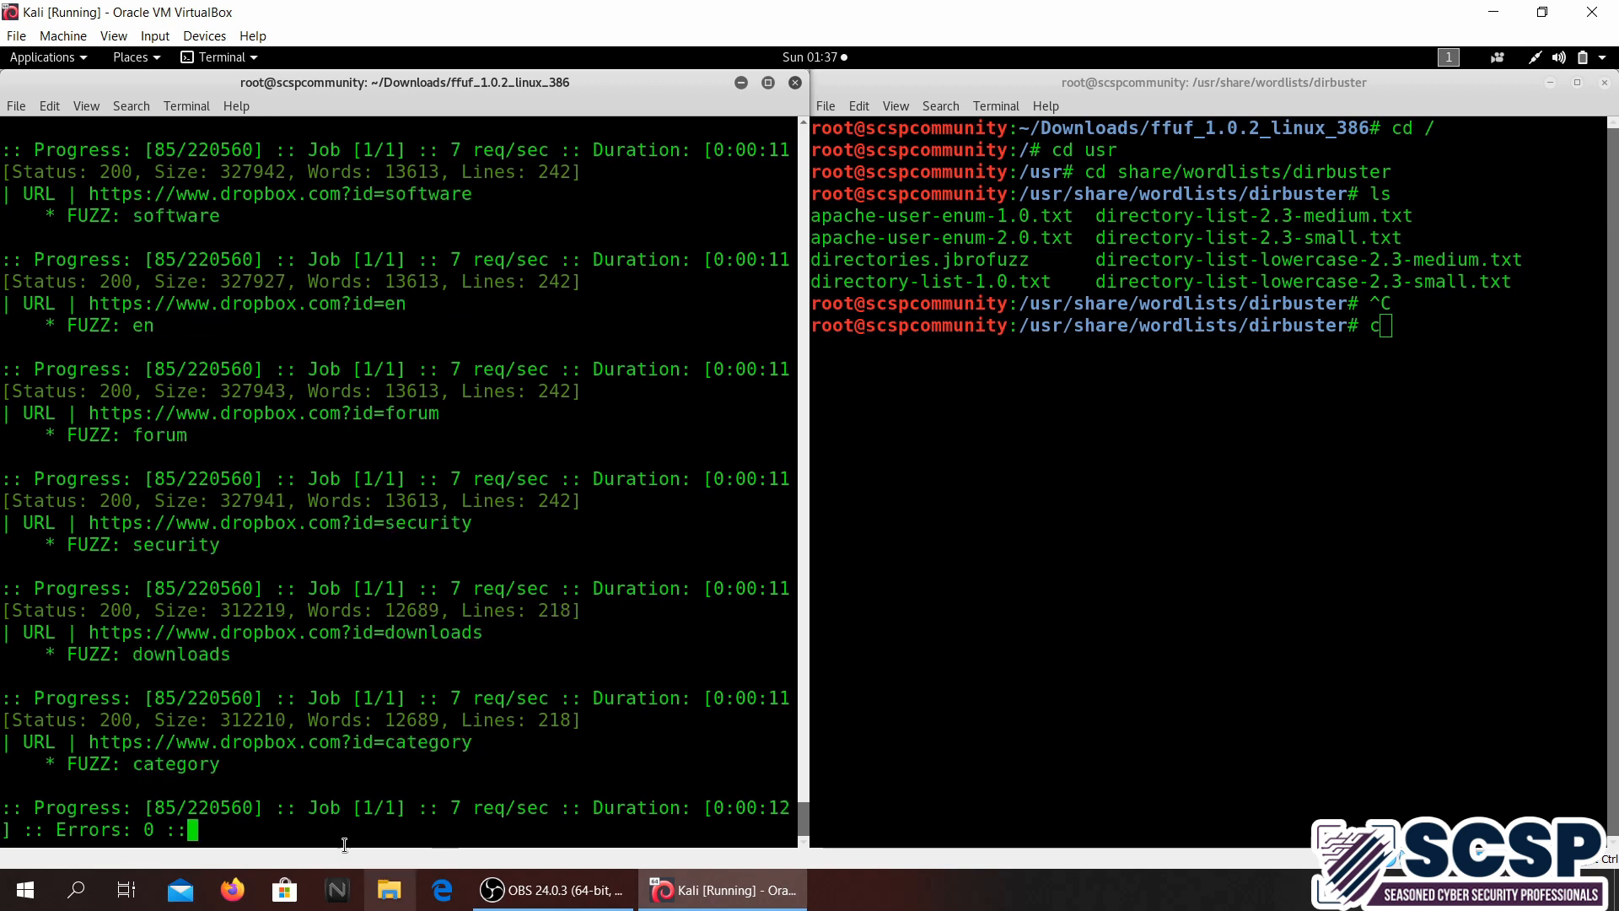
Step: Interrupt the id value scan with Ctrl+C and highlight the id parameter in the results
{"action": "key", "text": "ctrl+c"}
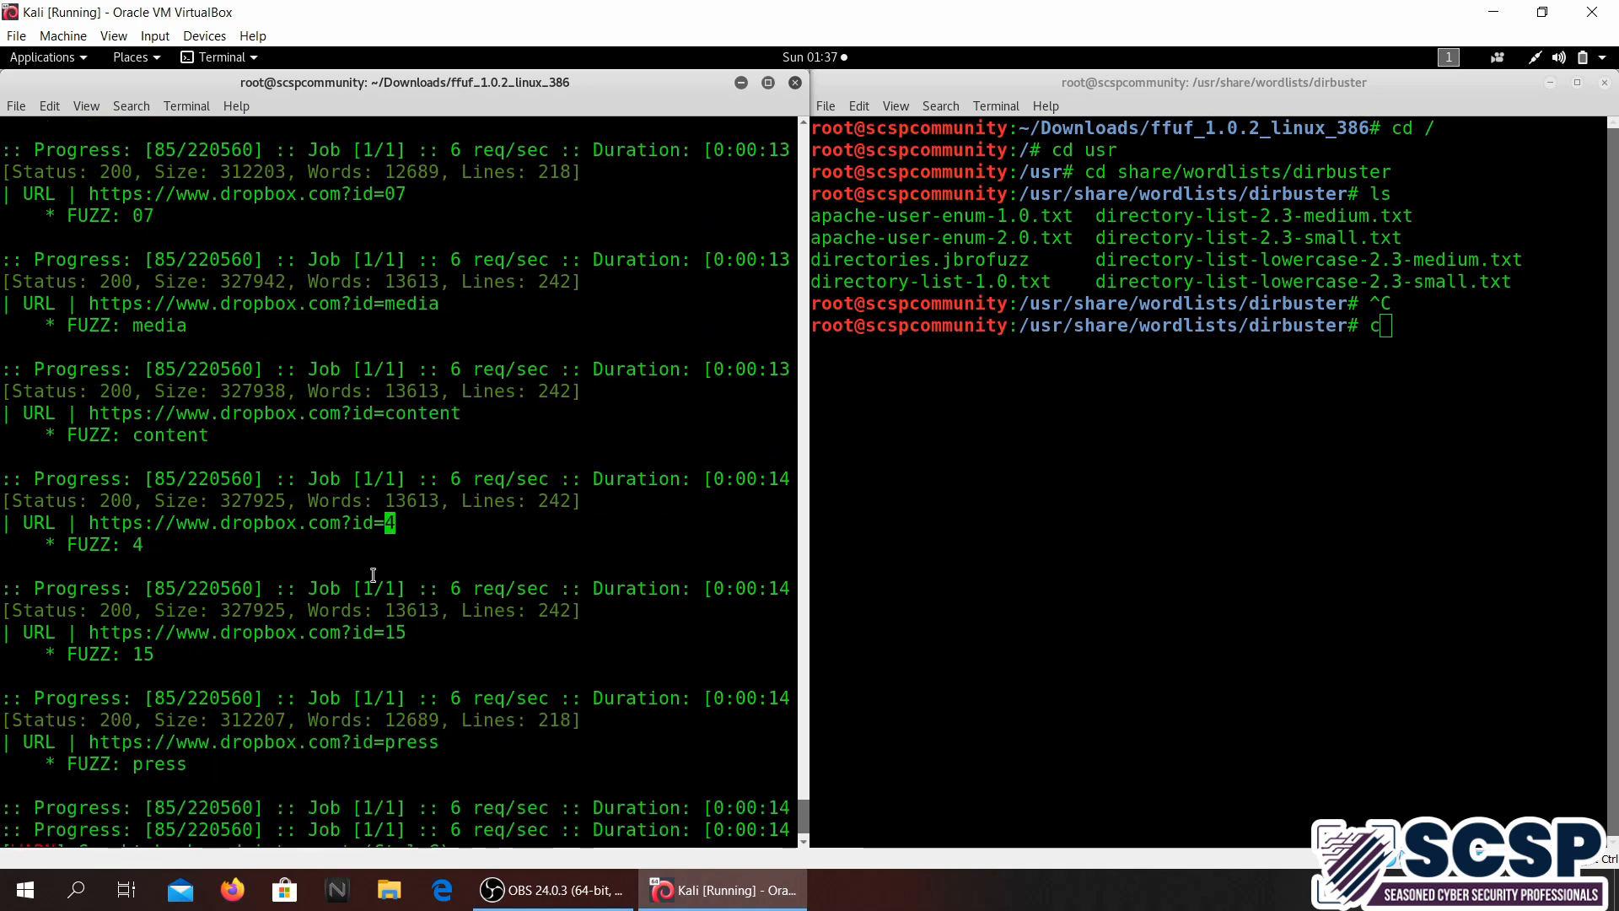
{"action": "key", "text": "ctrl+c"}
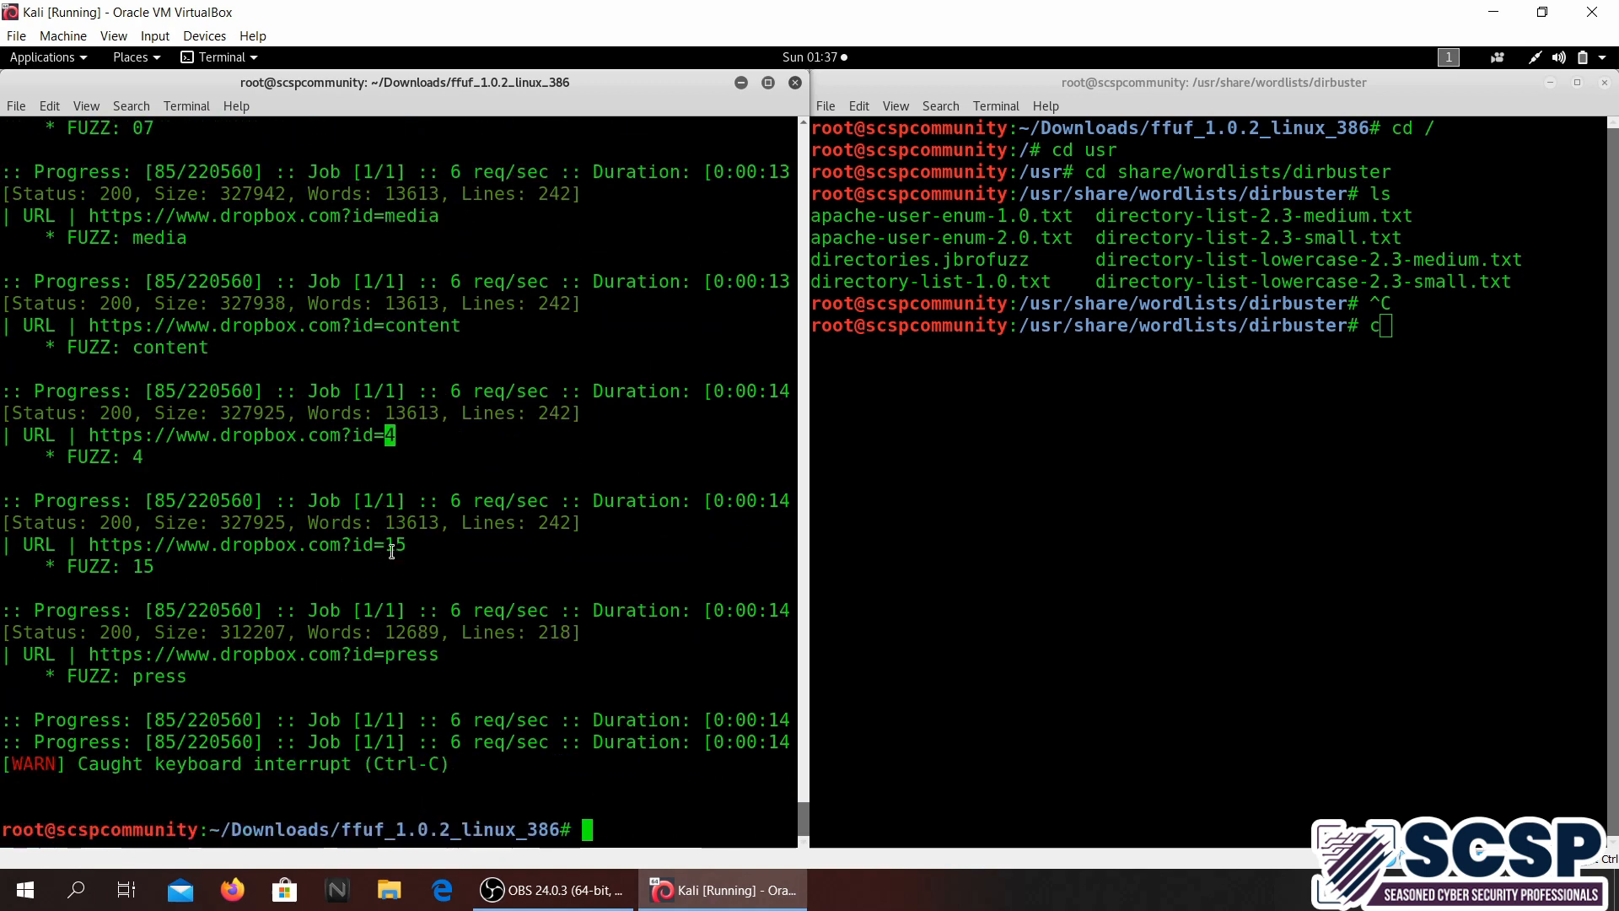
{"action": "mouse_move", "coordinate": [359, 438]}
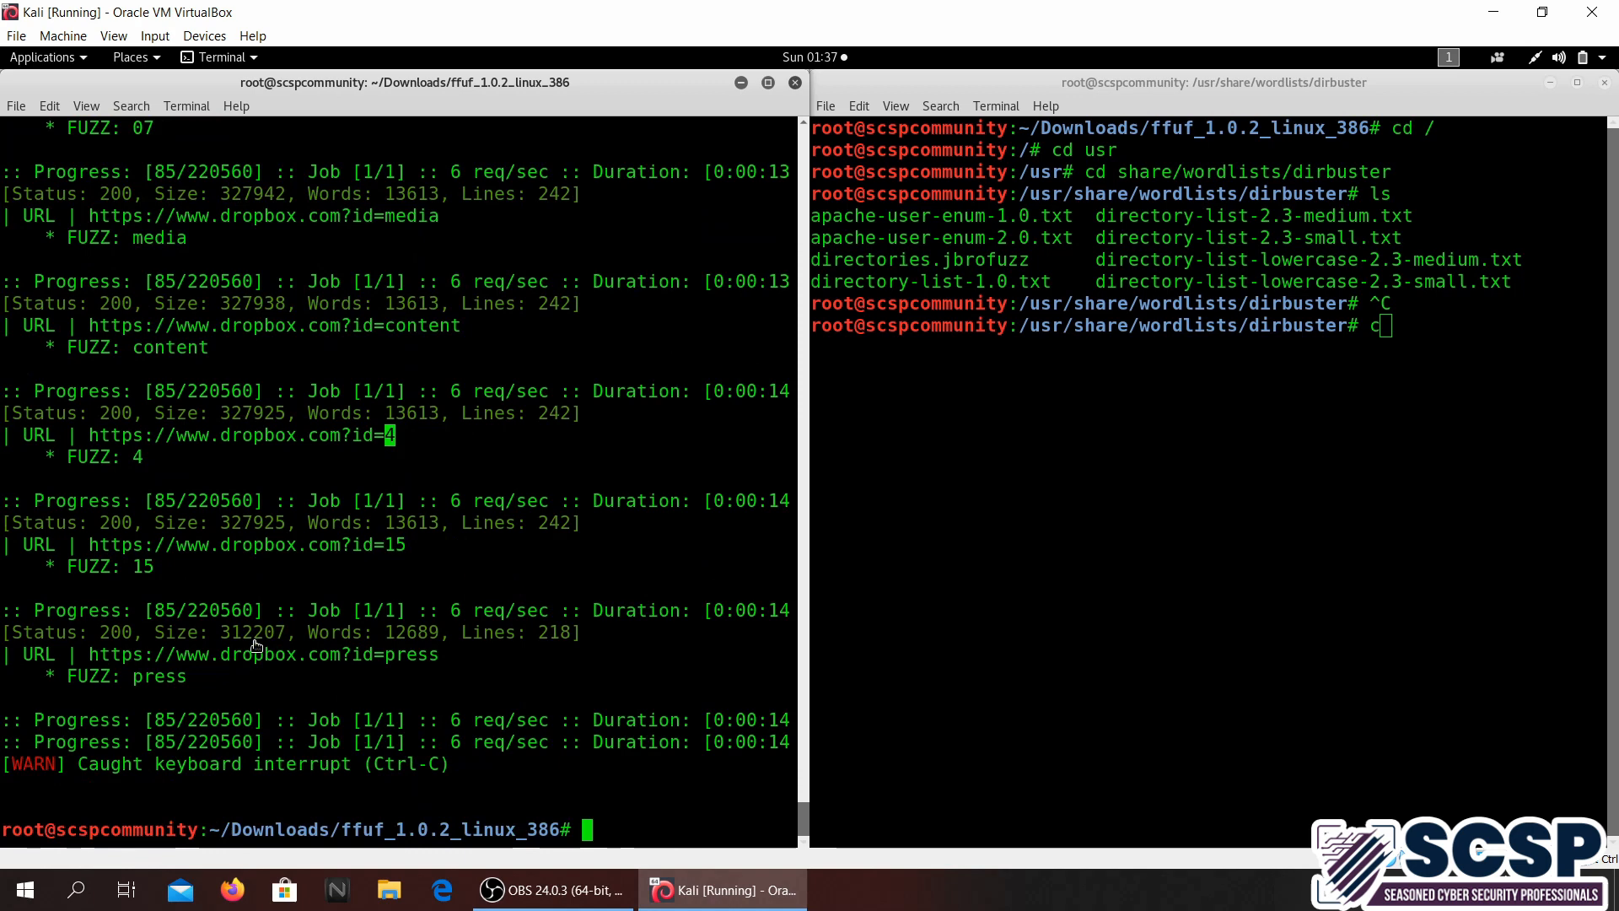
{"action": "double_click", "coordinate": [356, 544]}
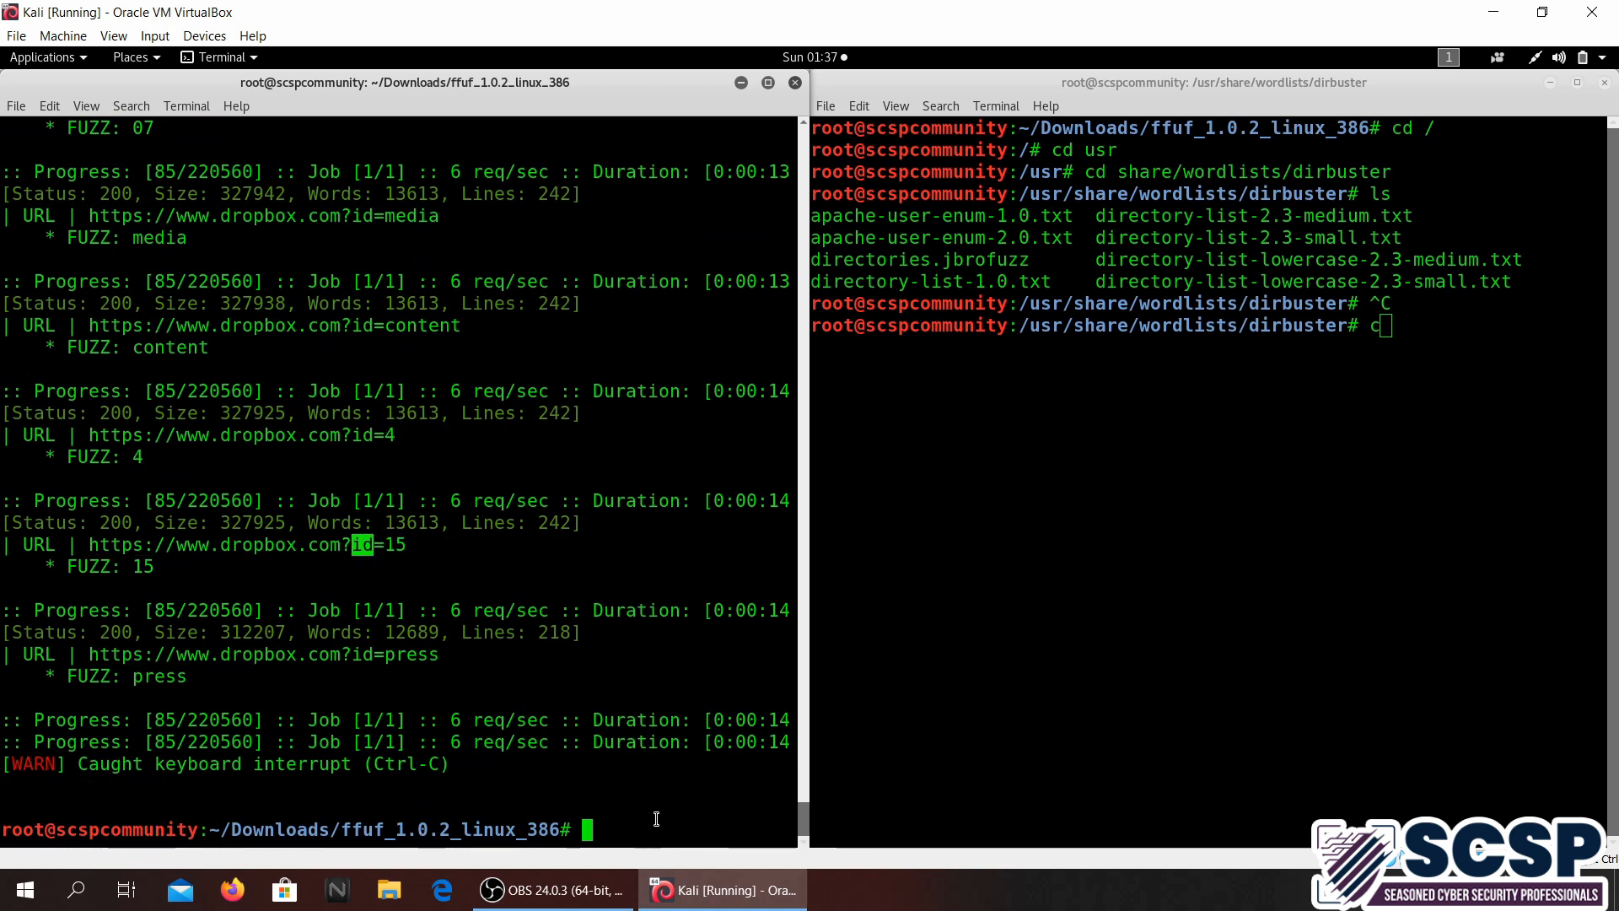
{"action": "scroll", "scroll_direction": "down", "scroll_amount": 3}
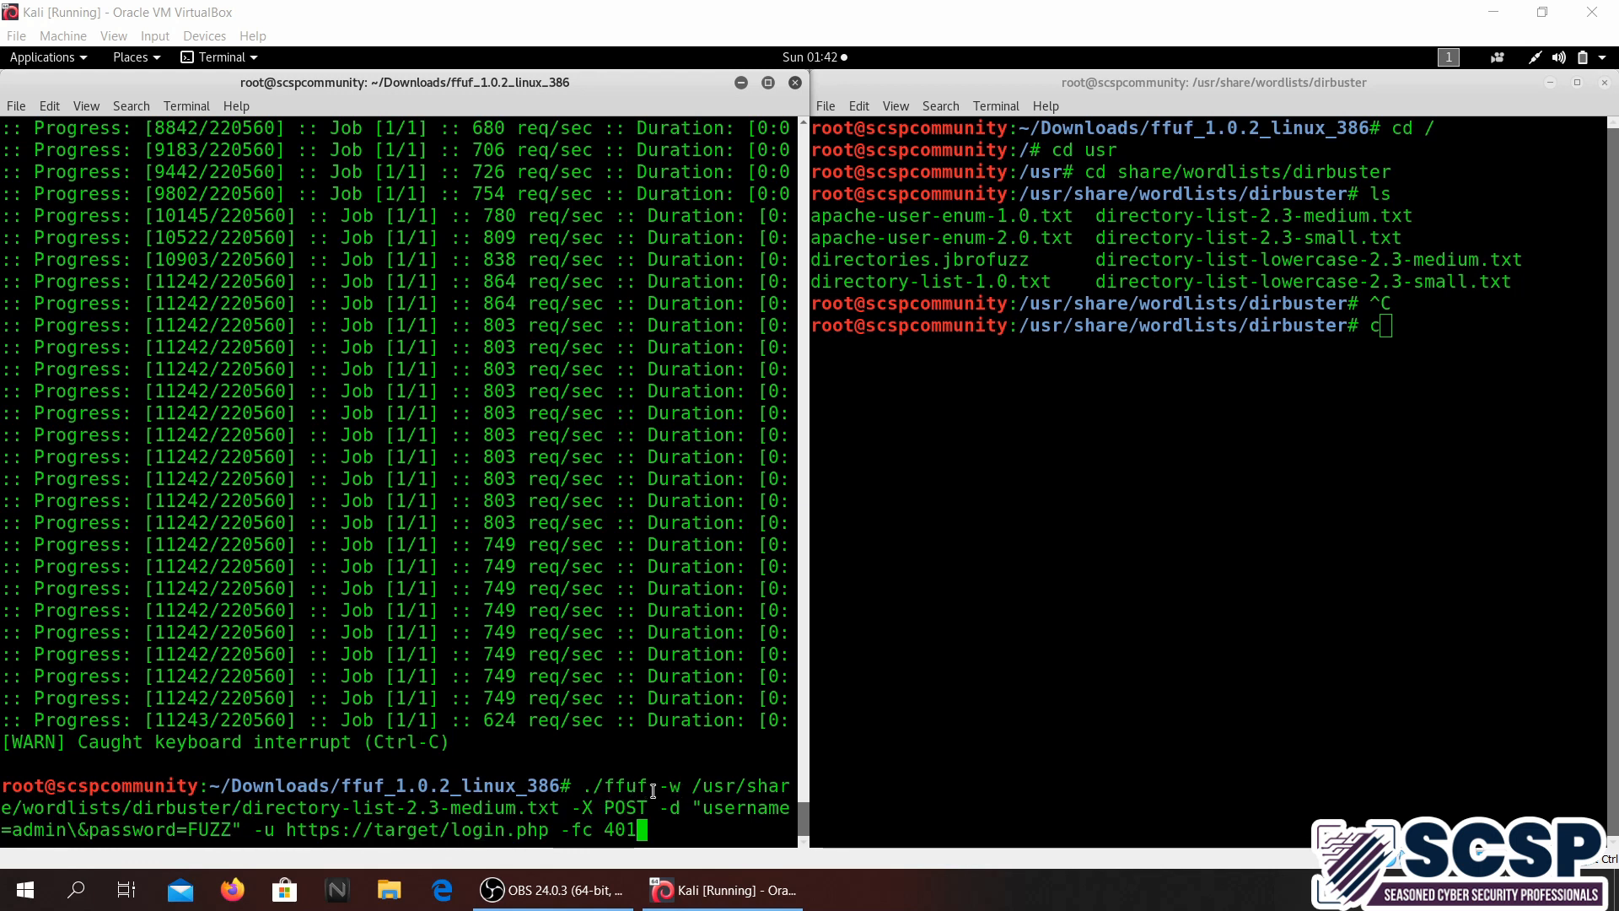
Step: Review the POST login.php command with -fc 401, highlighting its FUZZ password placeholder
{"action": "left_click_drag", "start_coordinate": [661, 786], "coordinate": [483, 806]}
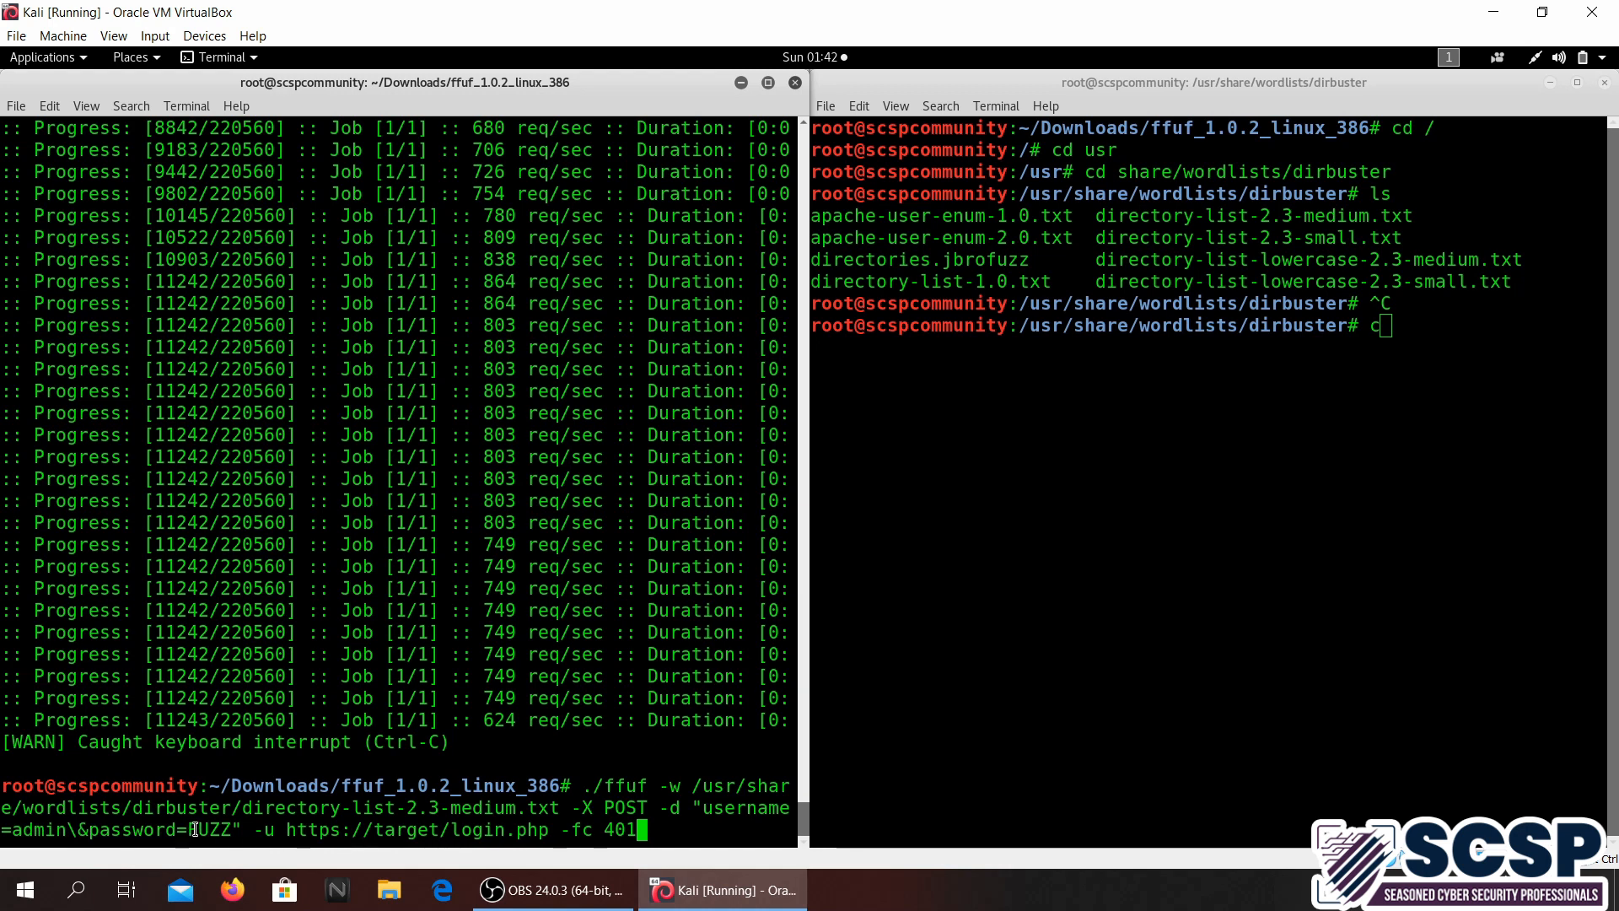
{"action": "double_click", "coordinate": [207, 829]}
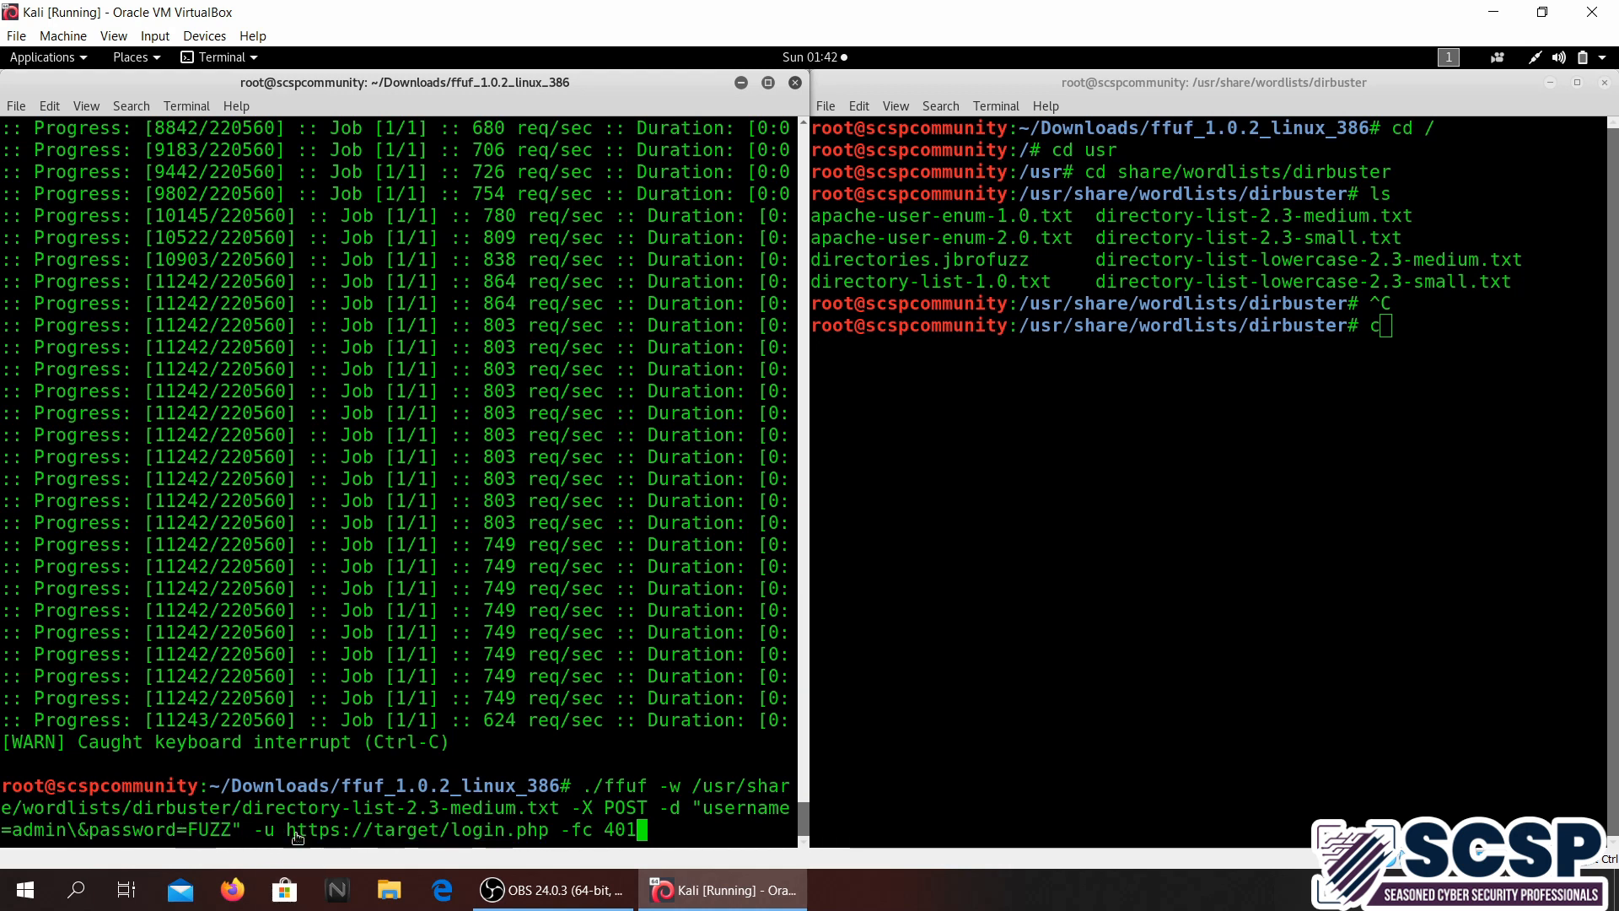
{"action": "mouse_move", "coordinate": [517, 816]}
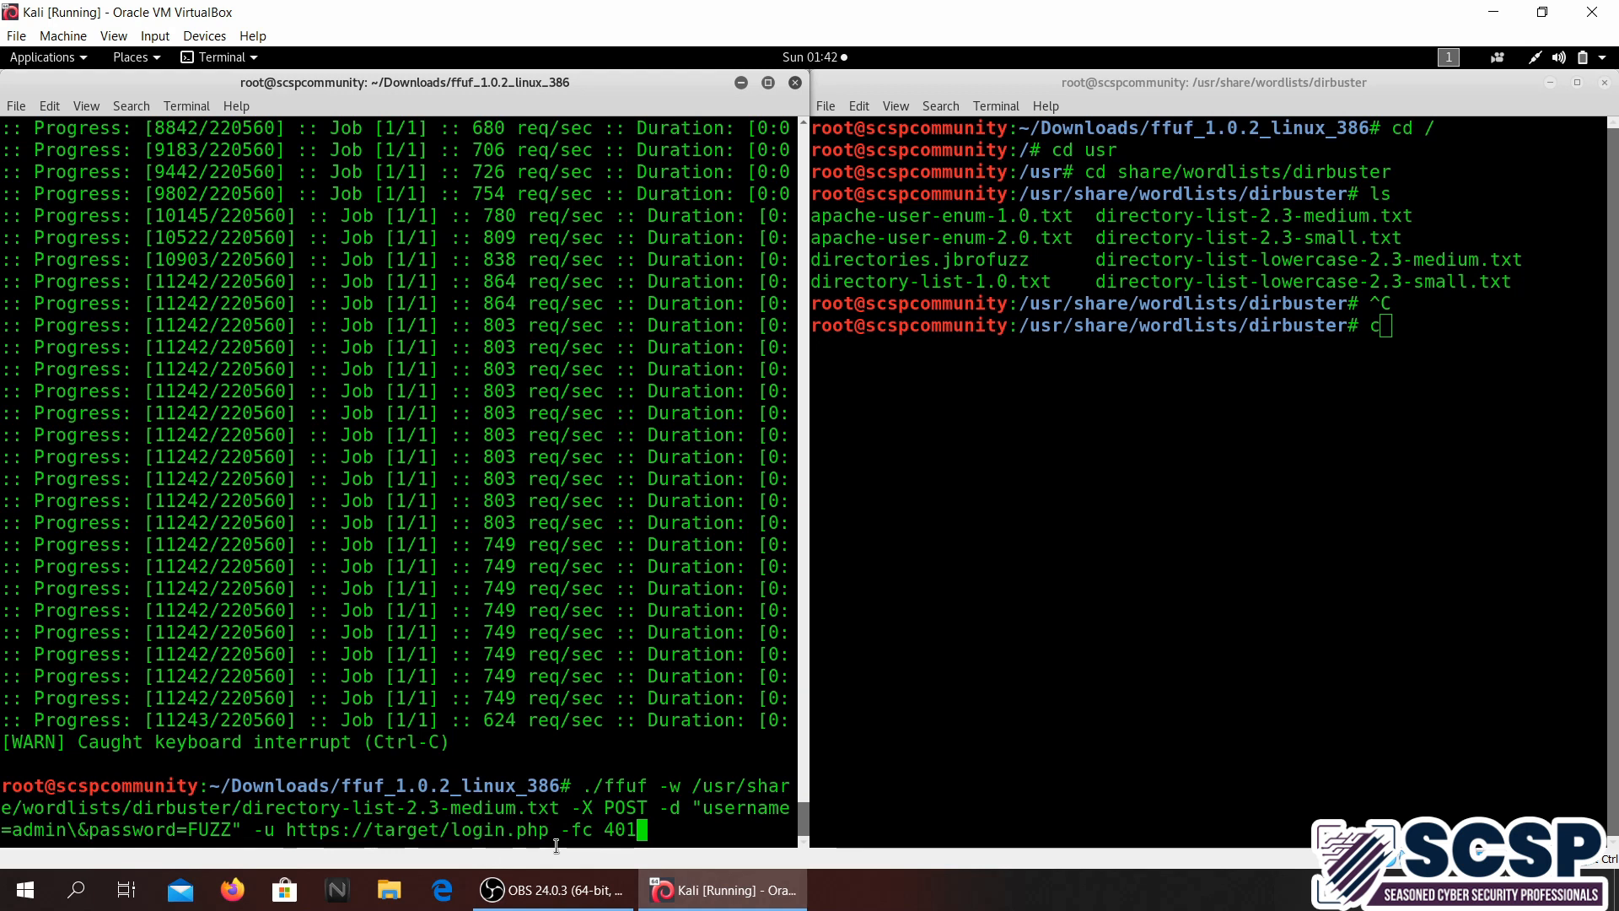
{"action": "mouse_move", "coordinate": [576, 856]}
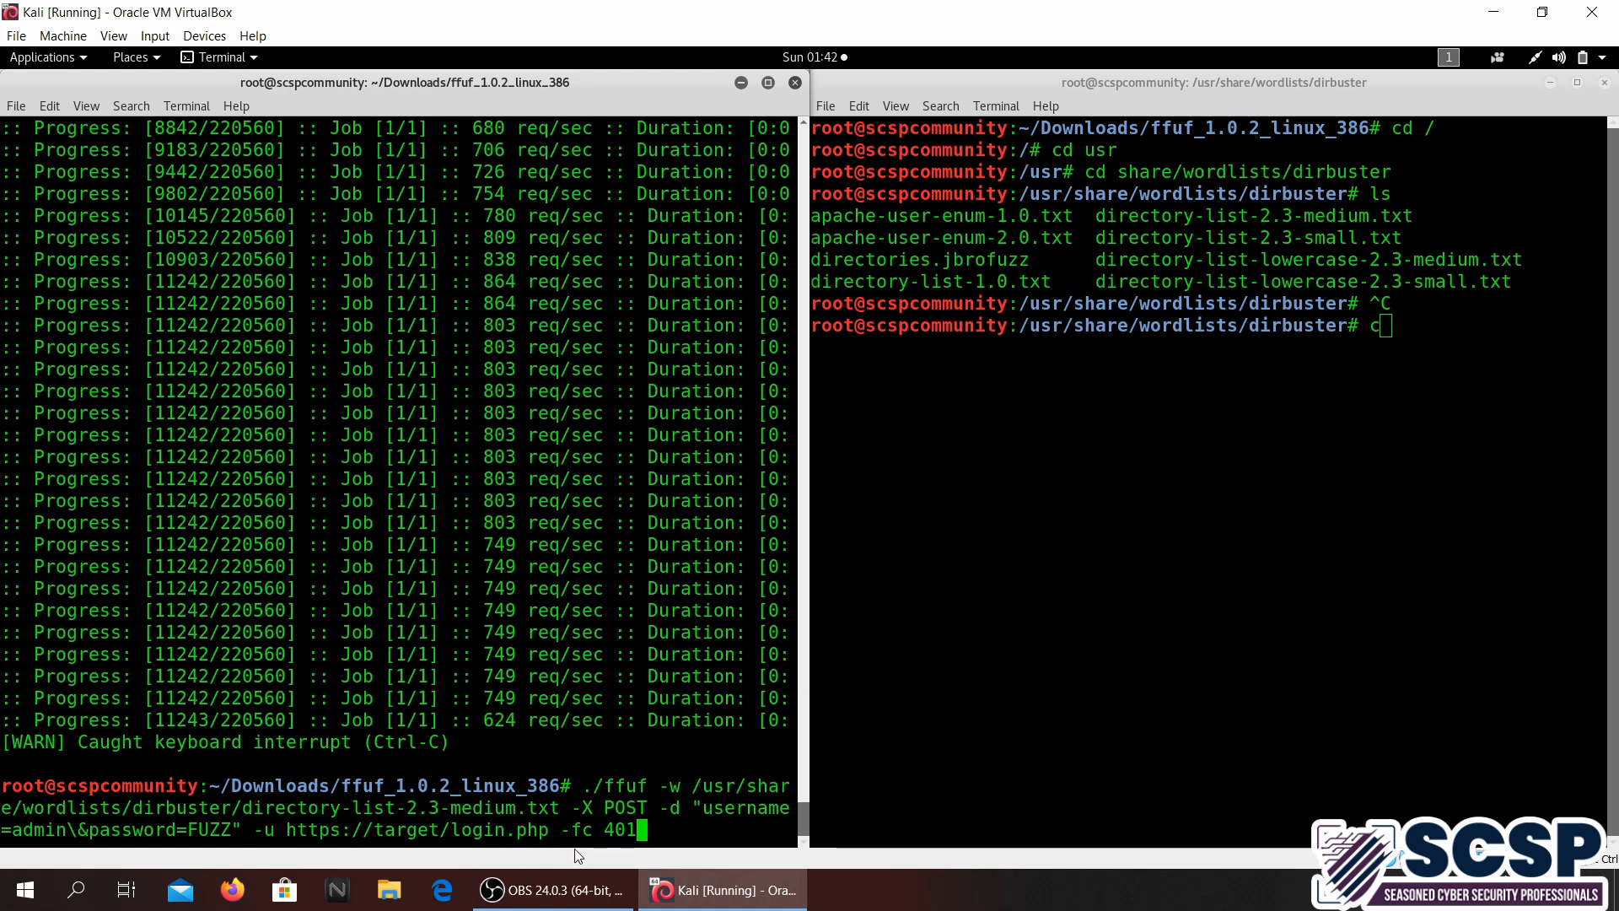
{"action": "mouse_move", "coordinate": [567, 831]}
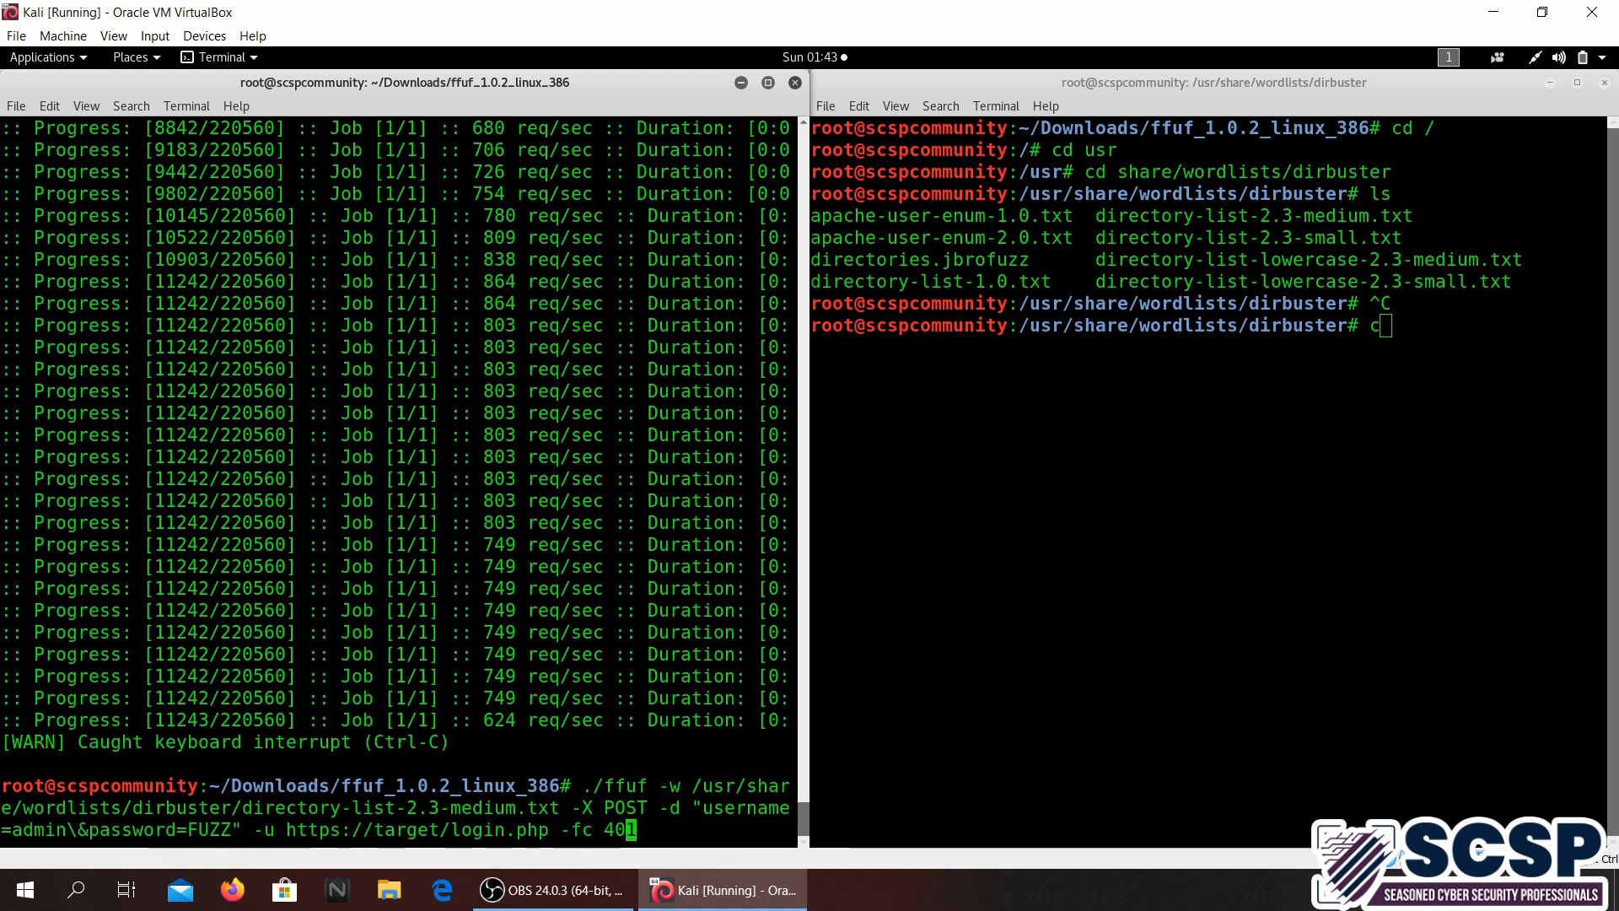
Step: Add -maxtime 60 after -fc 401 in the POST password-fuzz command, leaving it unlaunched
{"action": "type", "text": "1"}
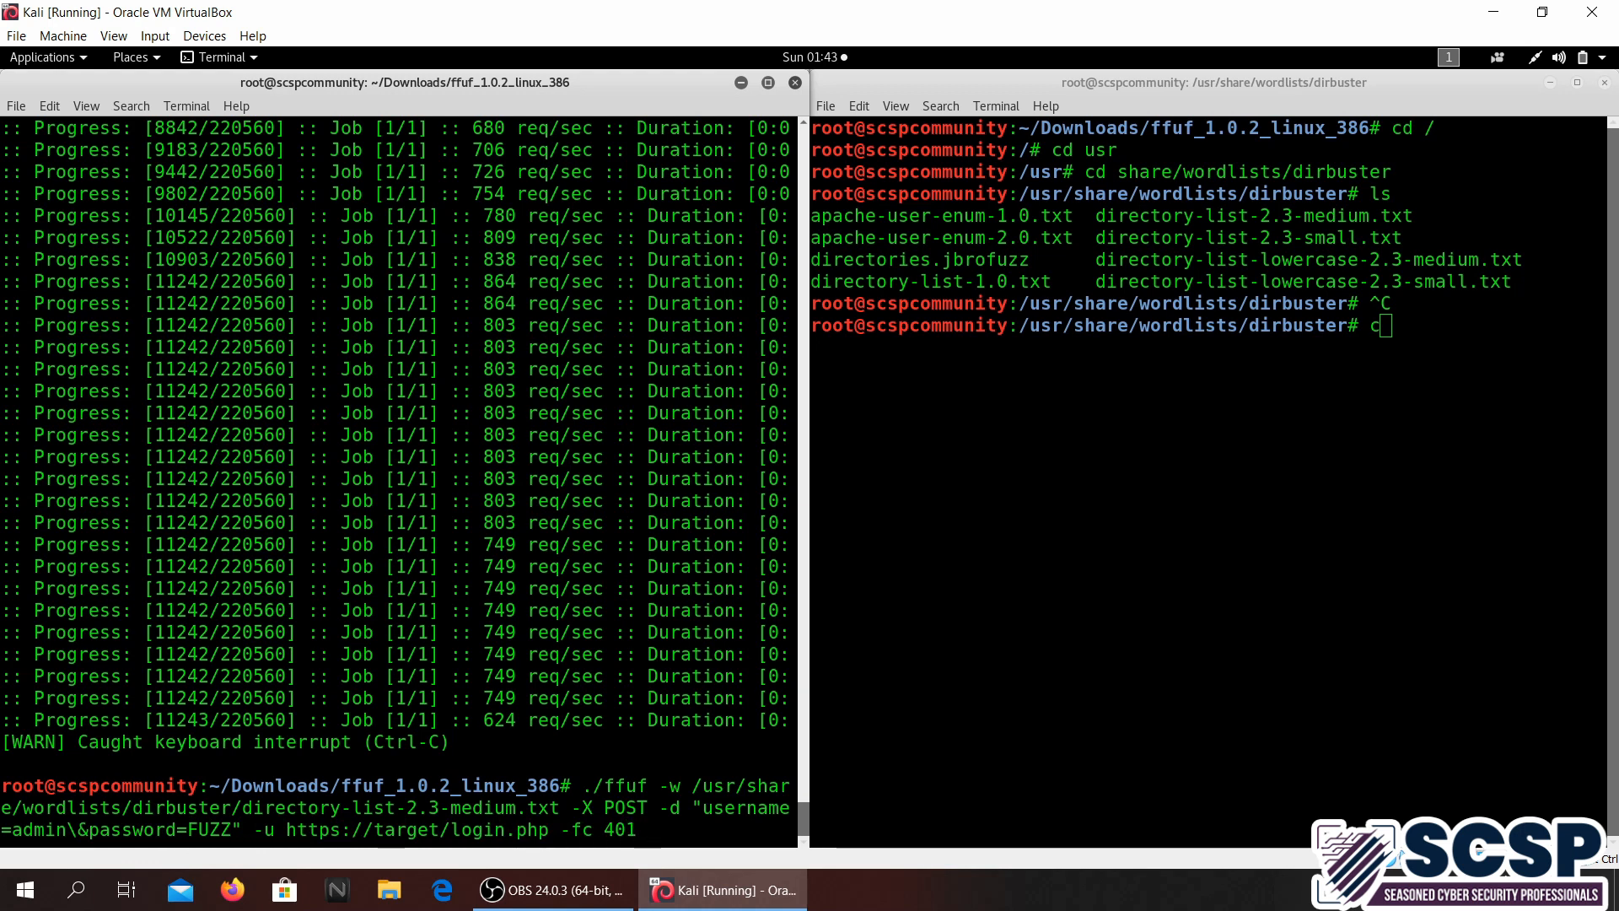
{"action": "type", "text": "-max"}
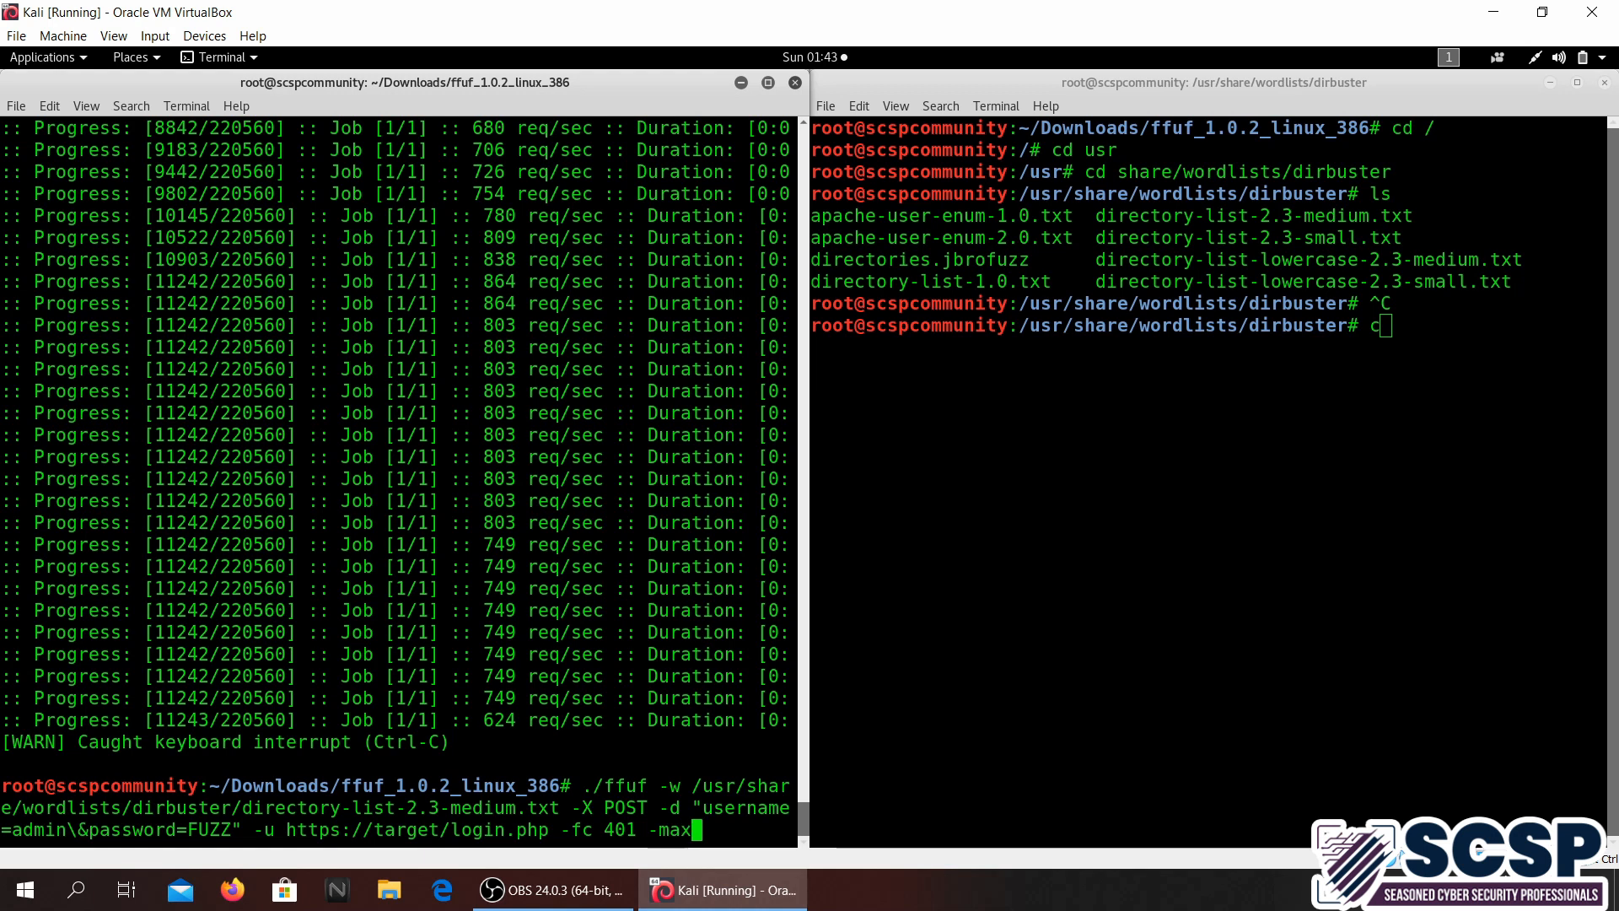
{"action": "type", "text": "time"}
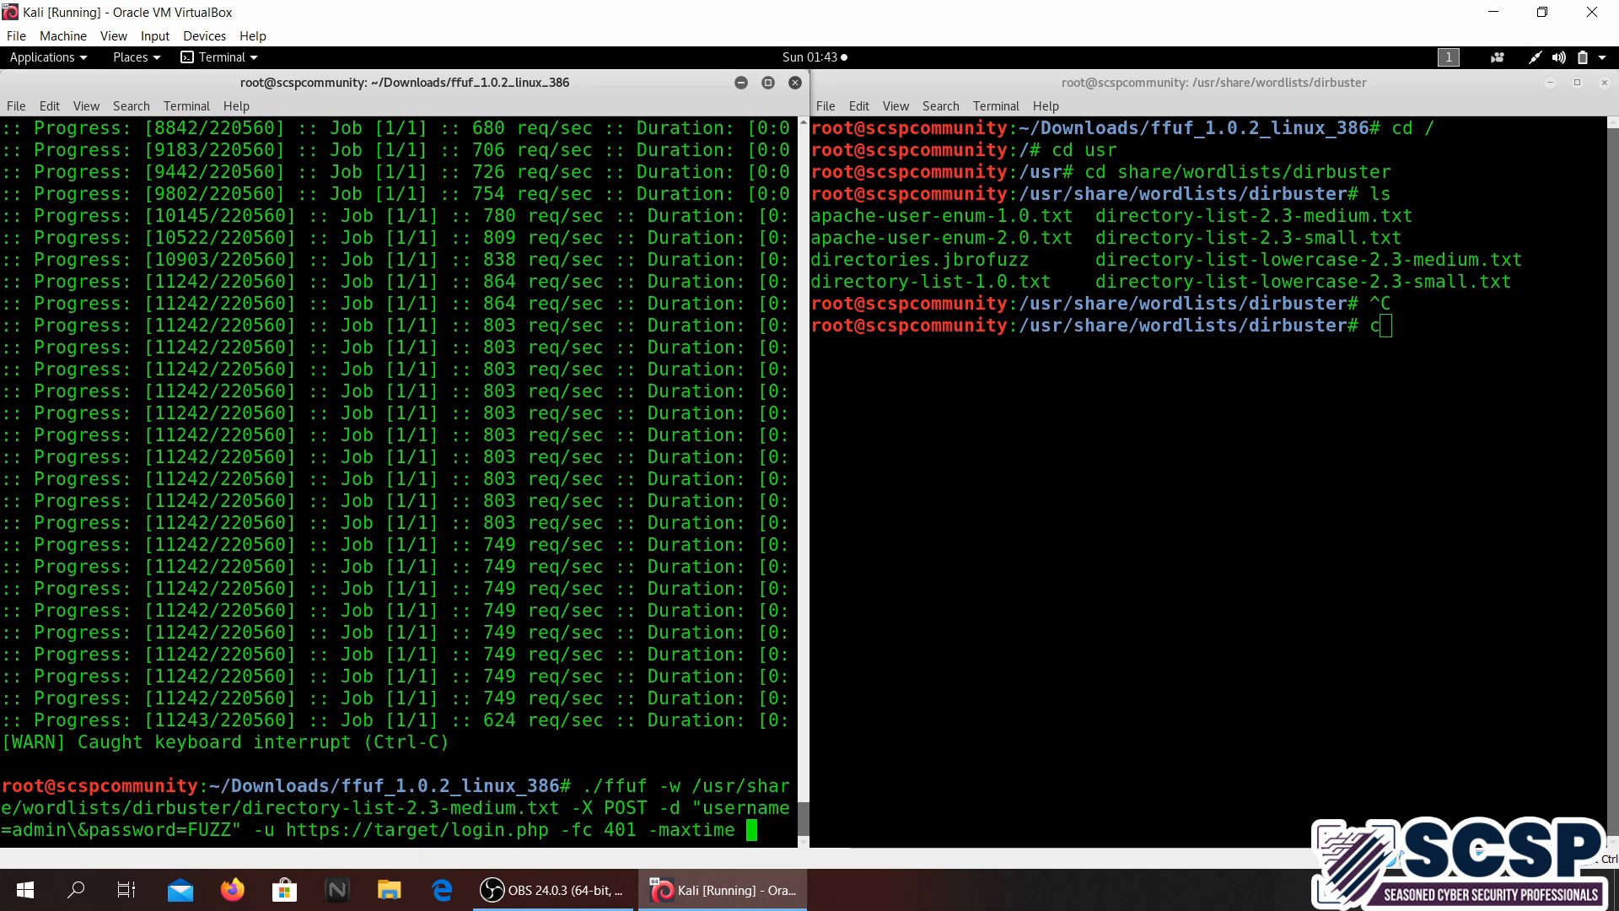
{"action": "type", "text": "60"}
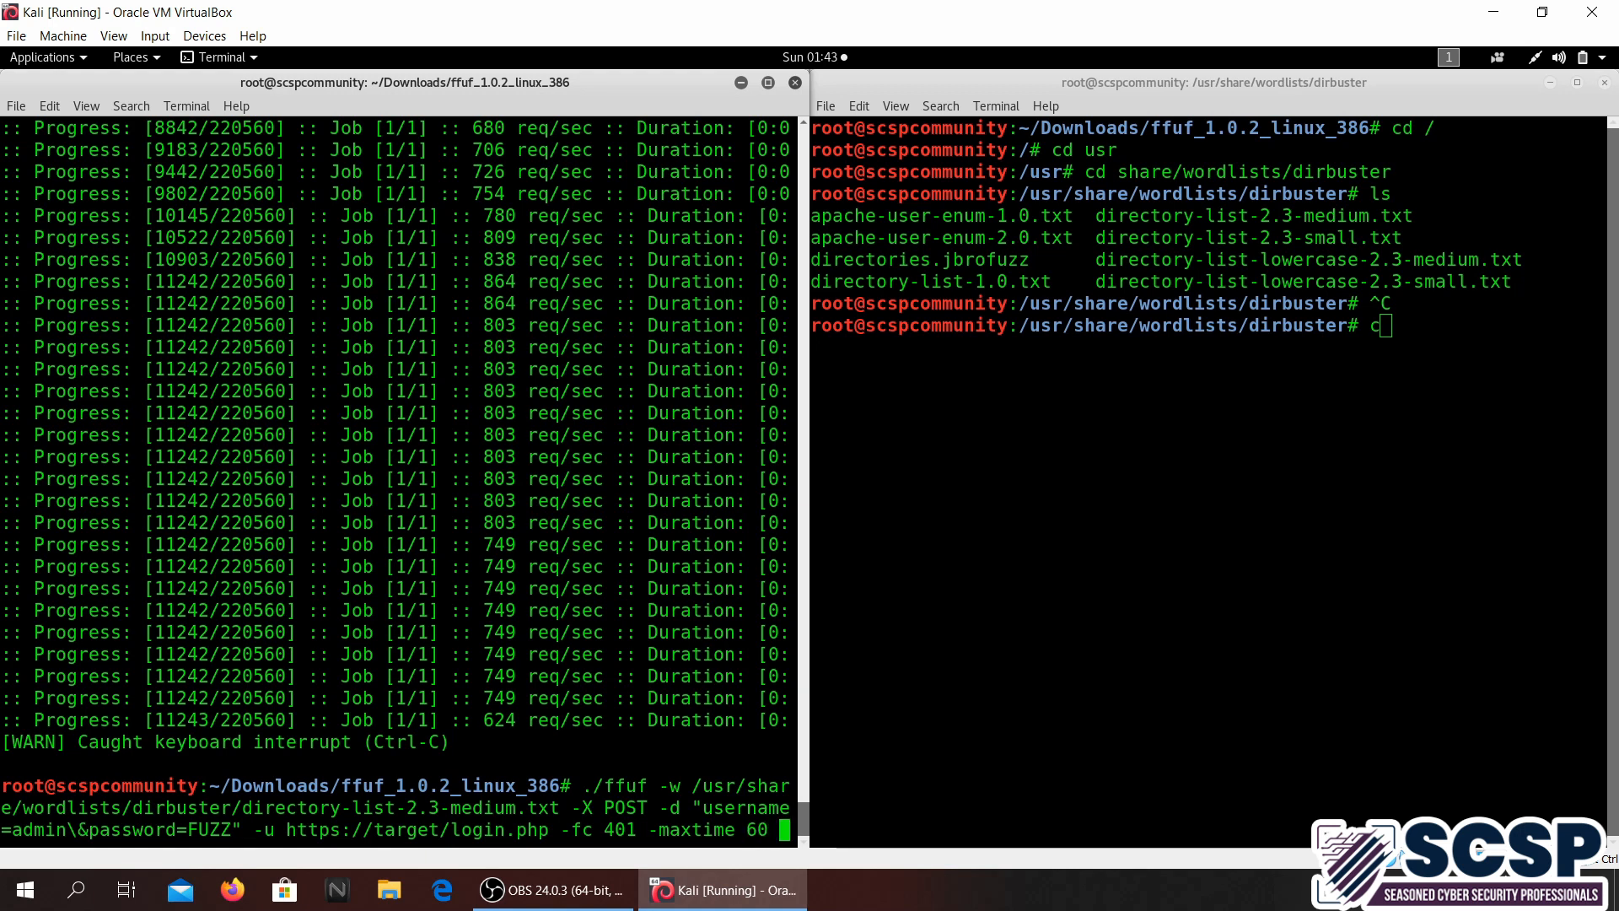
{"action": "mouse_move", "coordinate": [666, 694]}
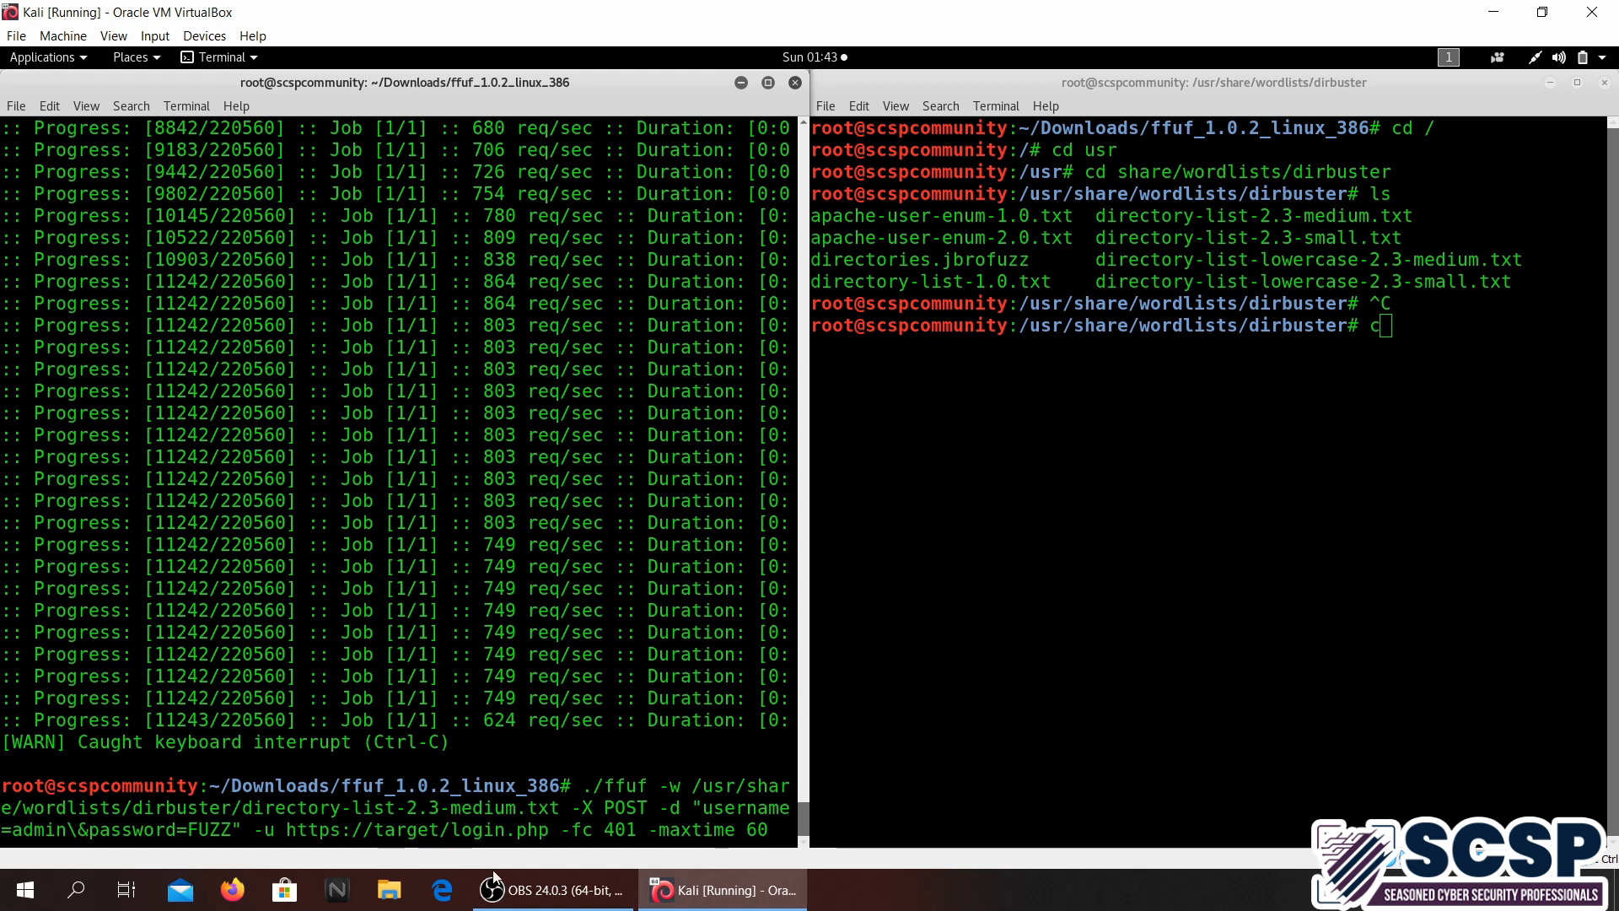
{"action": "mouse_move", "coordinate": [511, 785]}
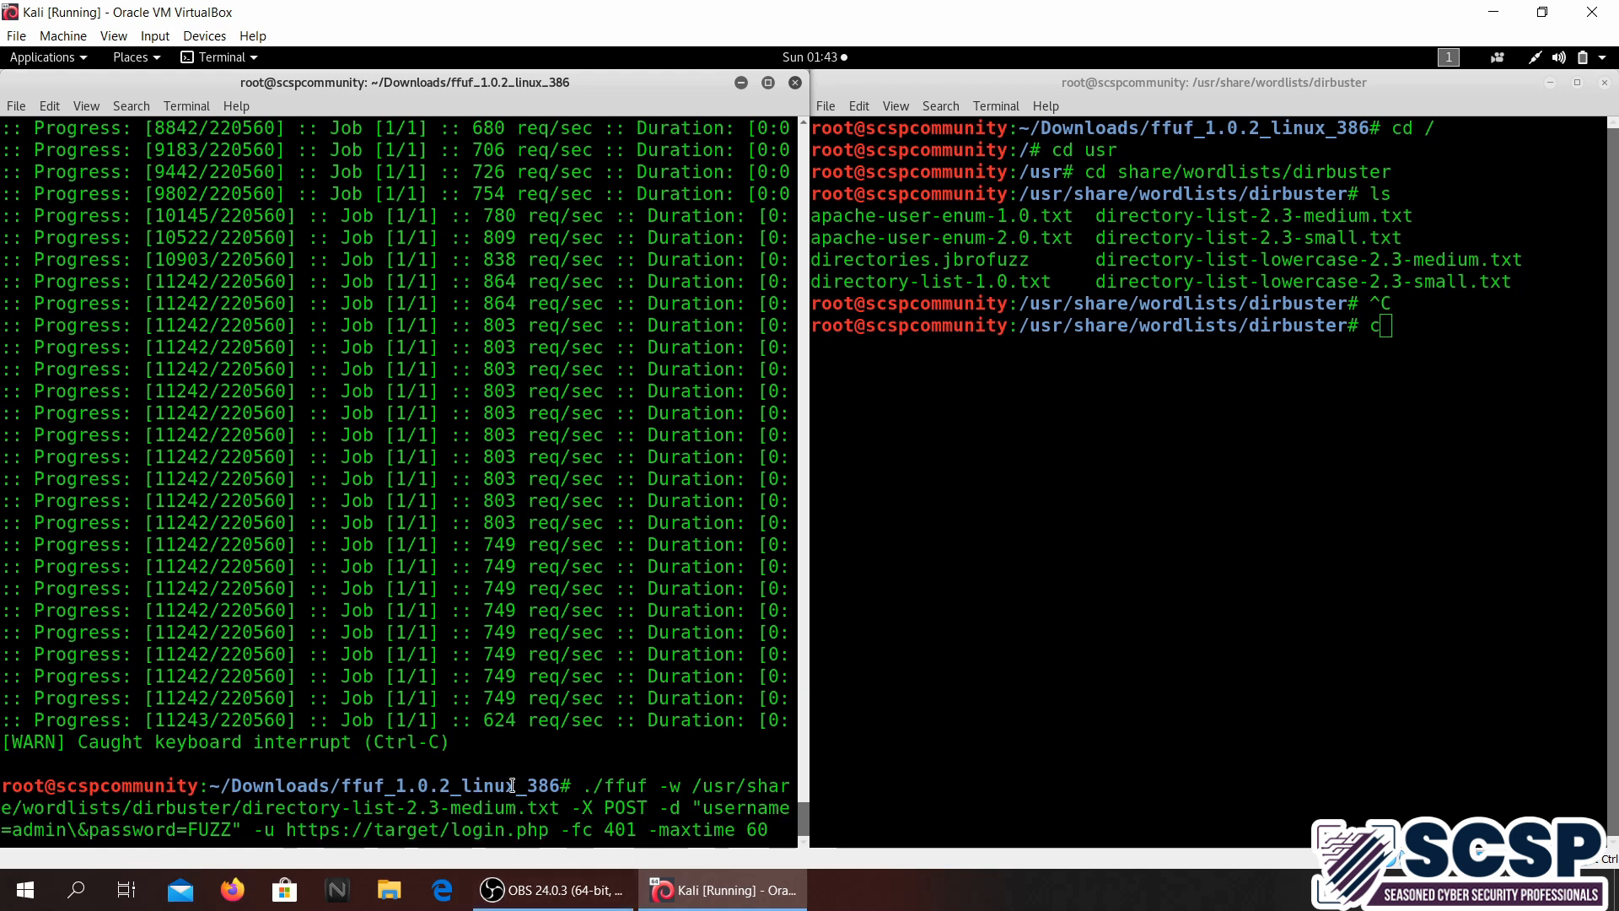